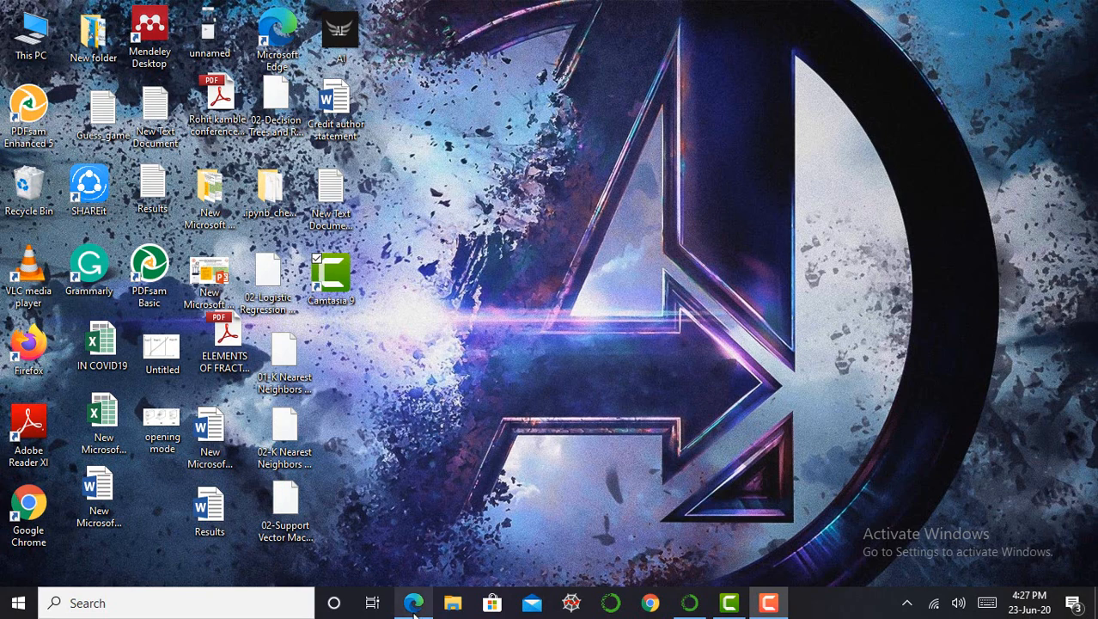
Bring the Pandas_missing_value notebook in Edge into view.
click(412, 602)
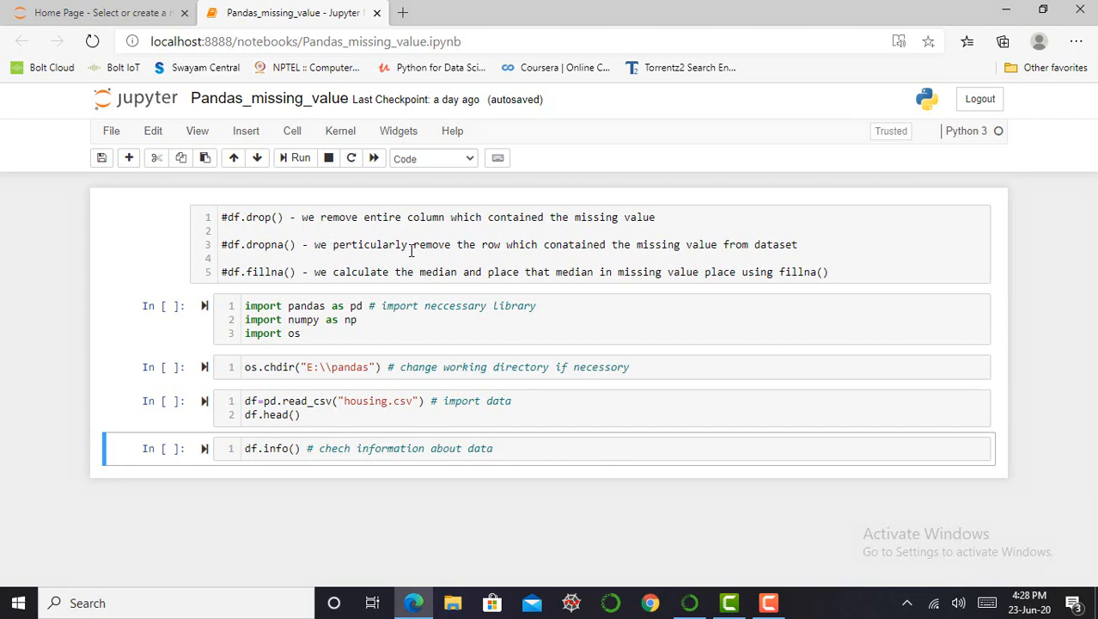
mouse_move(616, 282)
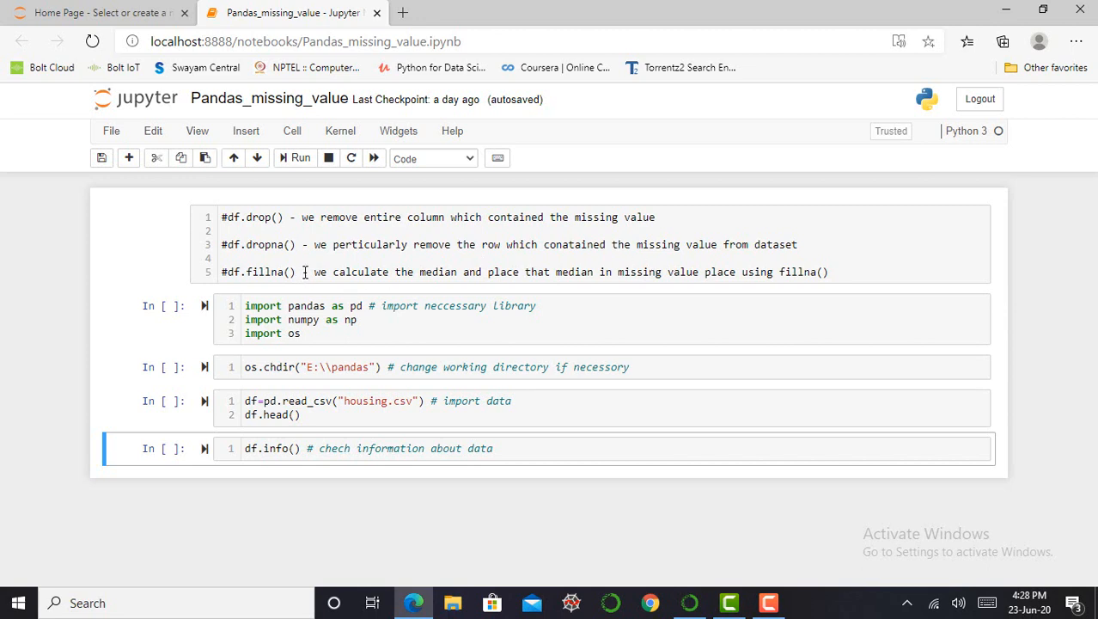
mouse_move(370, 276)
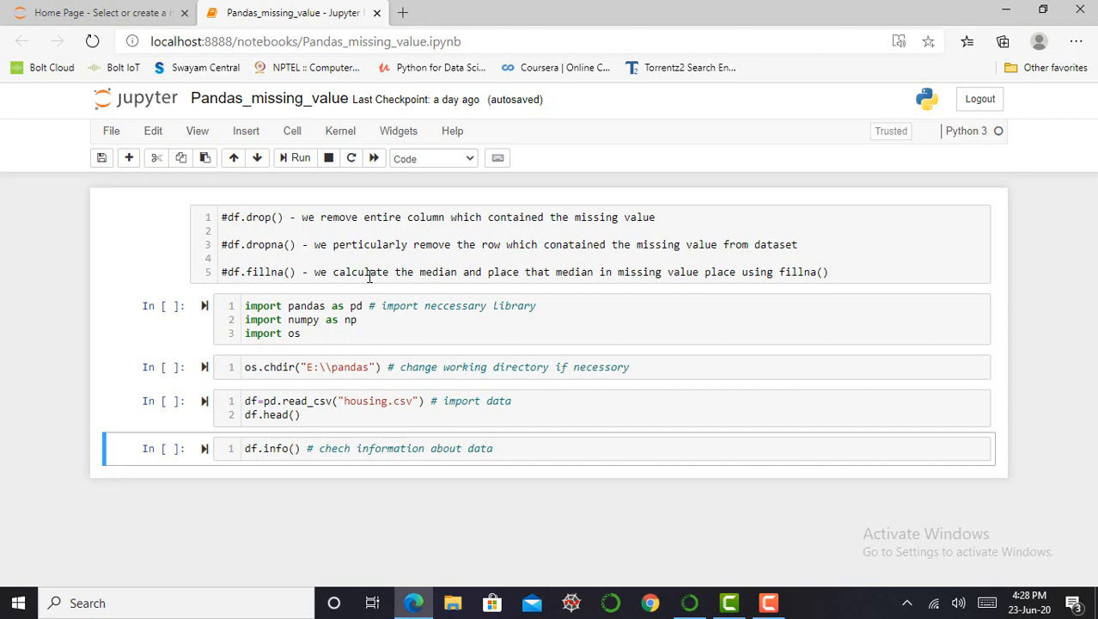
mouse_move(662, 281)
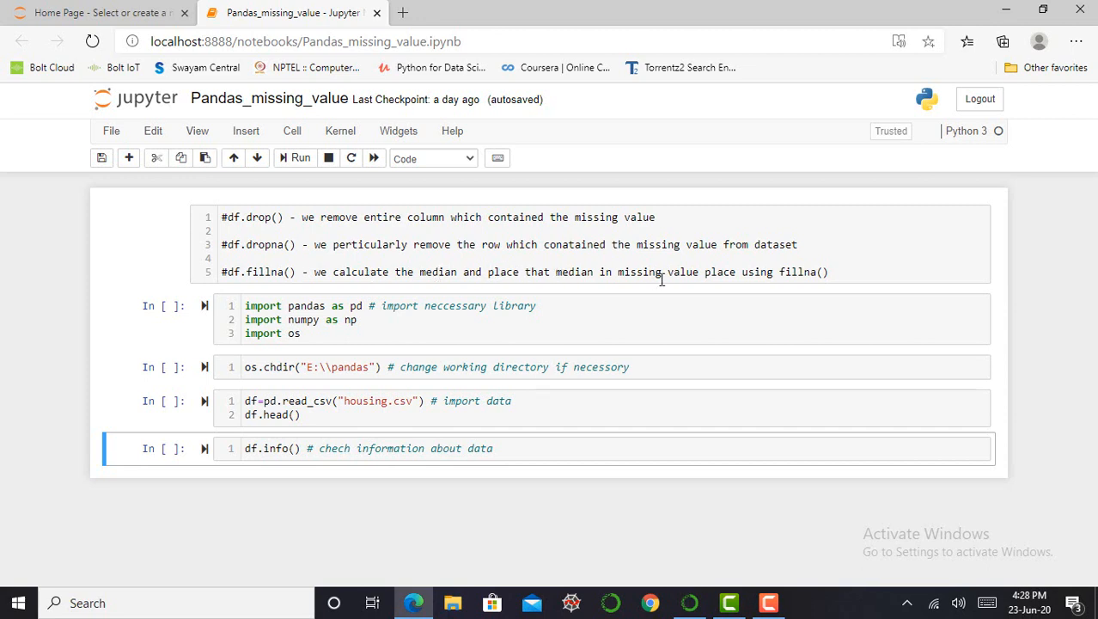
mouse_move(699, 275)
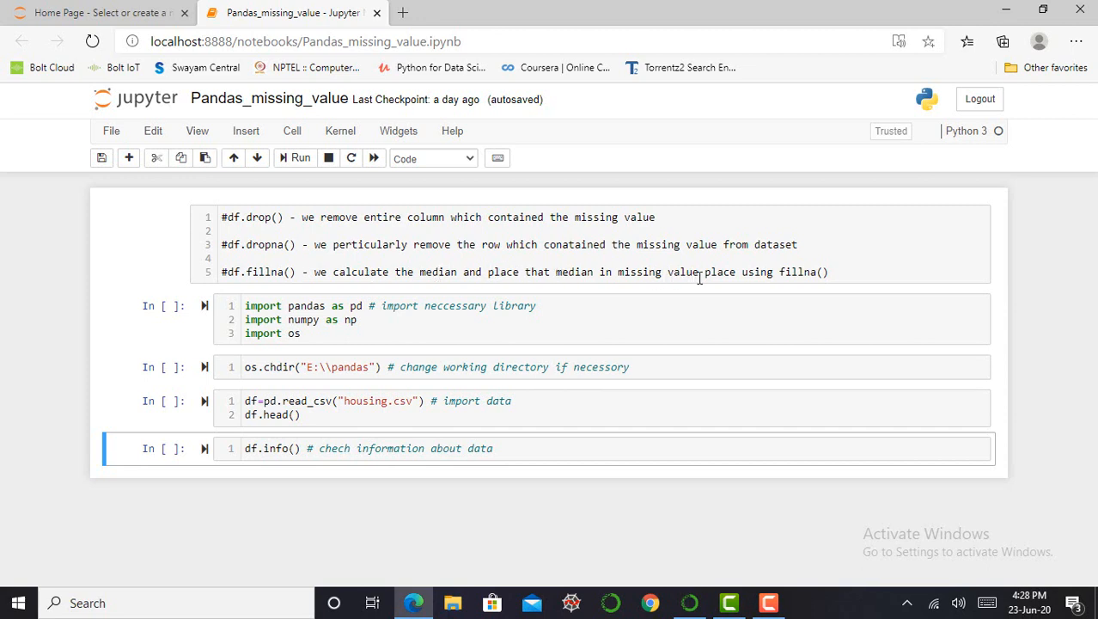
mouse_move(391, 328)
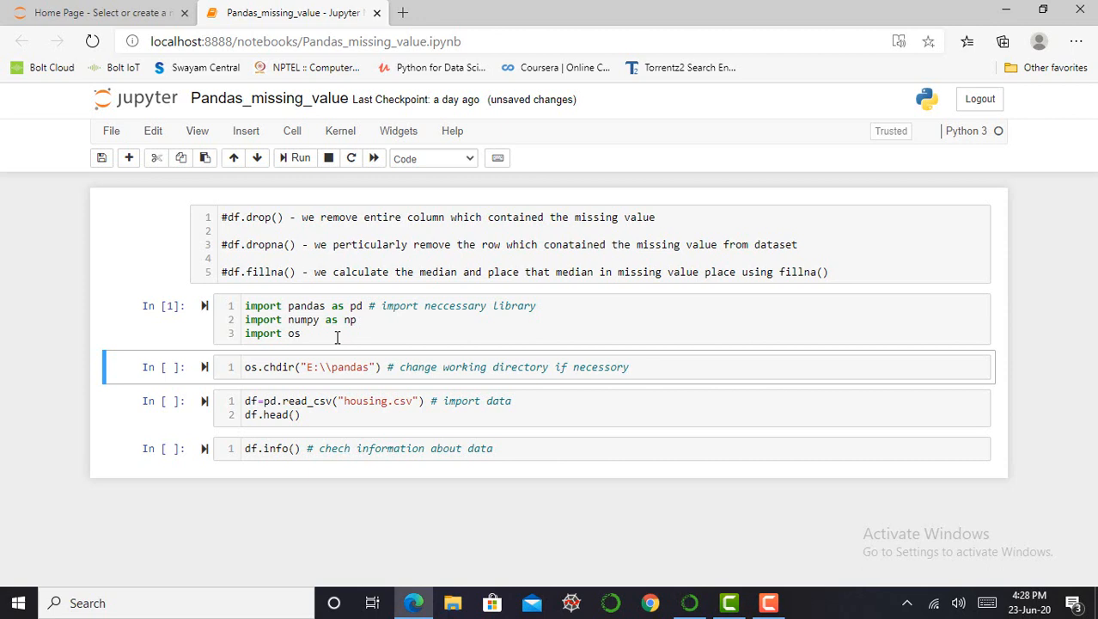
Run the os.chdir cell, then load housing.csv and display its first five rows.
click(294, 158)
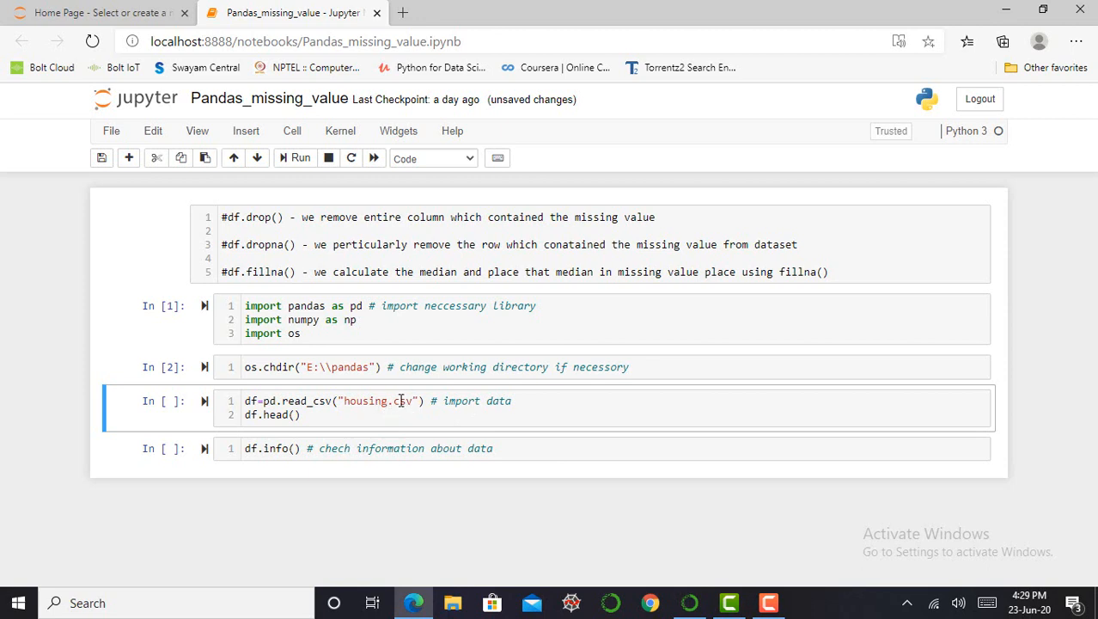
mouse_move(410, 409)
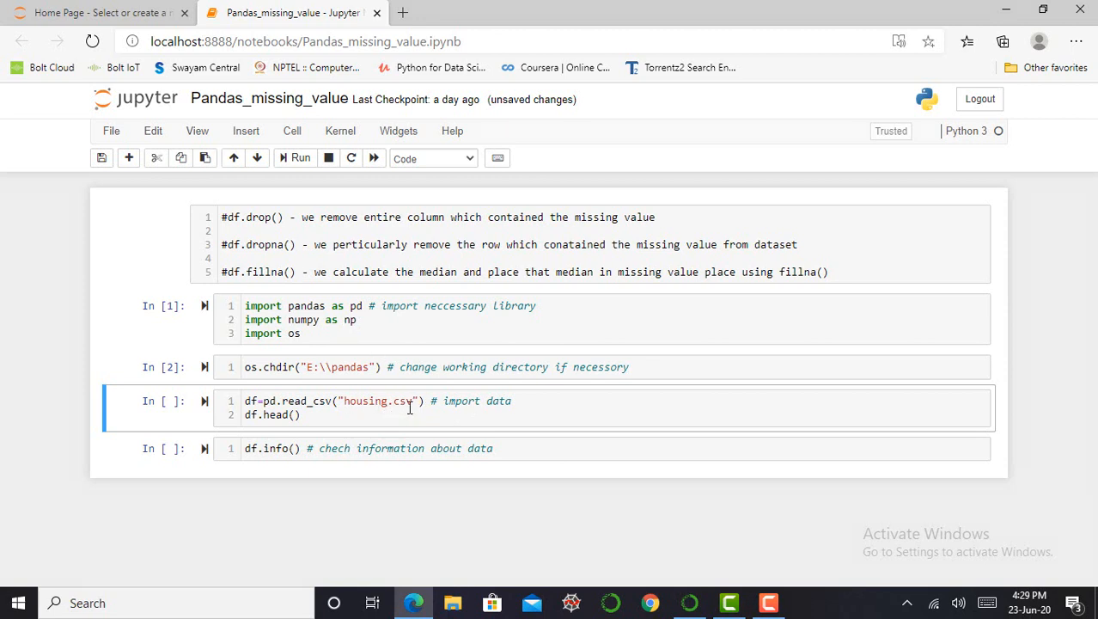
mouse_move(376, 401)
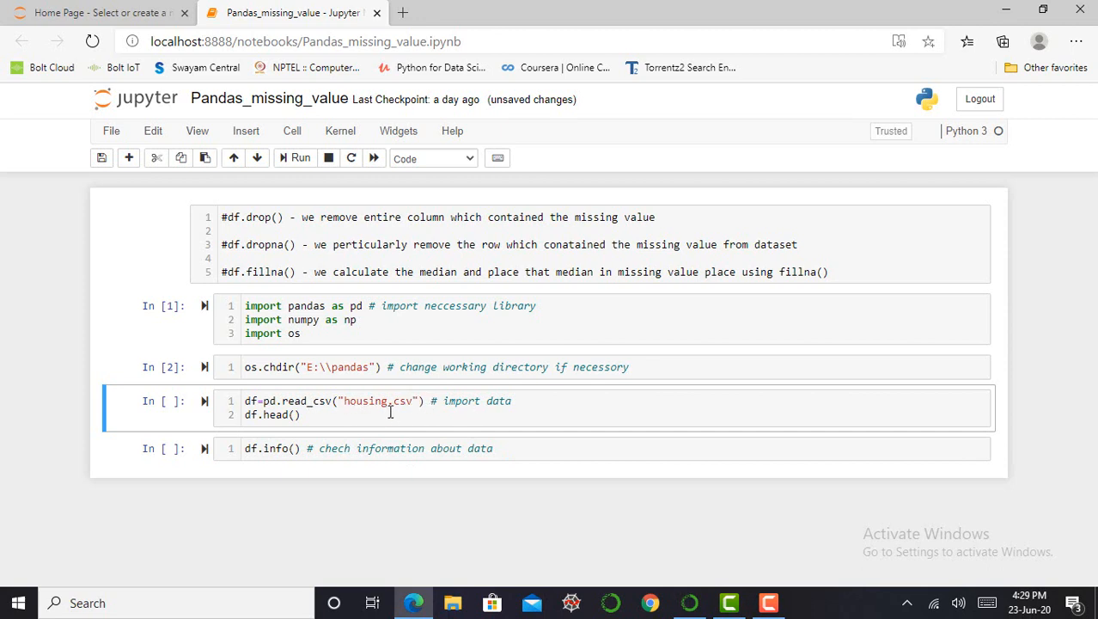
mouse_move(410, 402)
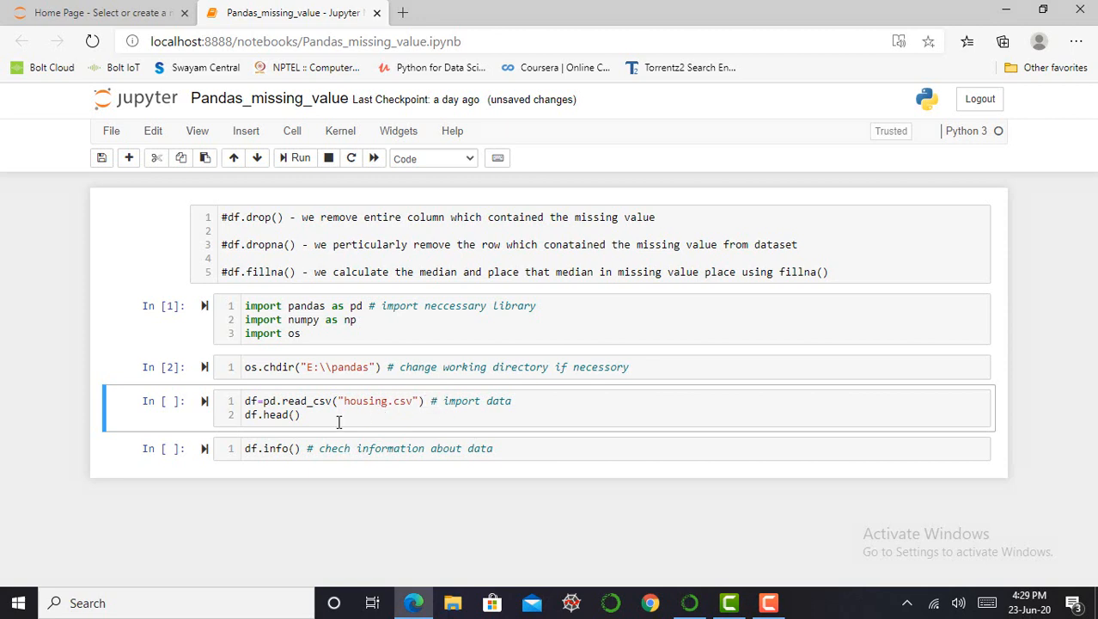
click(339, 414)
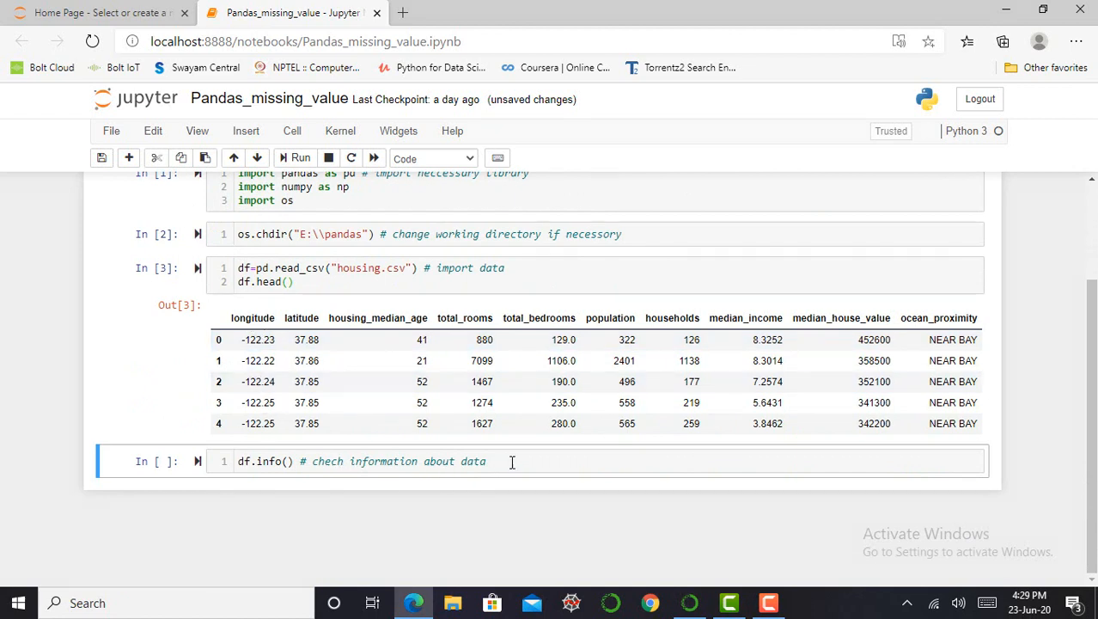
Run df.info(), showing 20,640 entries and only 20,433 non-null total_bedrooms.
click(512, 462)
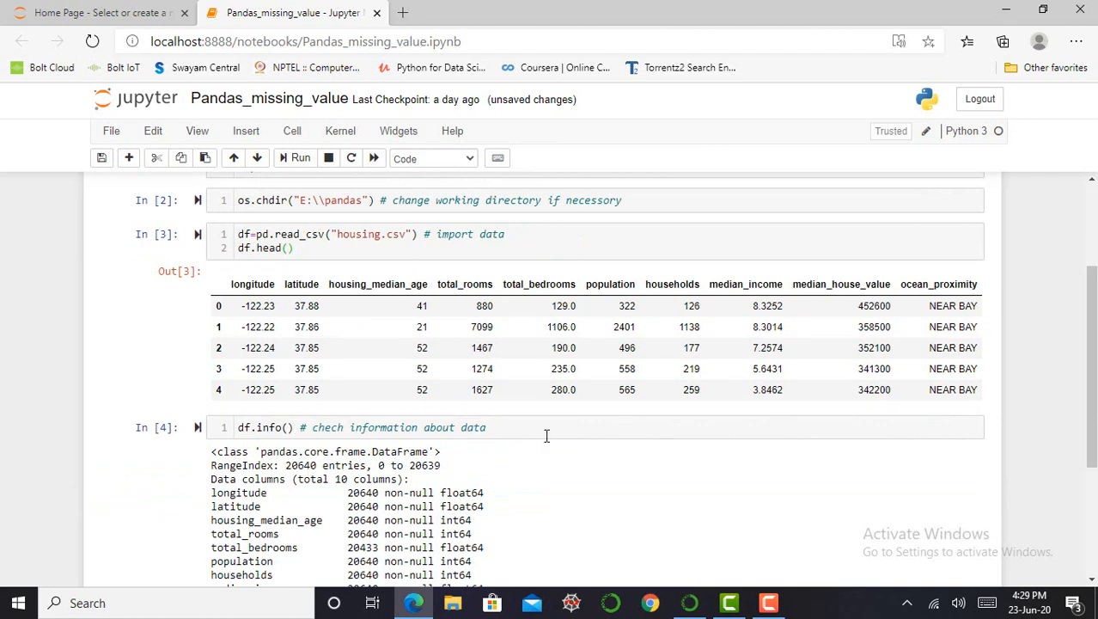
scroll(down, 3)
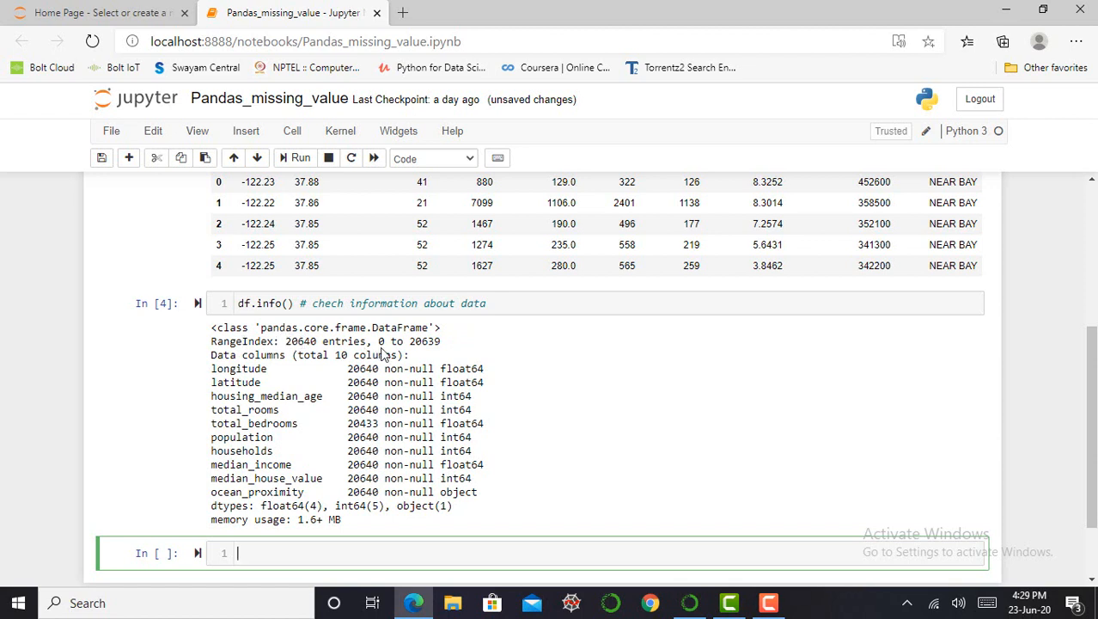
mouse_move(423, 346)
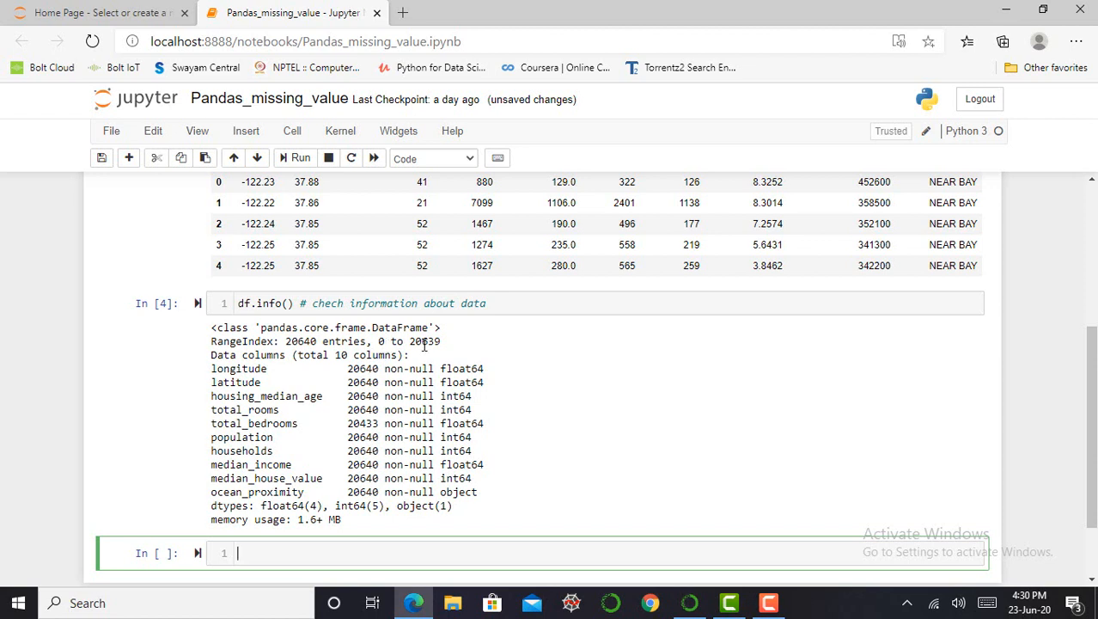
mouse_move(451, 351)
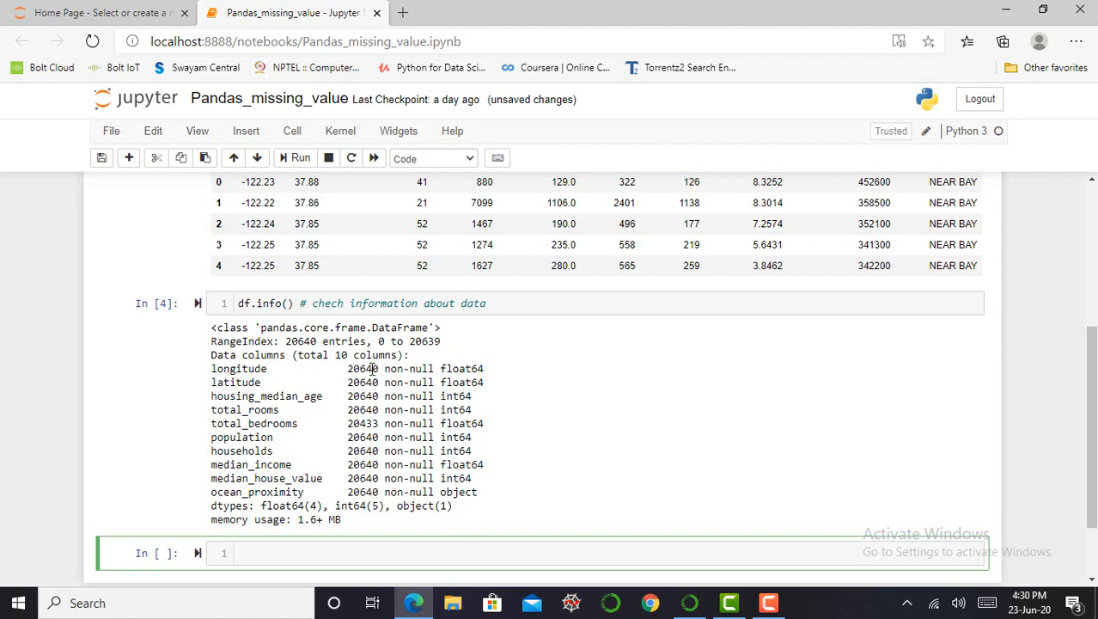
mouse_move(206, 431)
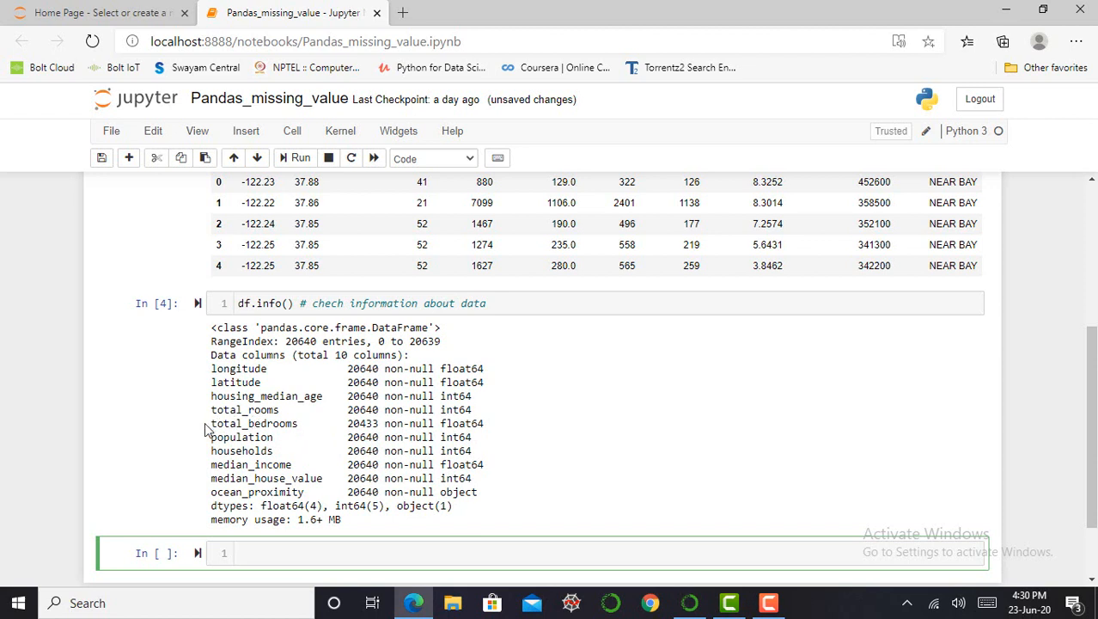
Highlight the total_bedrooms line in the info output as the column with missing values.
double_click(231, 423)
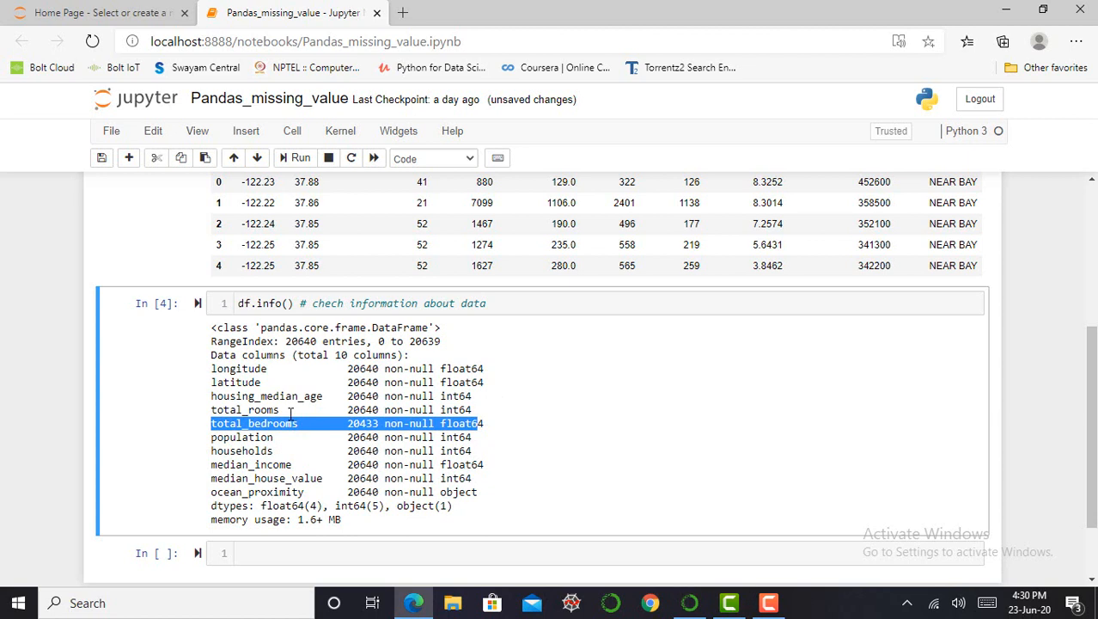
mouse_move(513, 530)
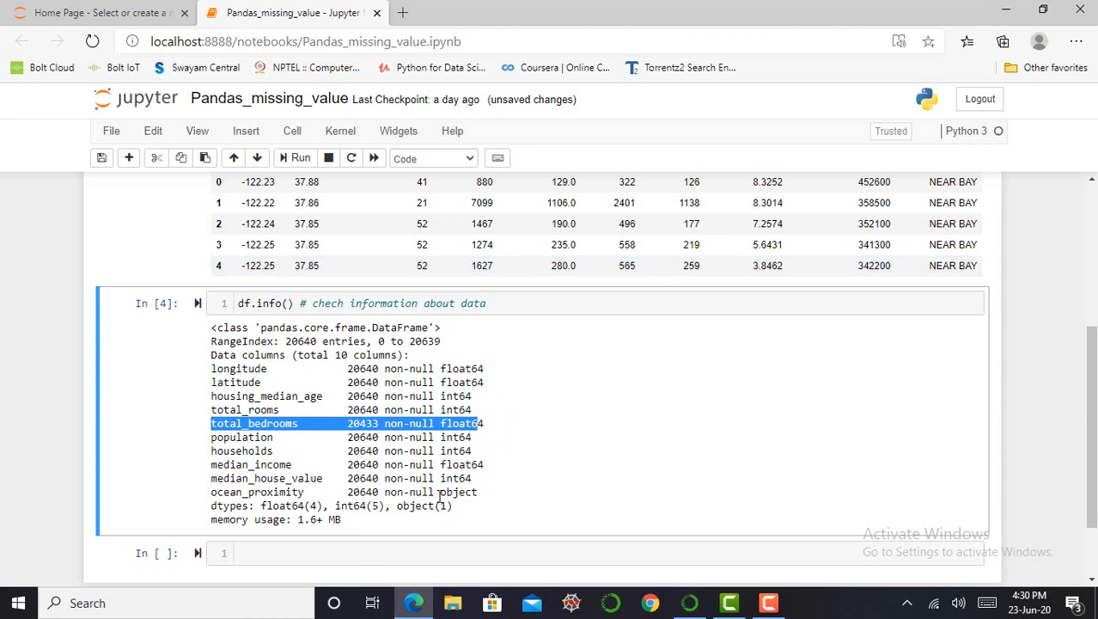
scroll(up, 3)
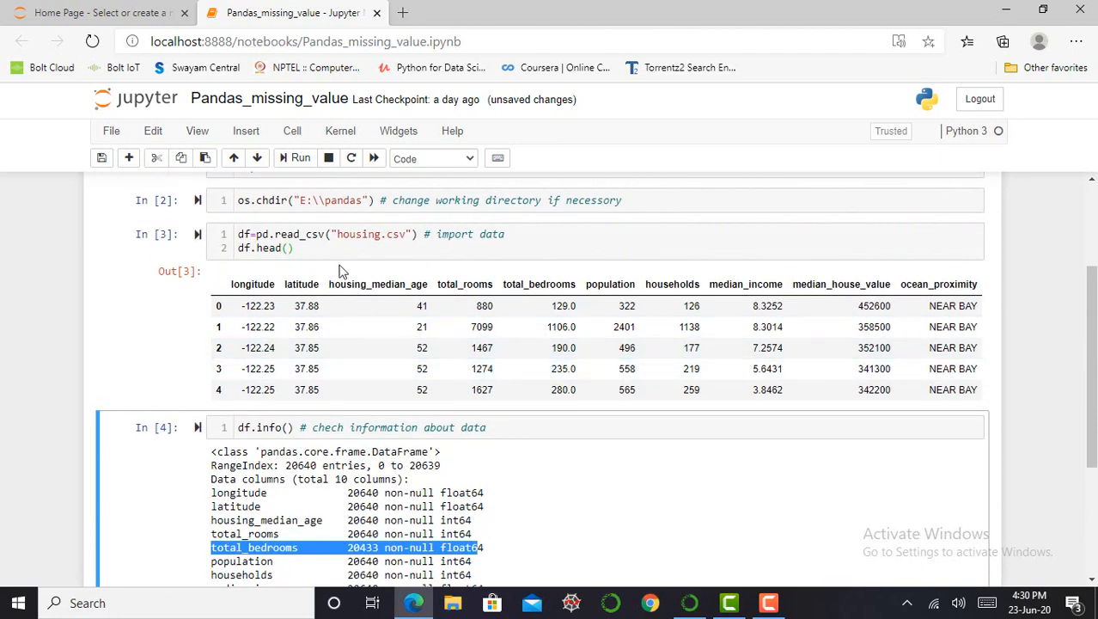
scroll(down, 3)
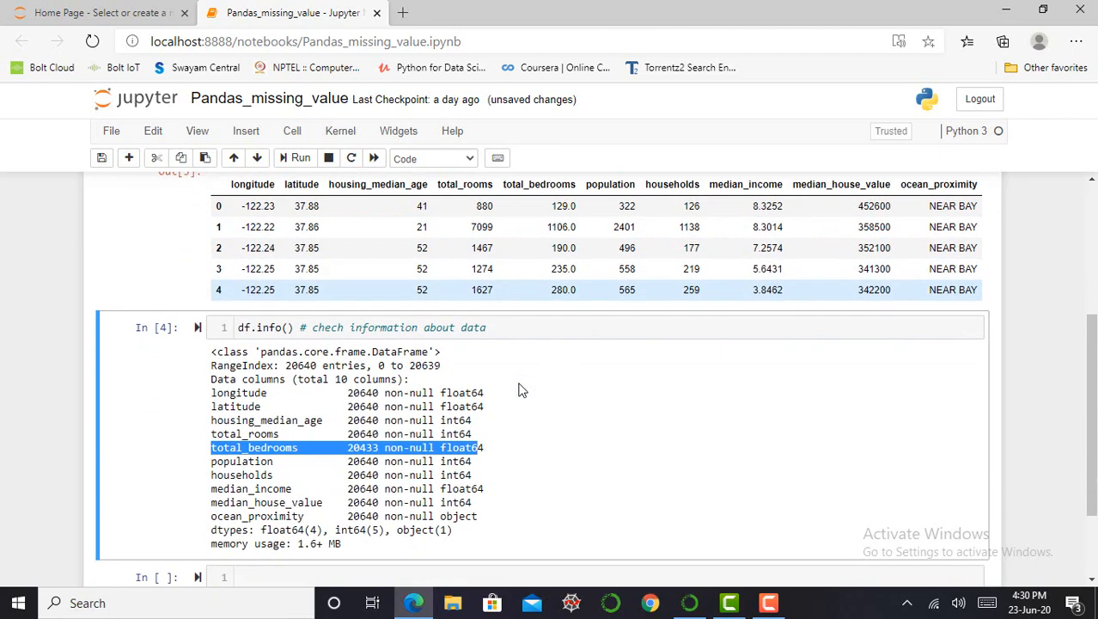
scroll(down, 3)
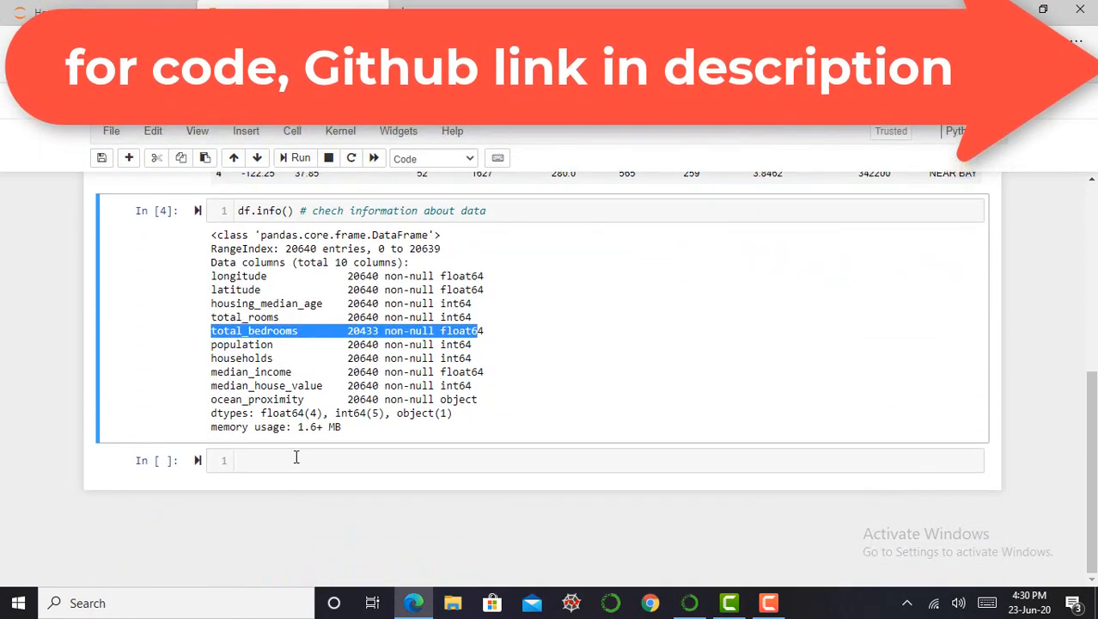
Write A=df and A=A.drop("total_bedrooms", axis=1) in a new cell.
text(A)
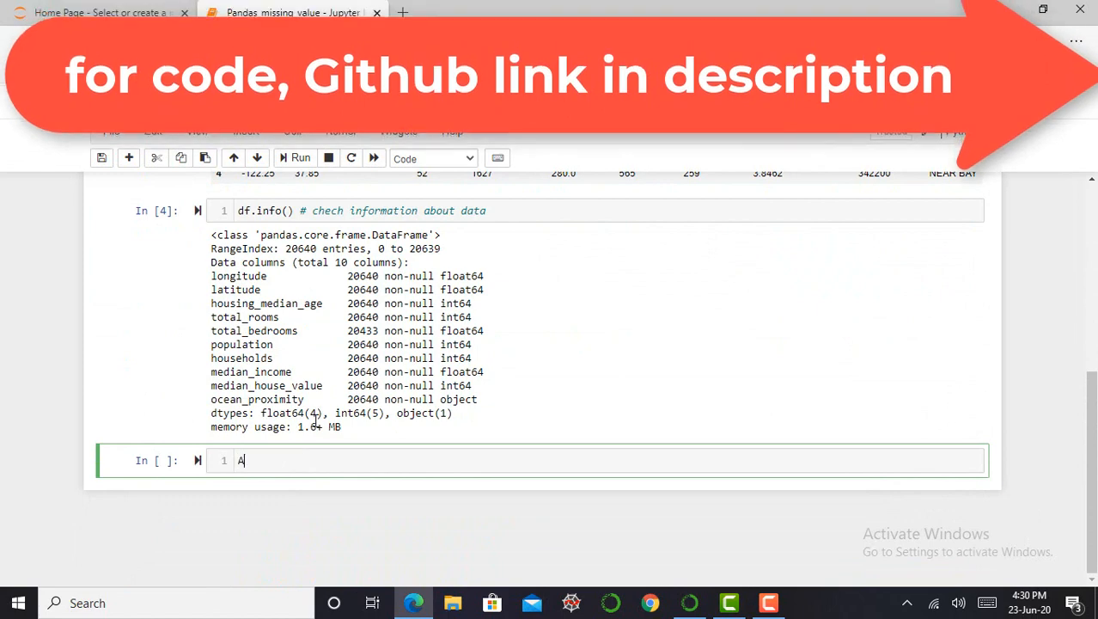
text(=df)
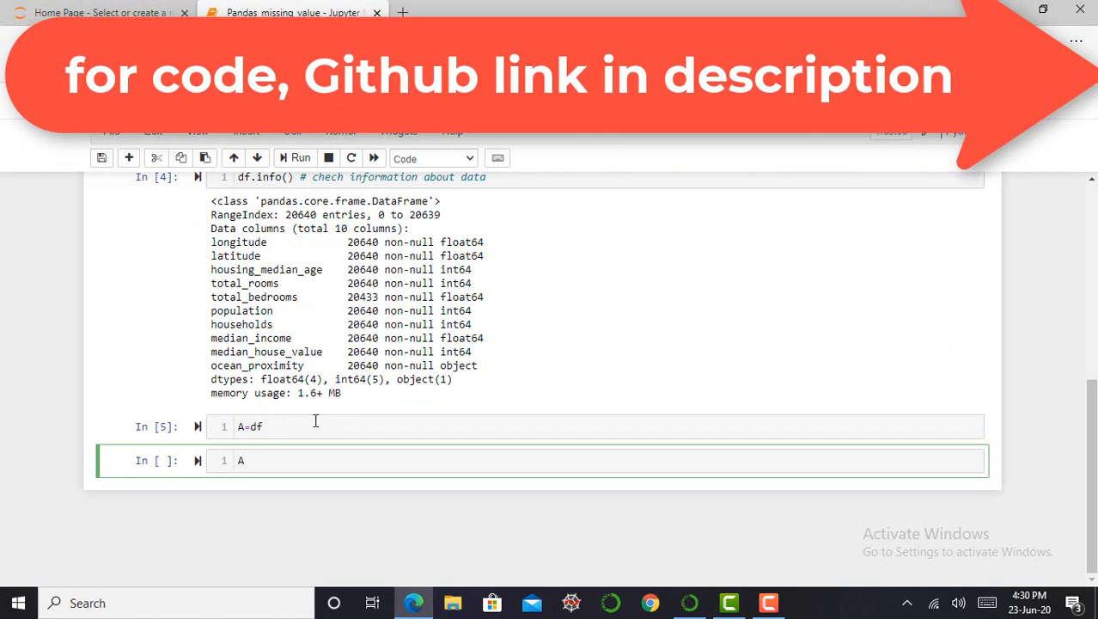
text(=)
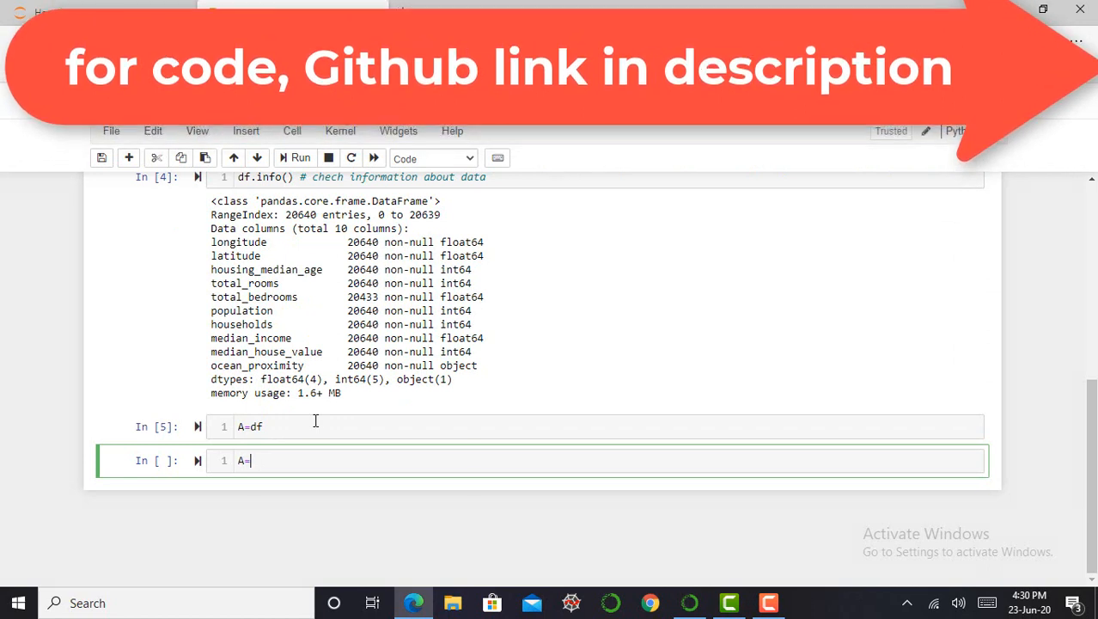
text(A.)
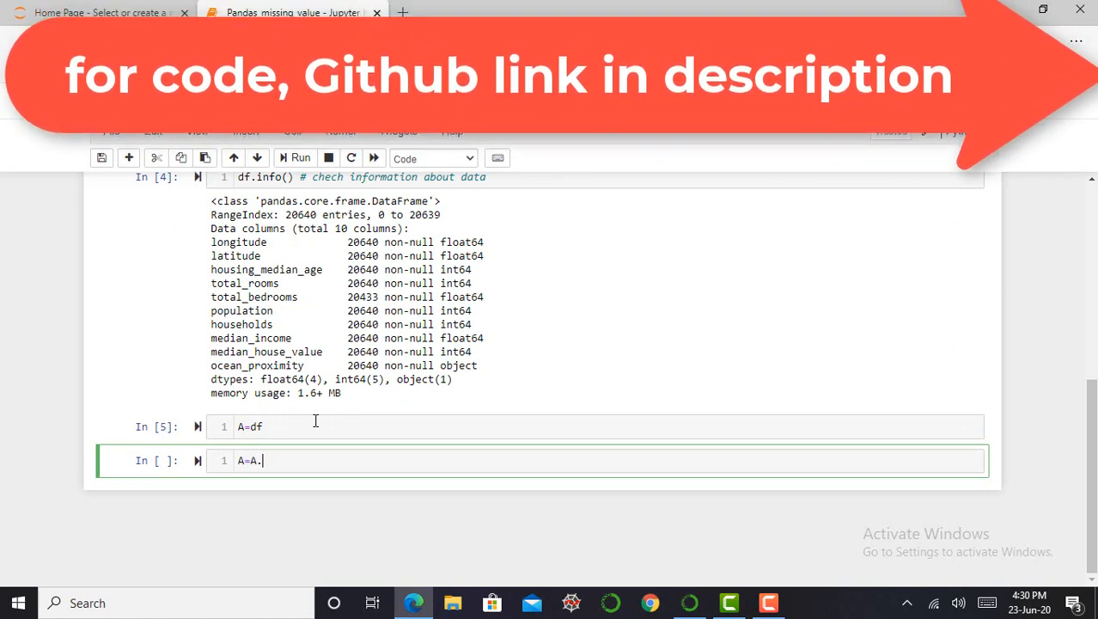
text(drop)
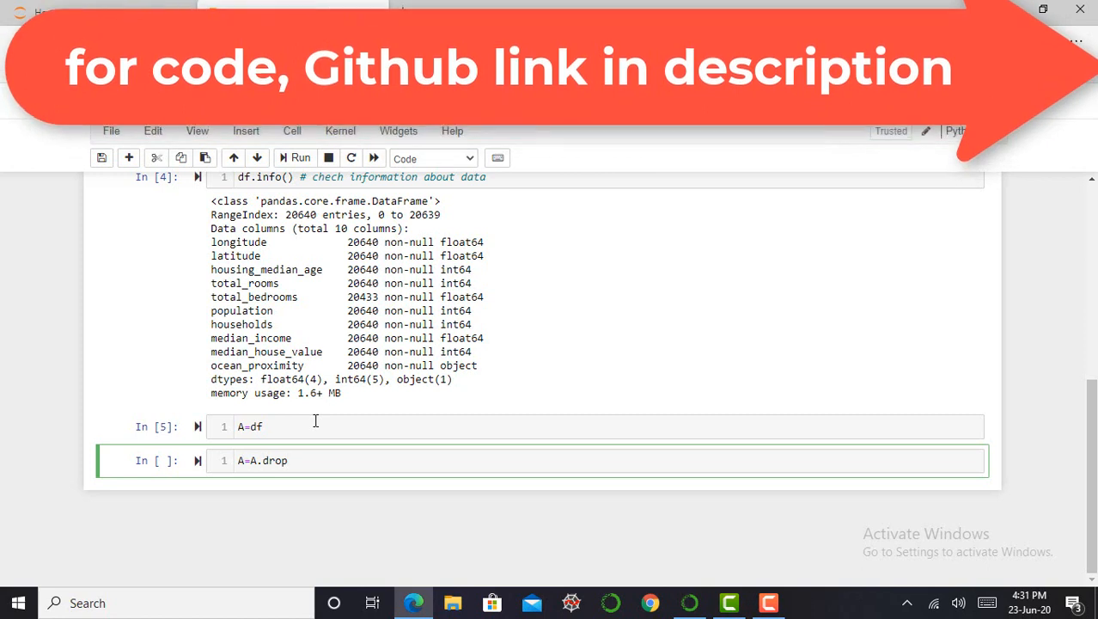
text(())
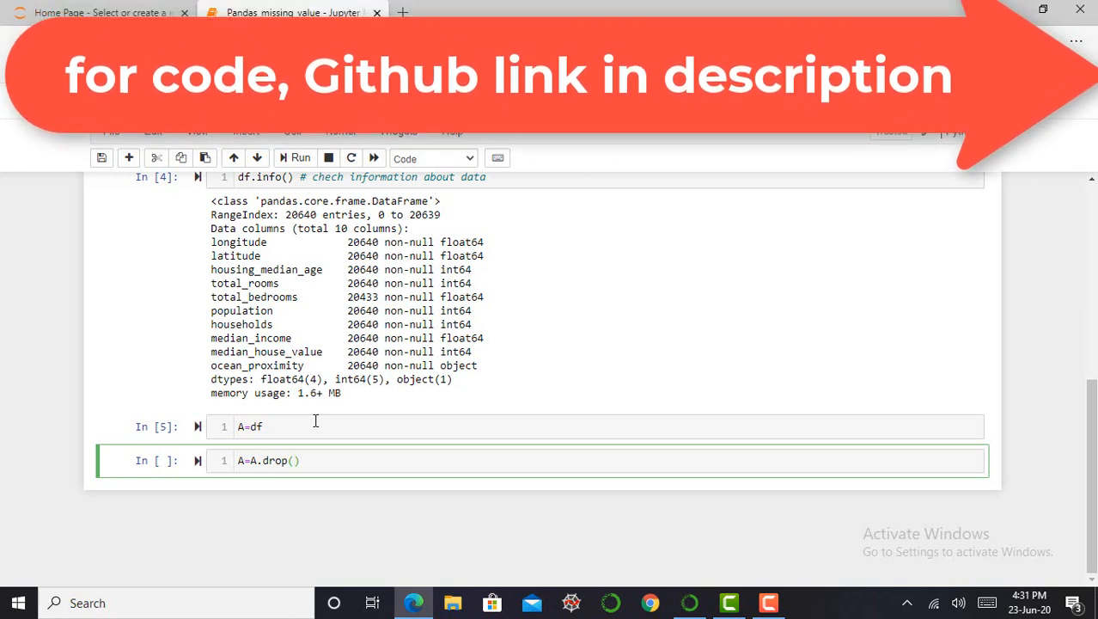
text("t")
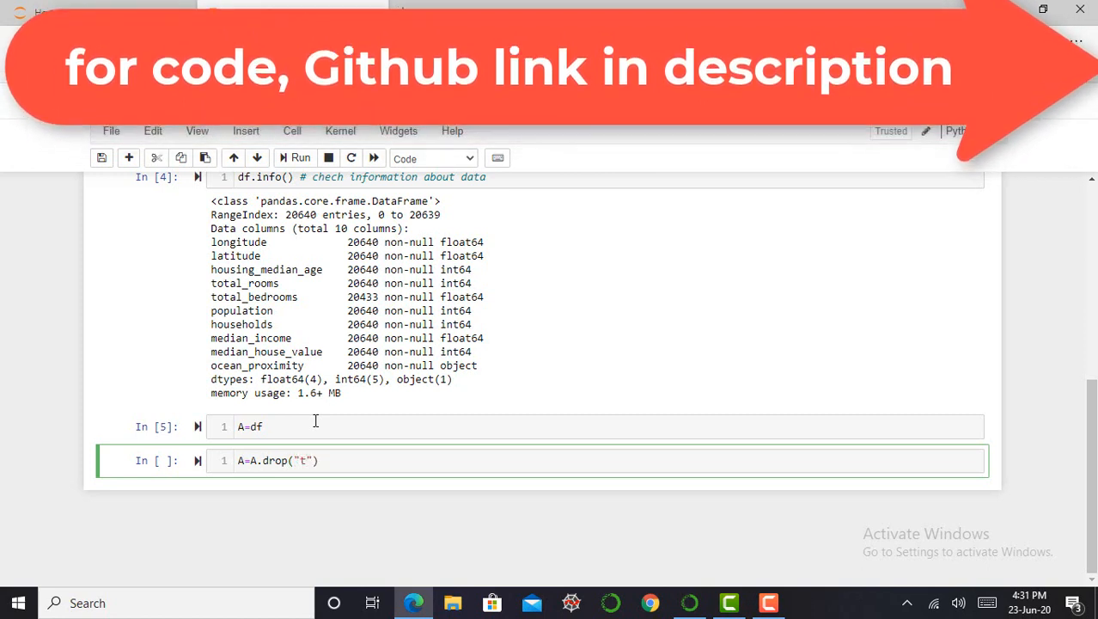
text(ot)
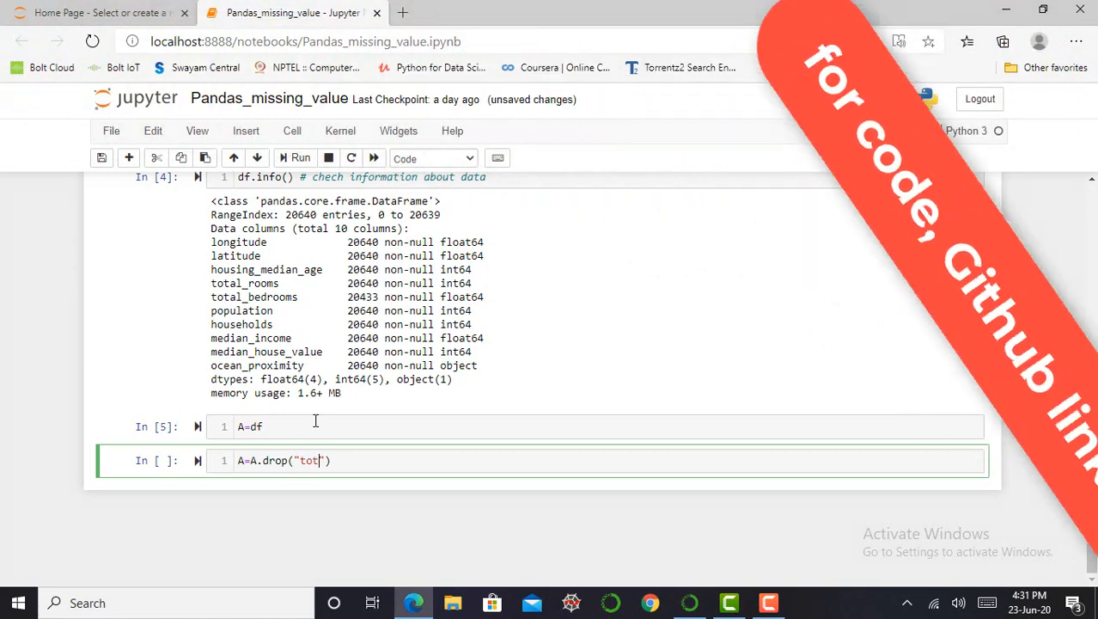
text(al_)
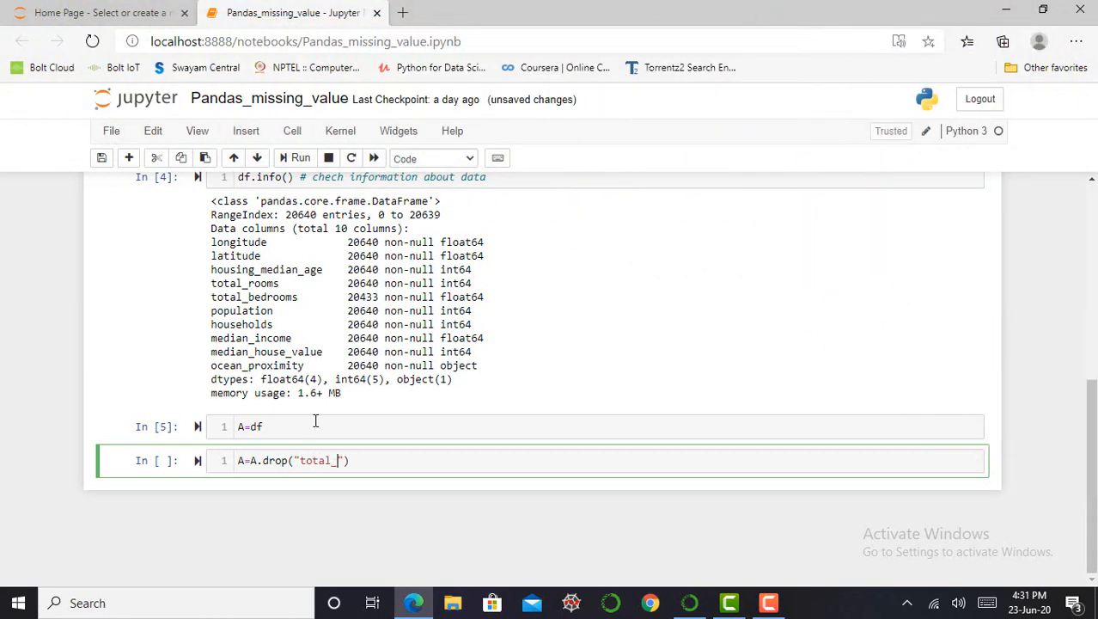
text(bedr)
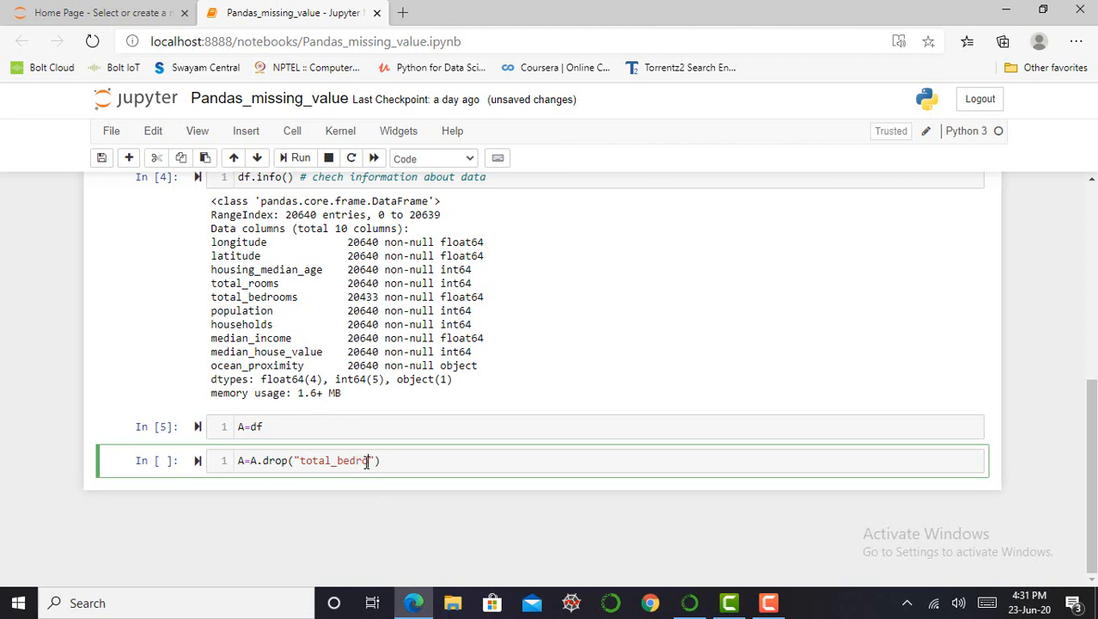
text(oms)
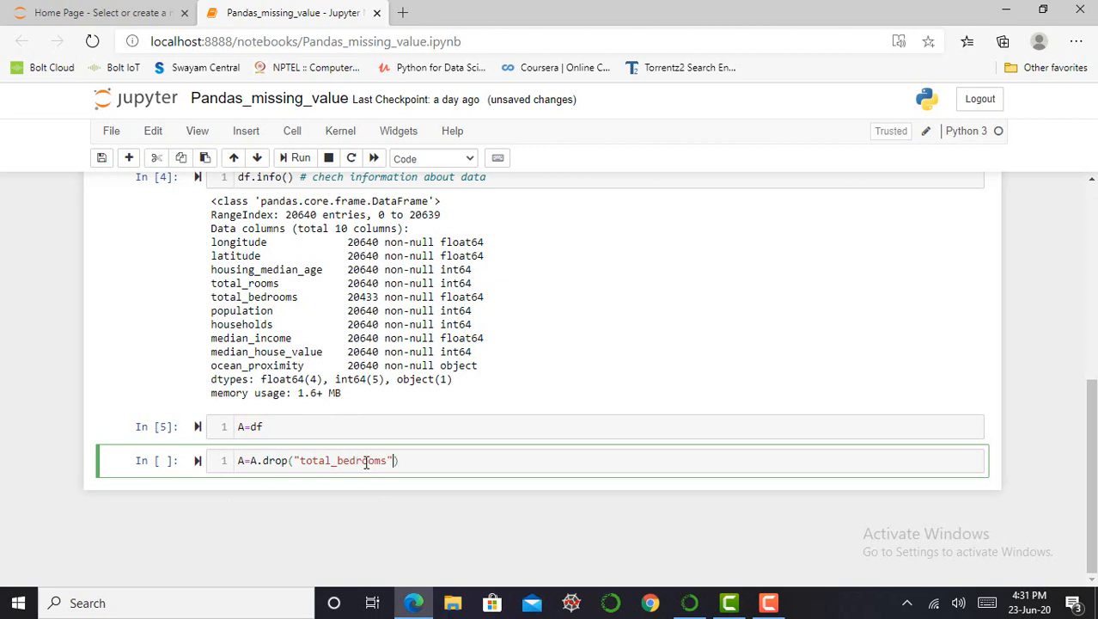
text(,)
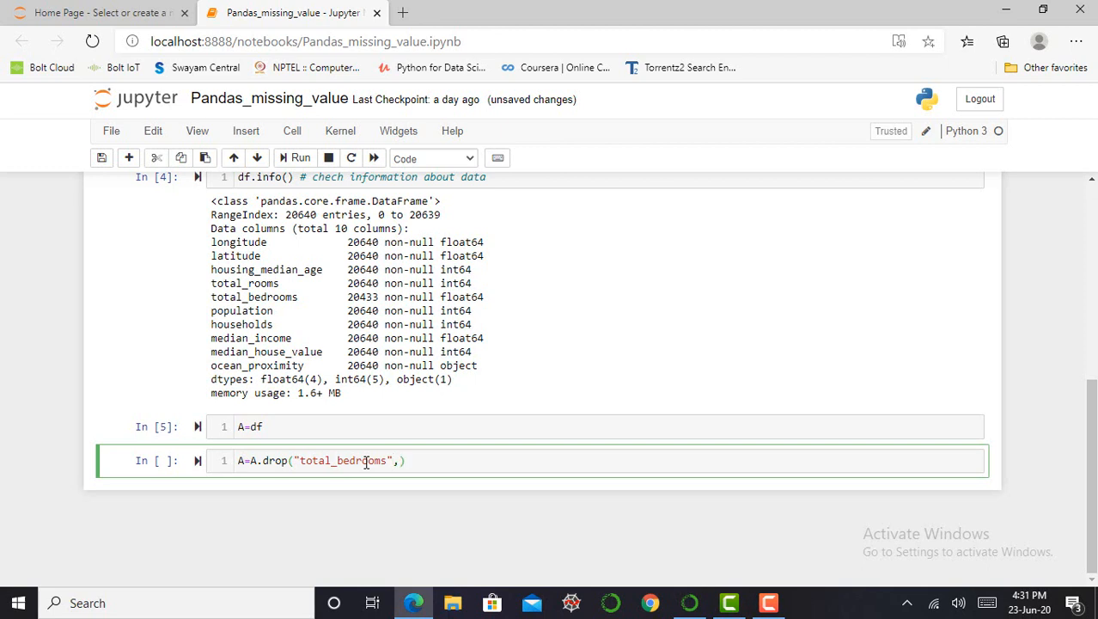
text(axis)
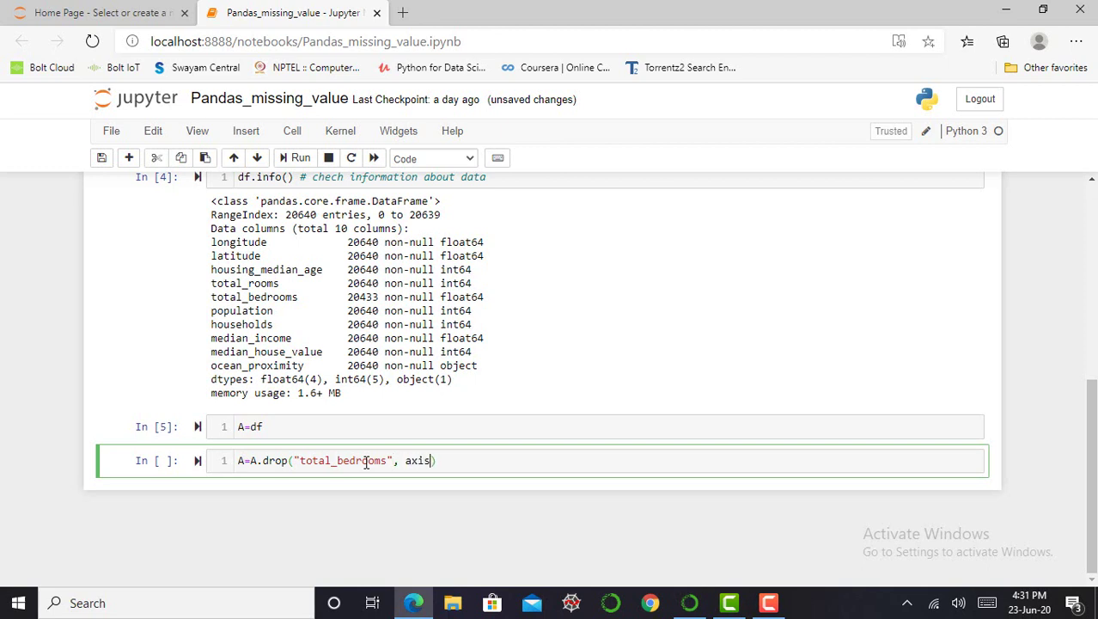
text(=)
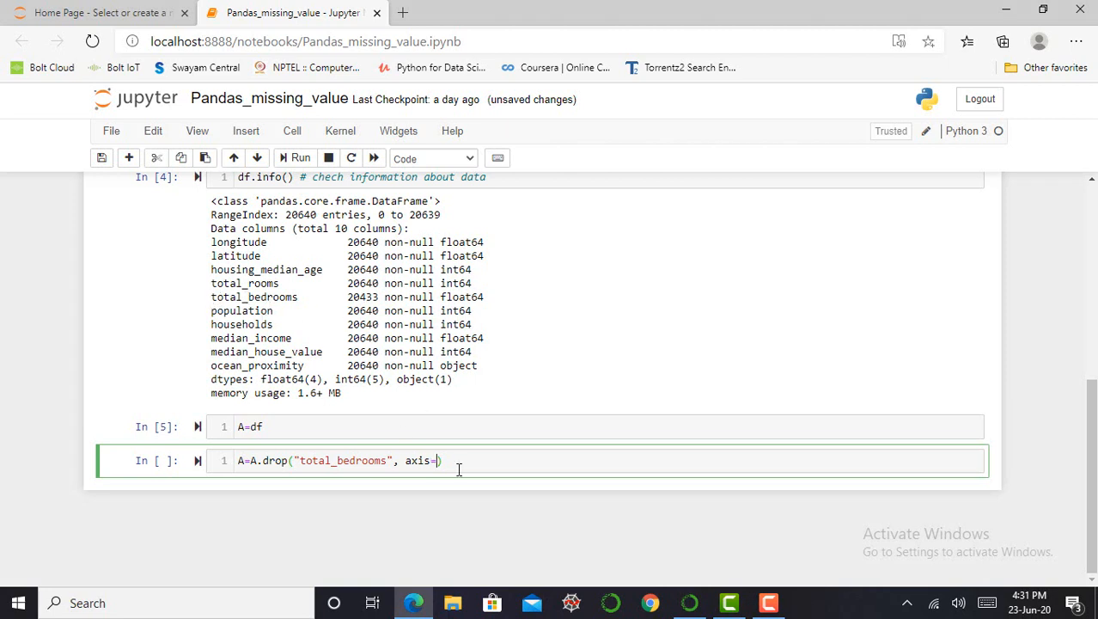
text(1)
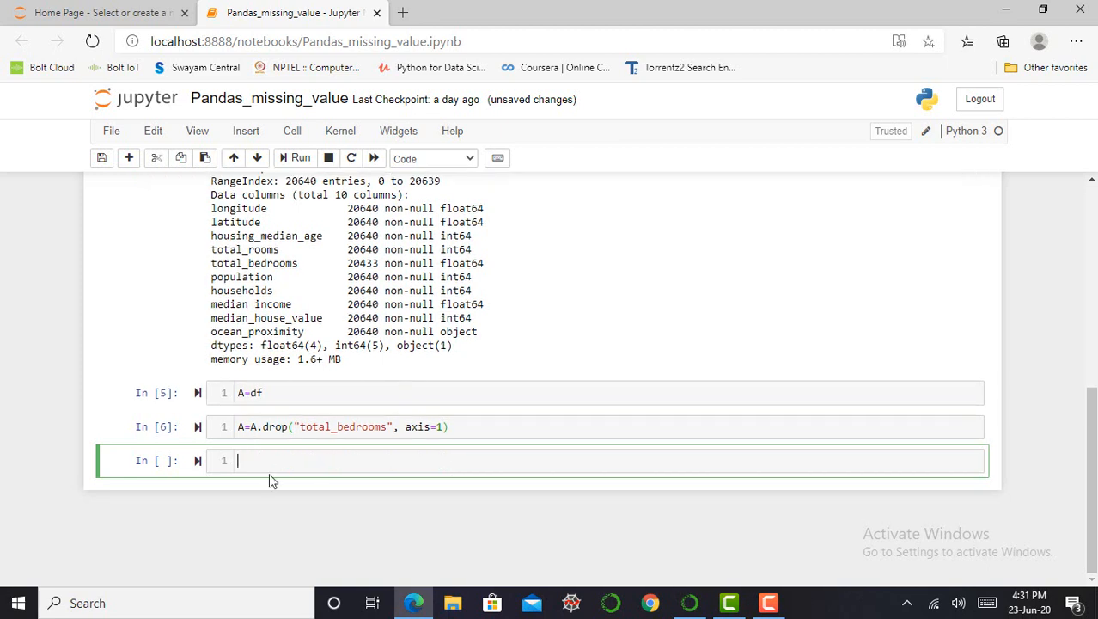
mouse_move(272, 461)
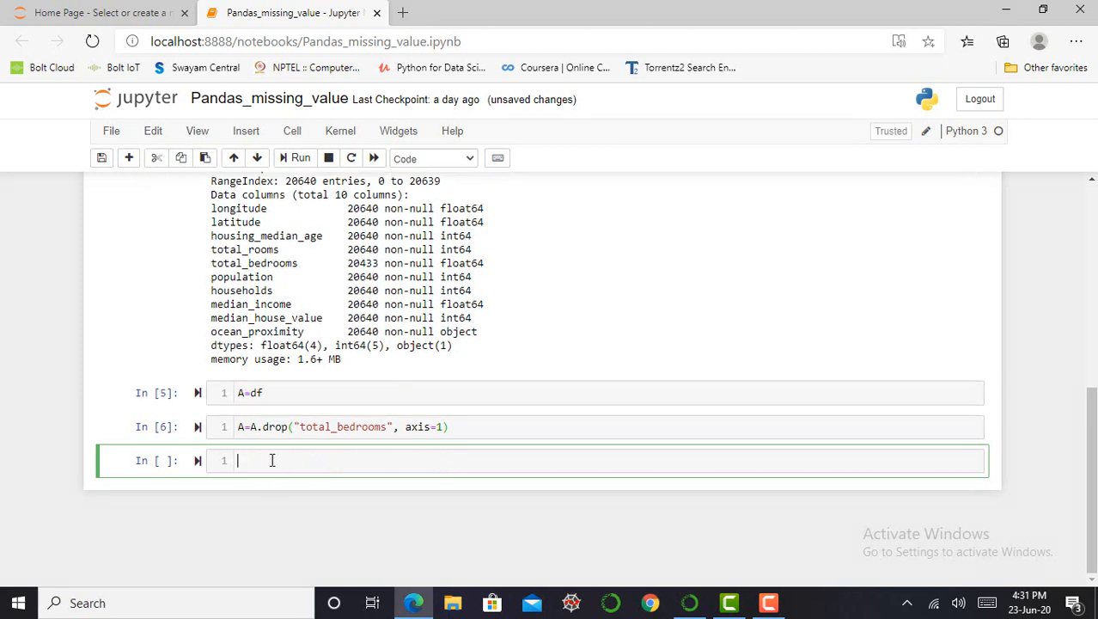
Add an A.head() cell to preview A without the total_bedrooms column.
text(A)
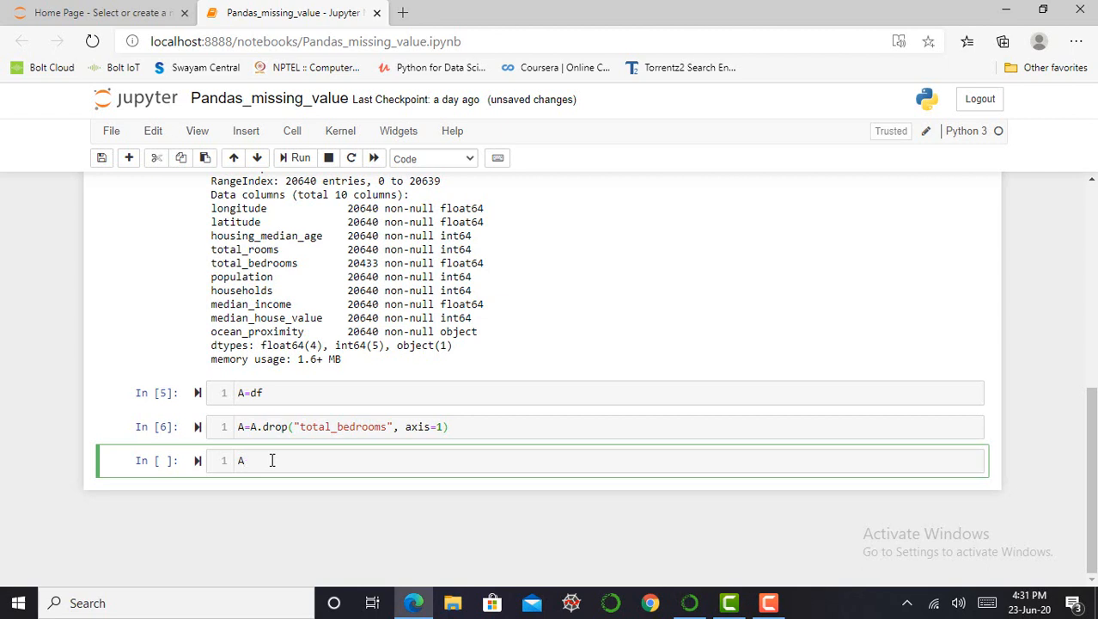
text(.he)
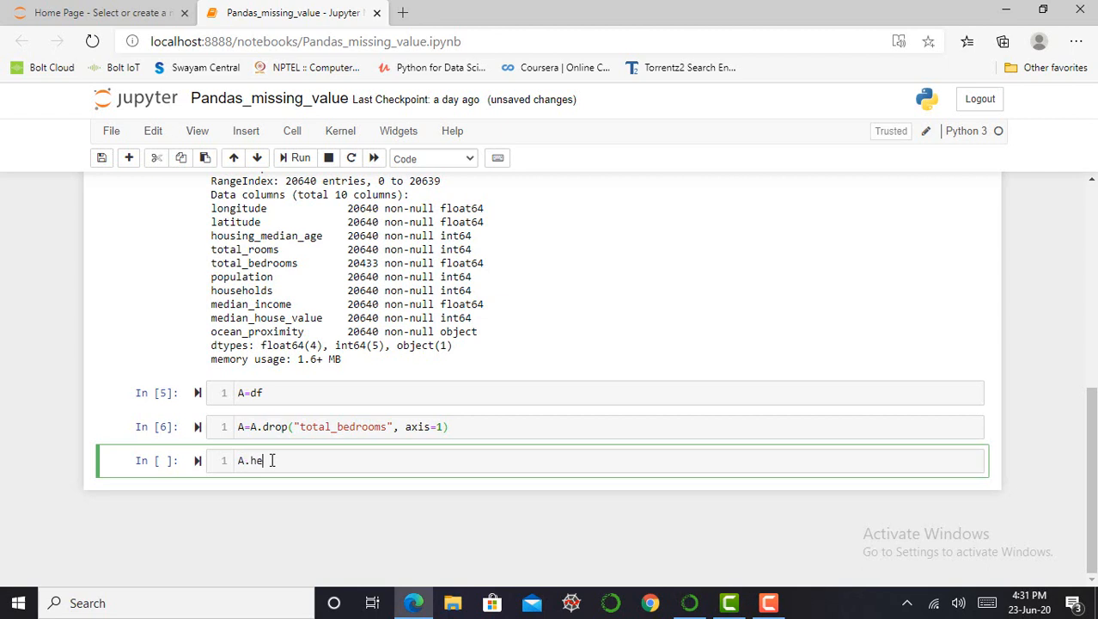
text(ad)
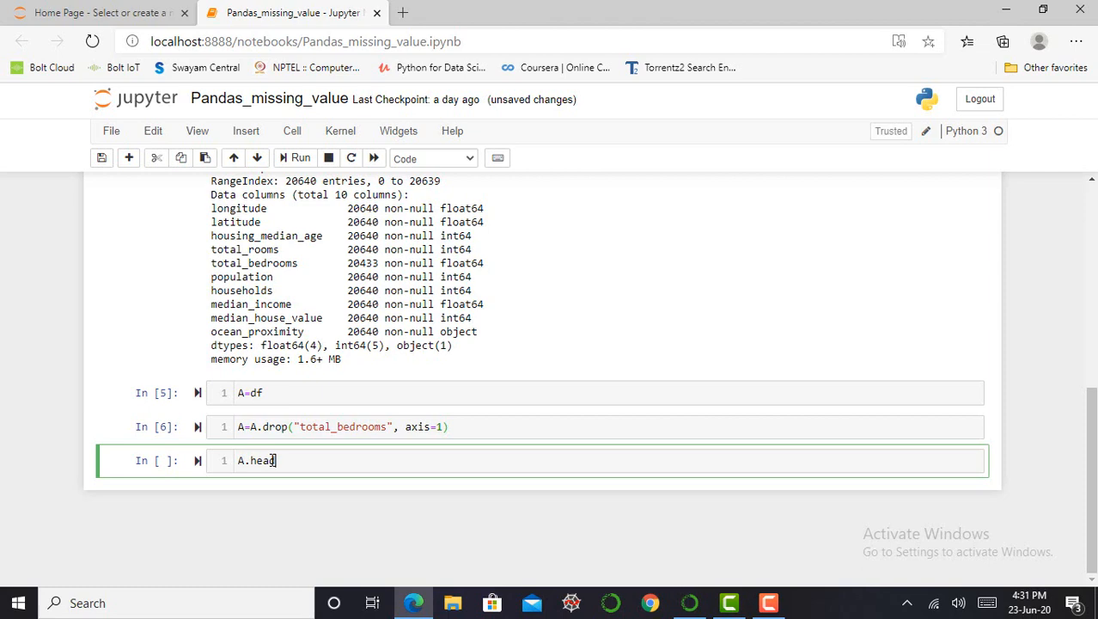
text(())
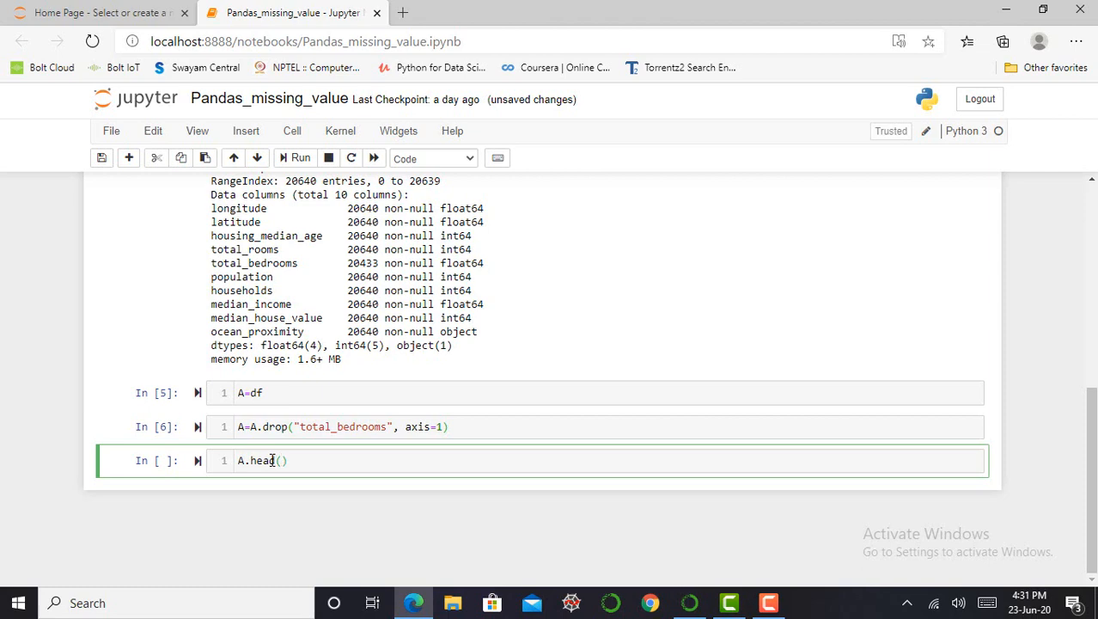
click(294, 158)
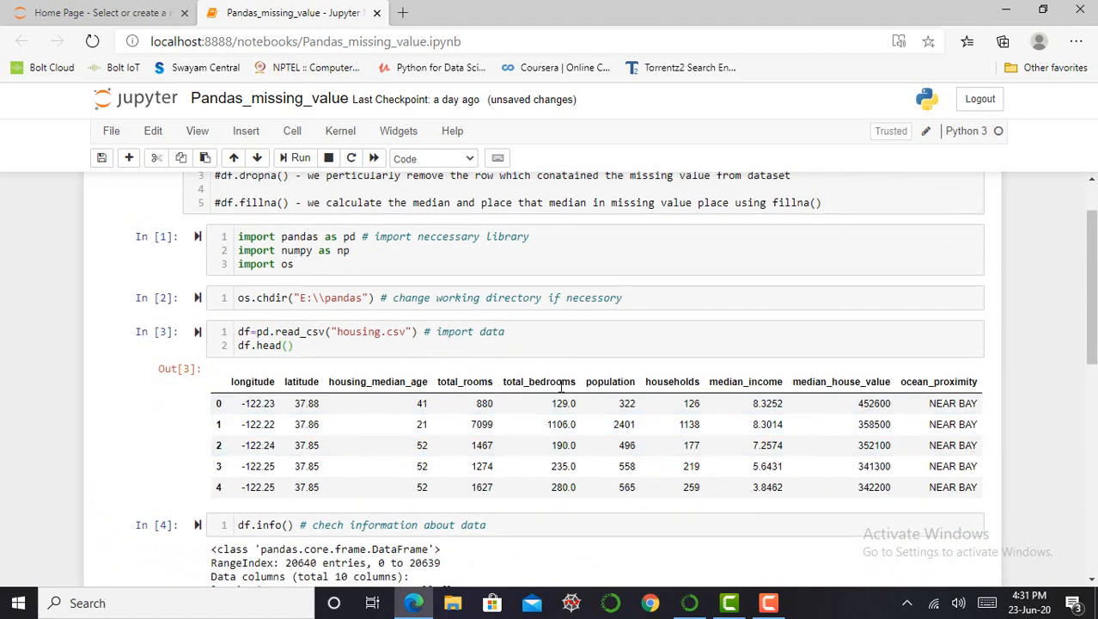
mouse_move(459, 381)
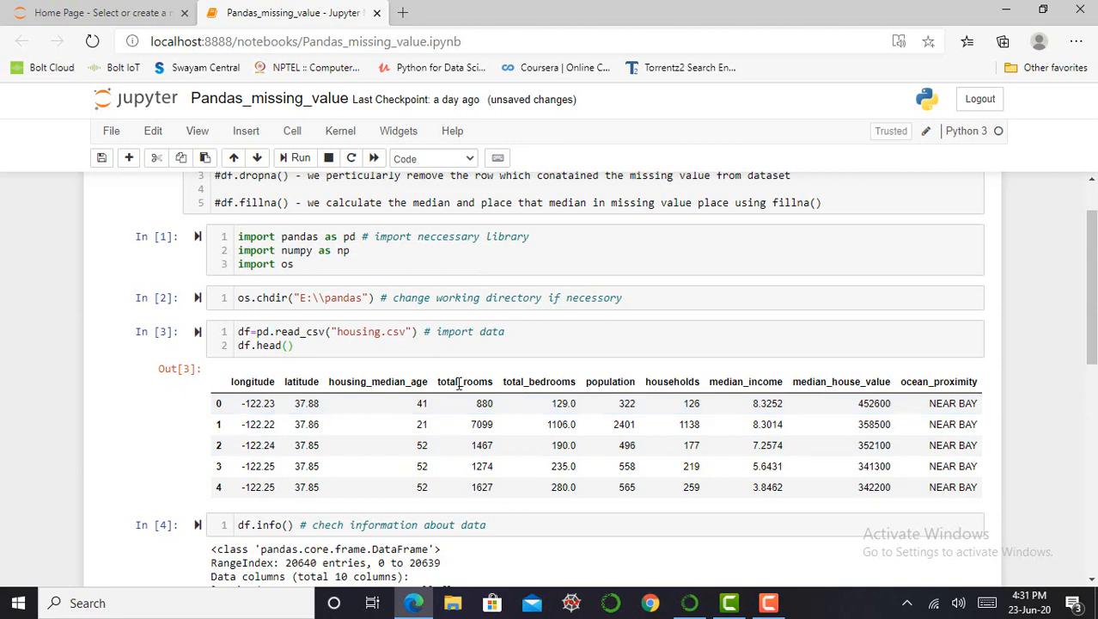
mouse_move(508, 381)
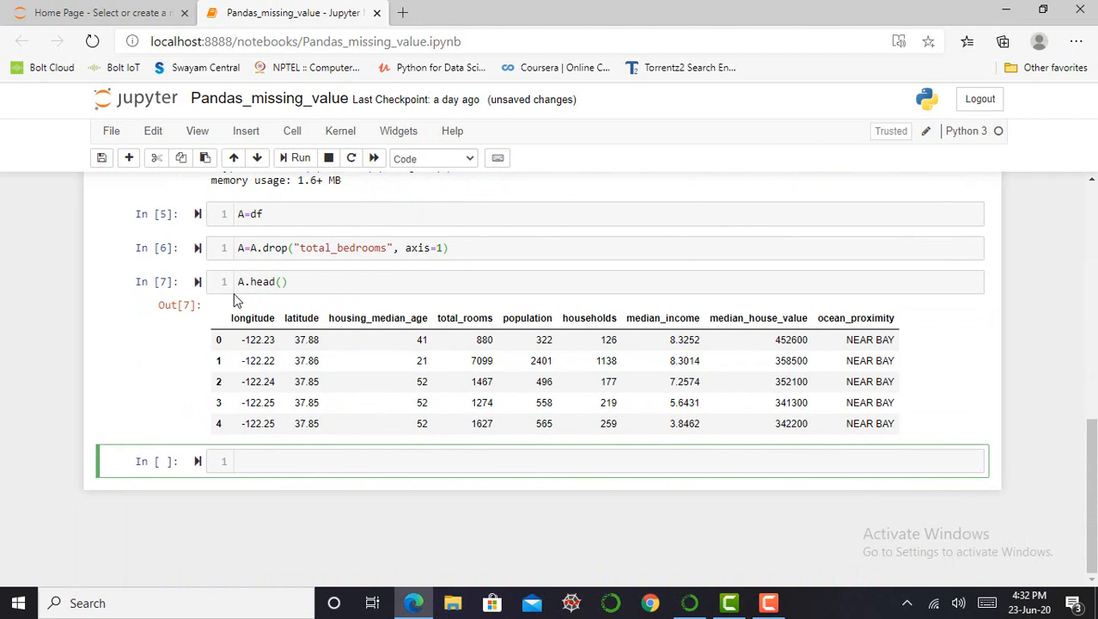
mouse_move(465, 318)
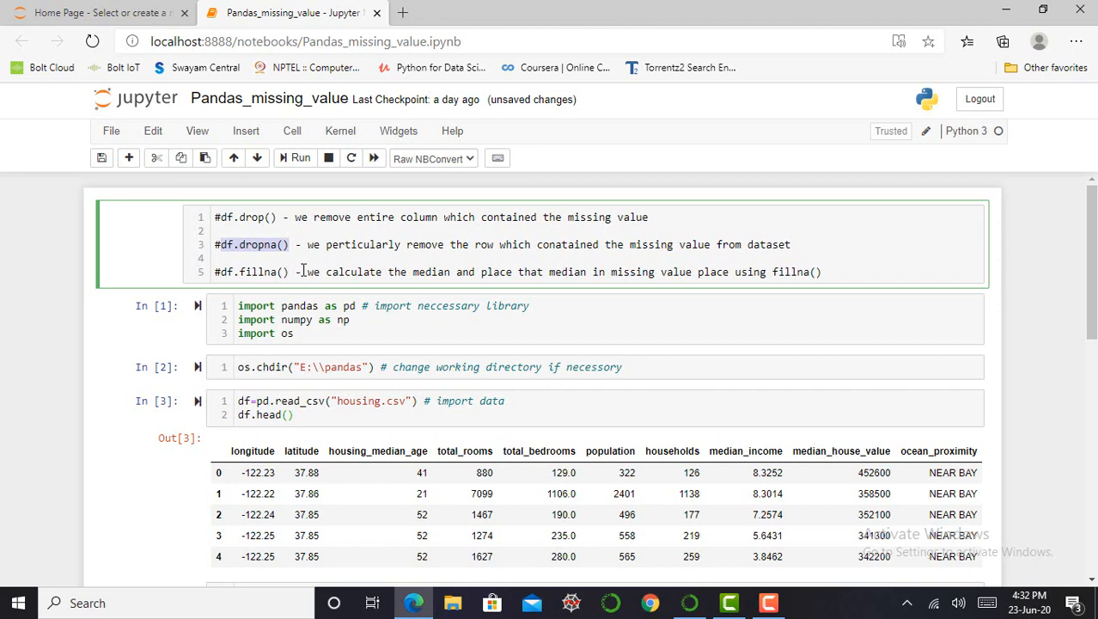
Write B=df and B=B.dropna(subset=["total_bedrooms"]) in a new cell.
scroll(down, 3)
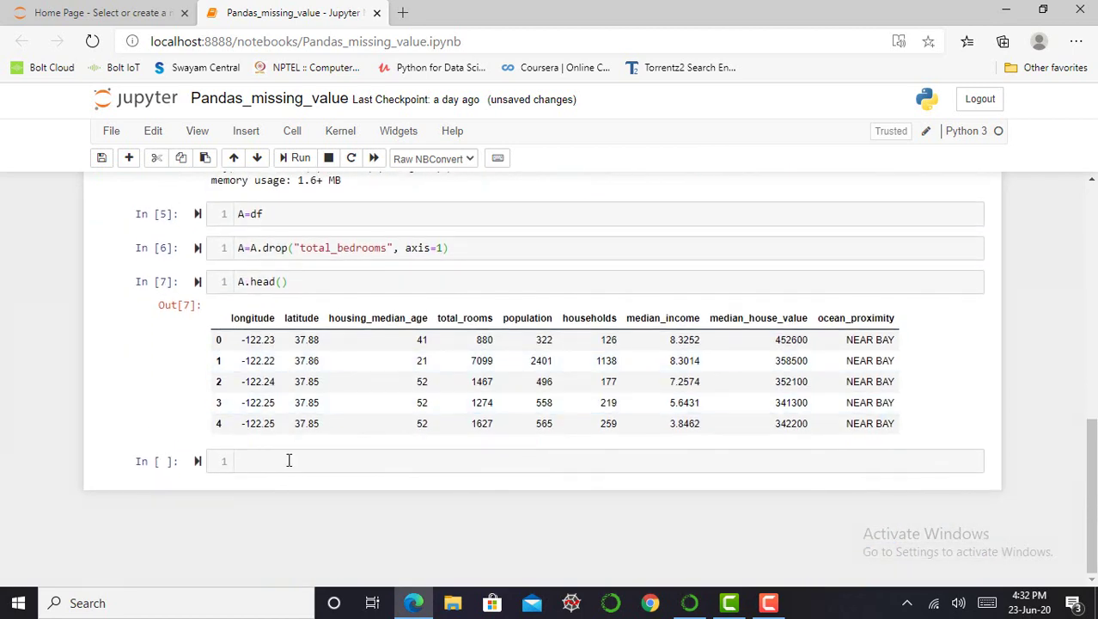
text(B)
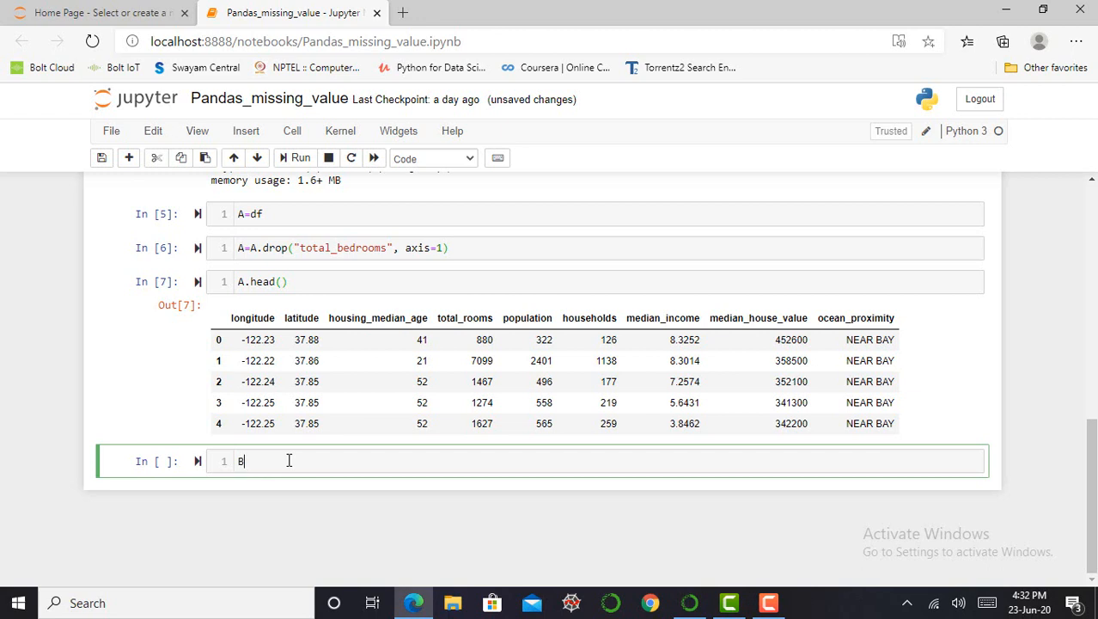
text(=df)
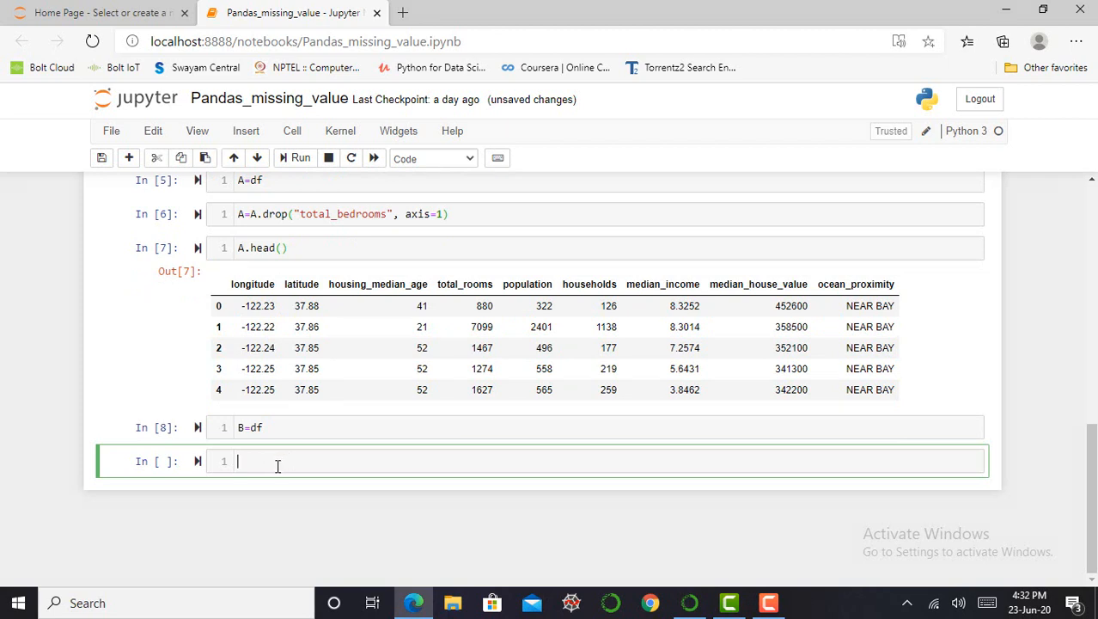
text(b)
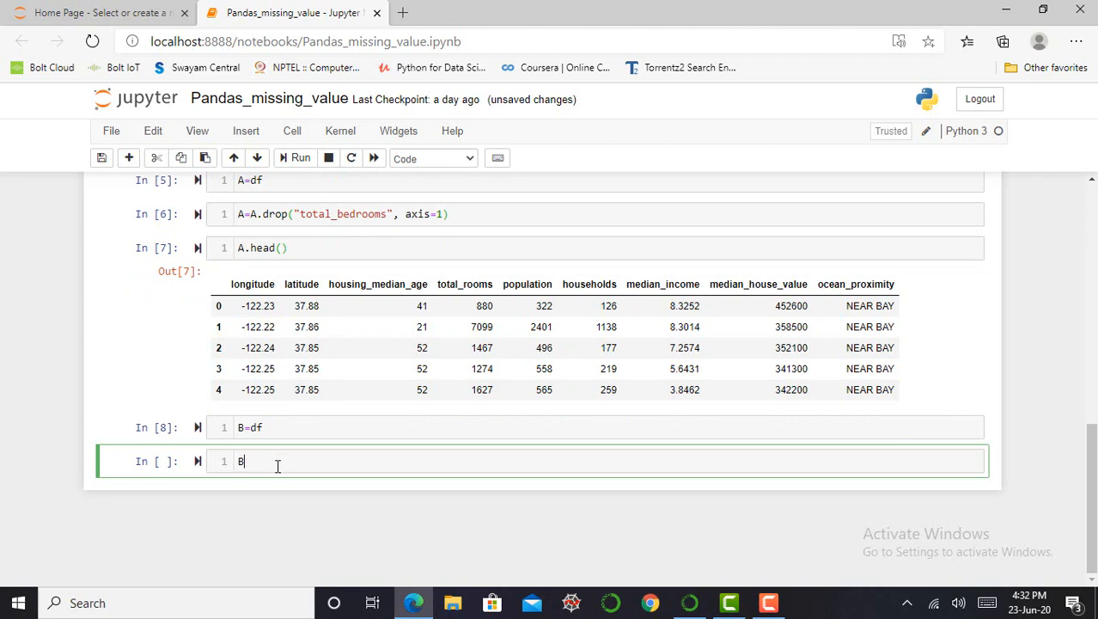
text(=B)
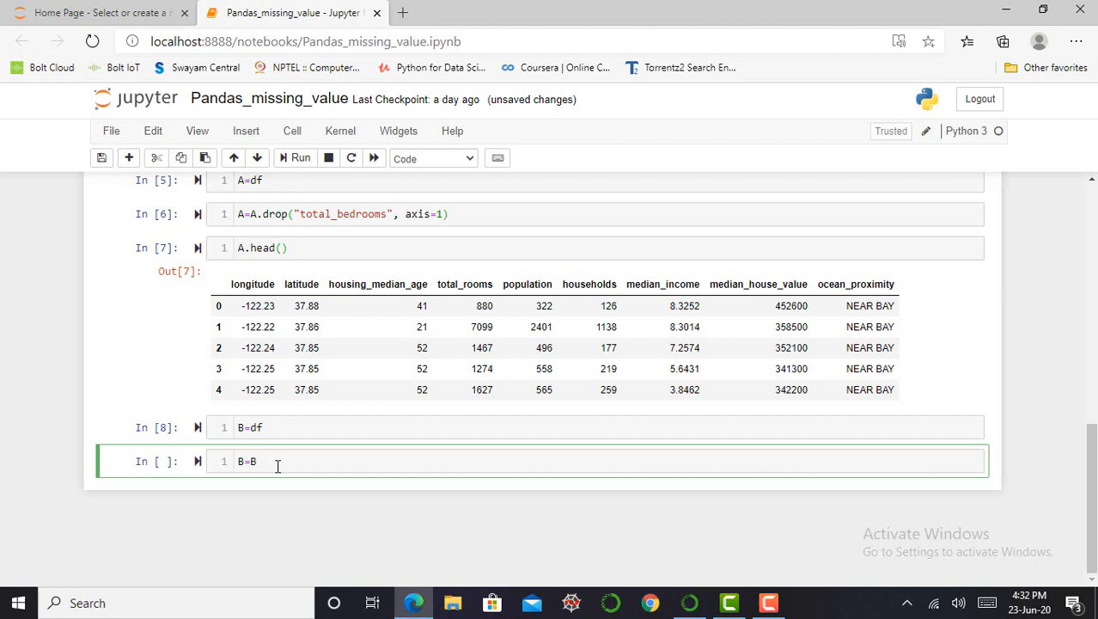
text(.d)
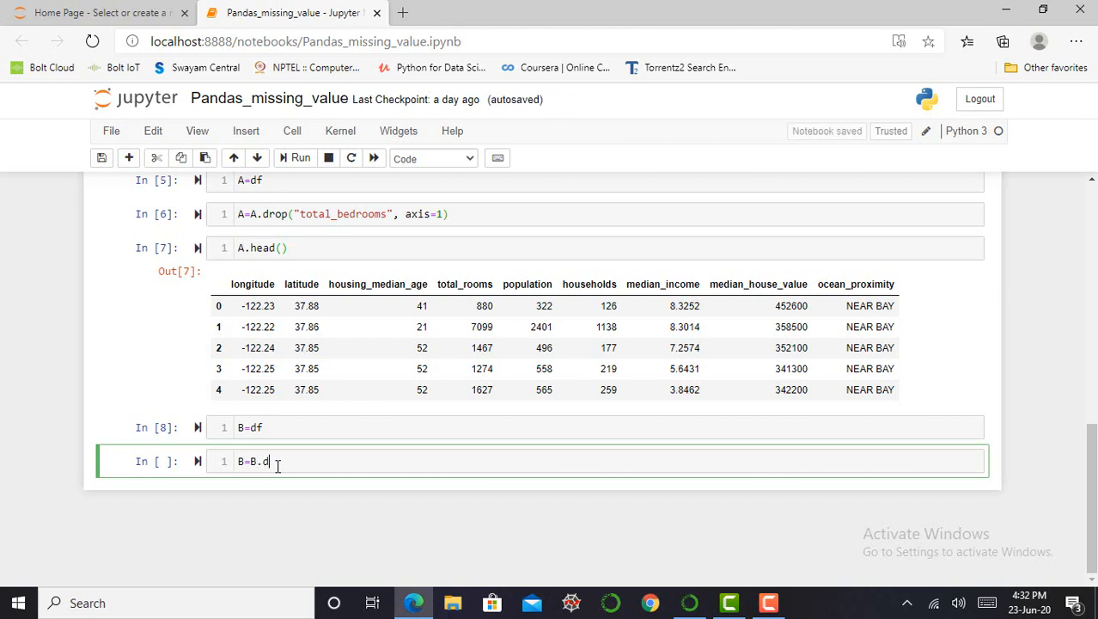
text(ropna(s))
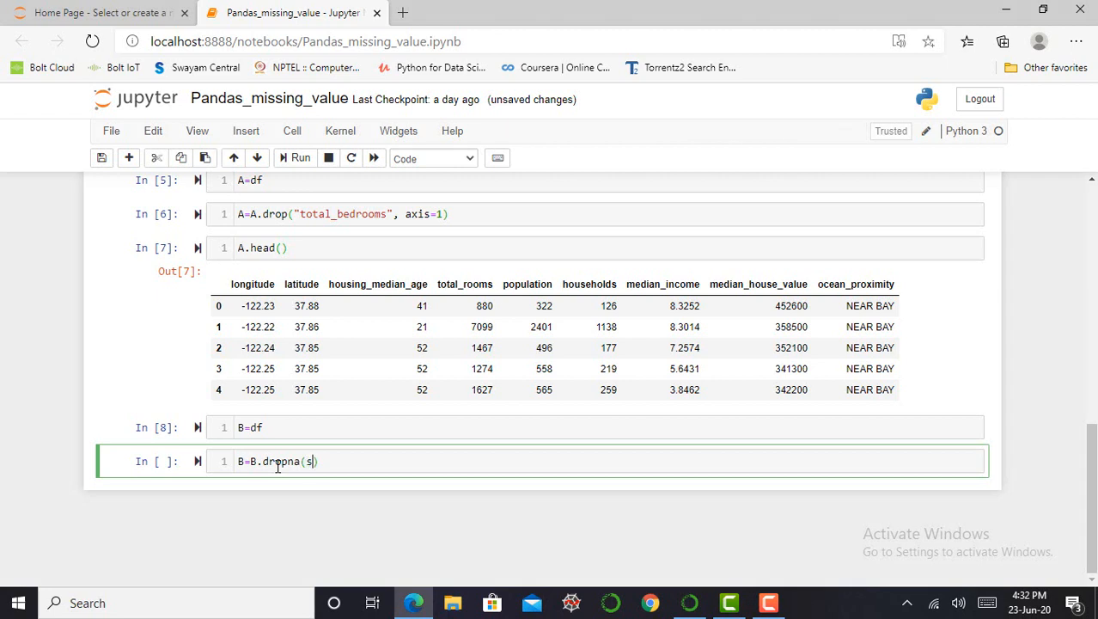
text(u)
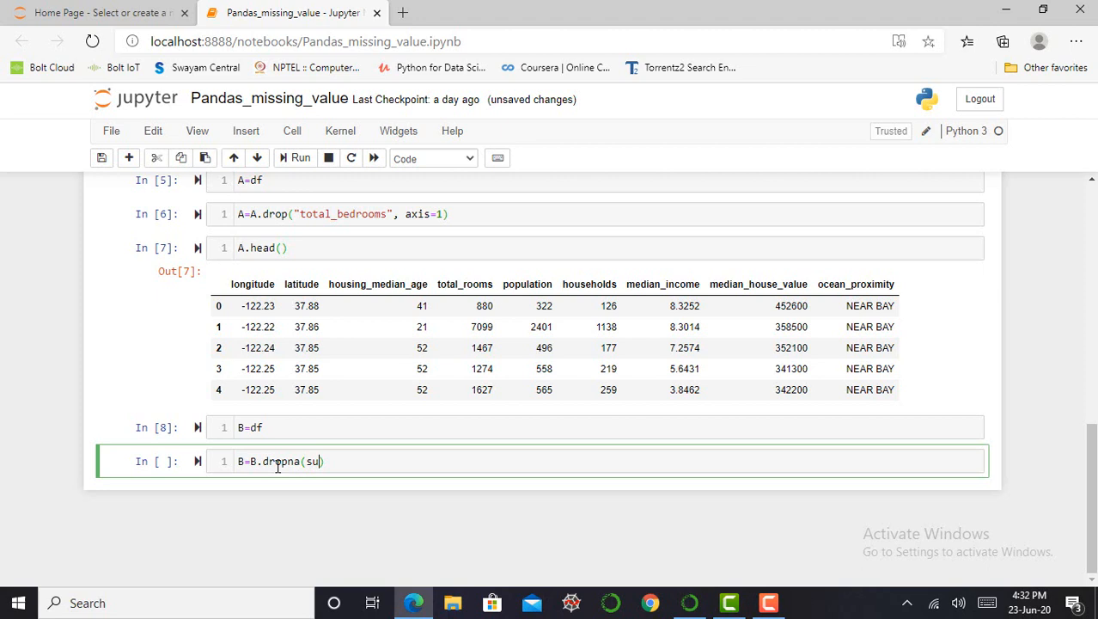
text(bse)
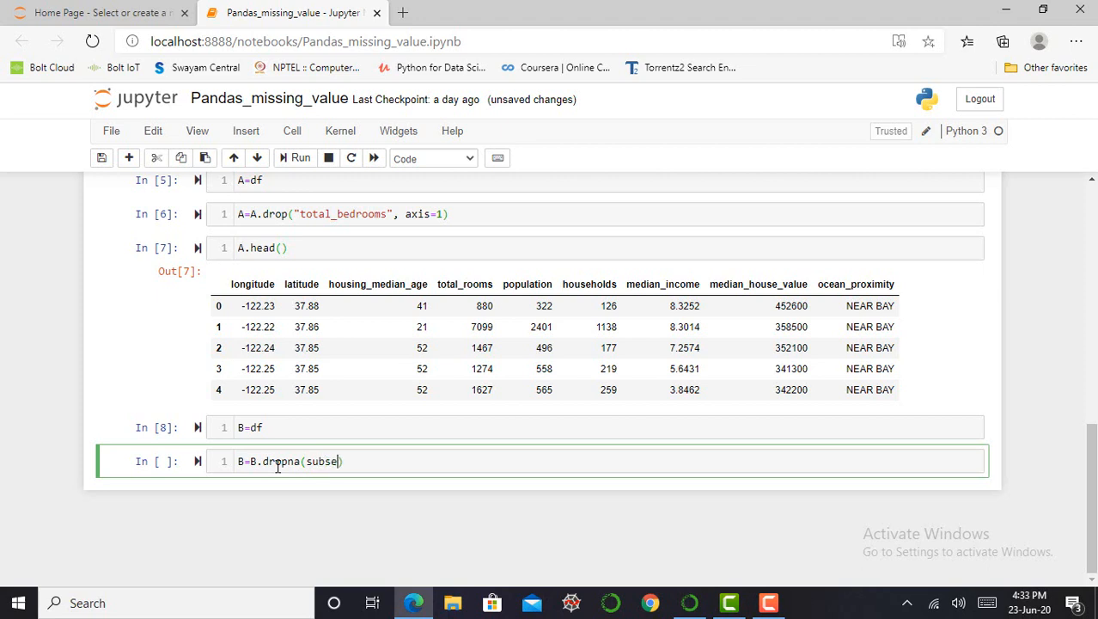
text(=)
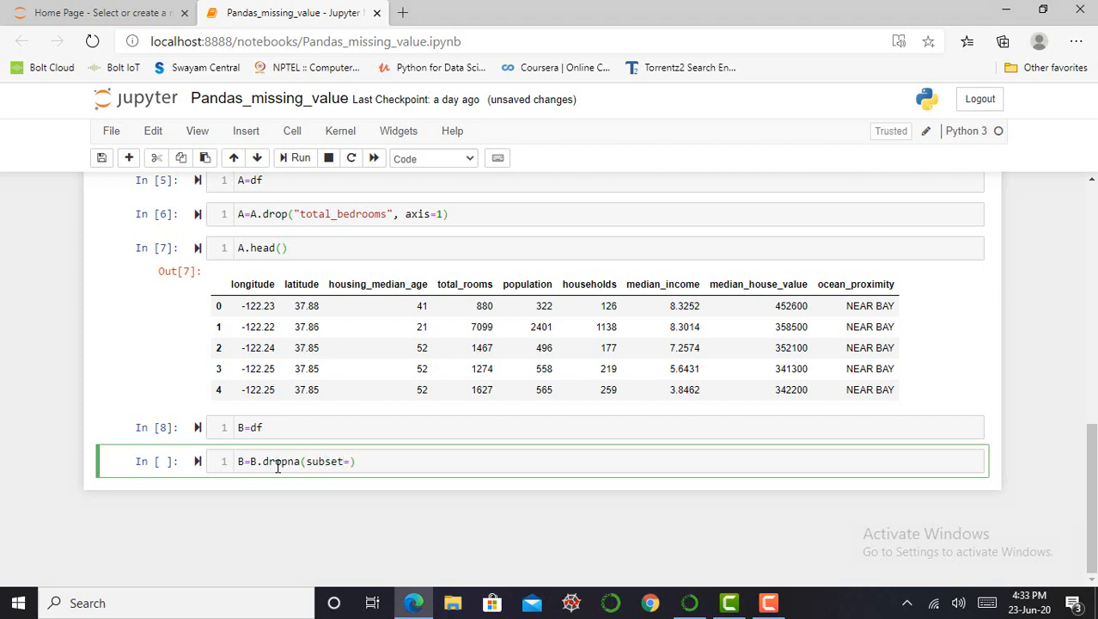
text([""])
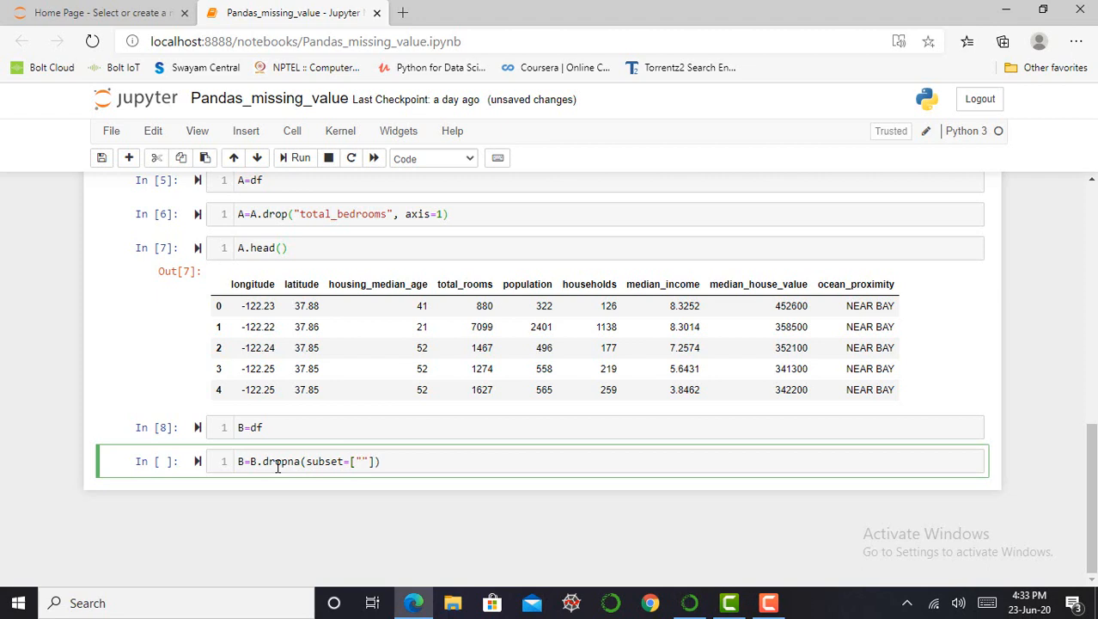
text(total_bedr)
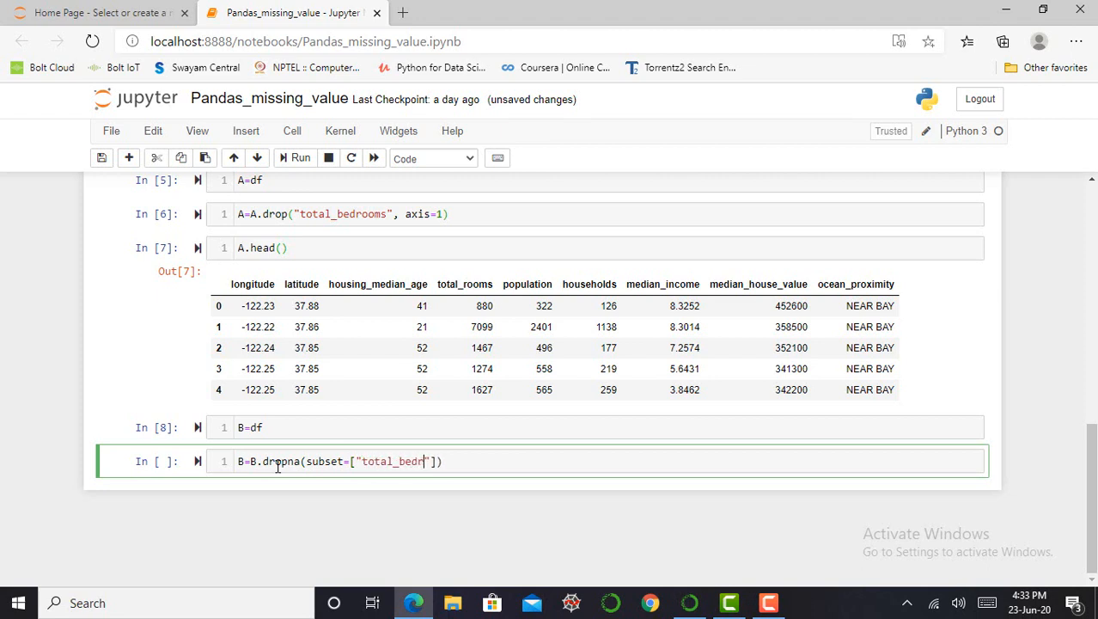
text(ooms)
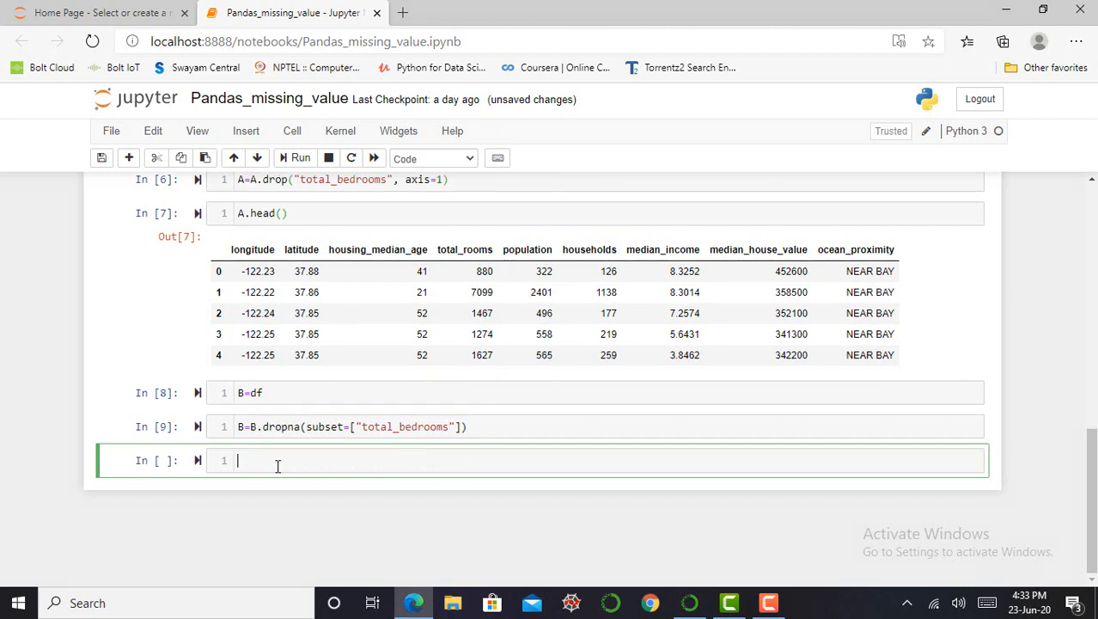
Run B.info(), showing 20,433 entries with every column fully non-null.
text(B)
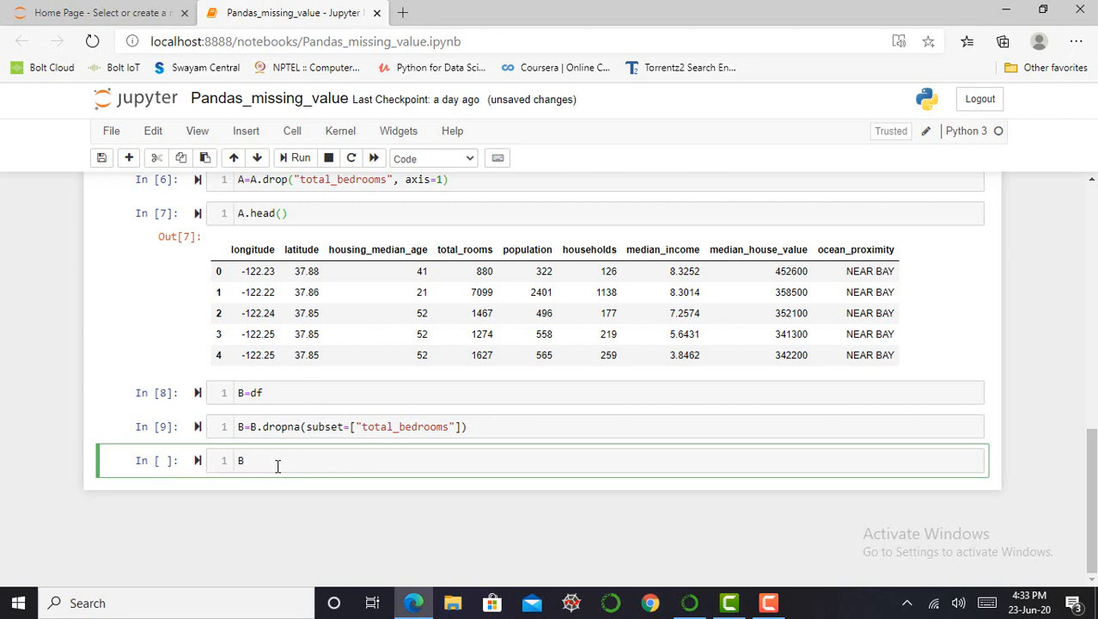
text(.i)
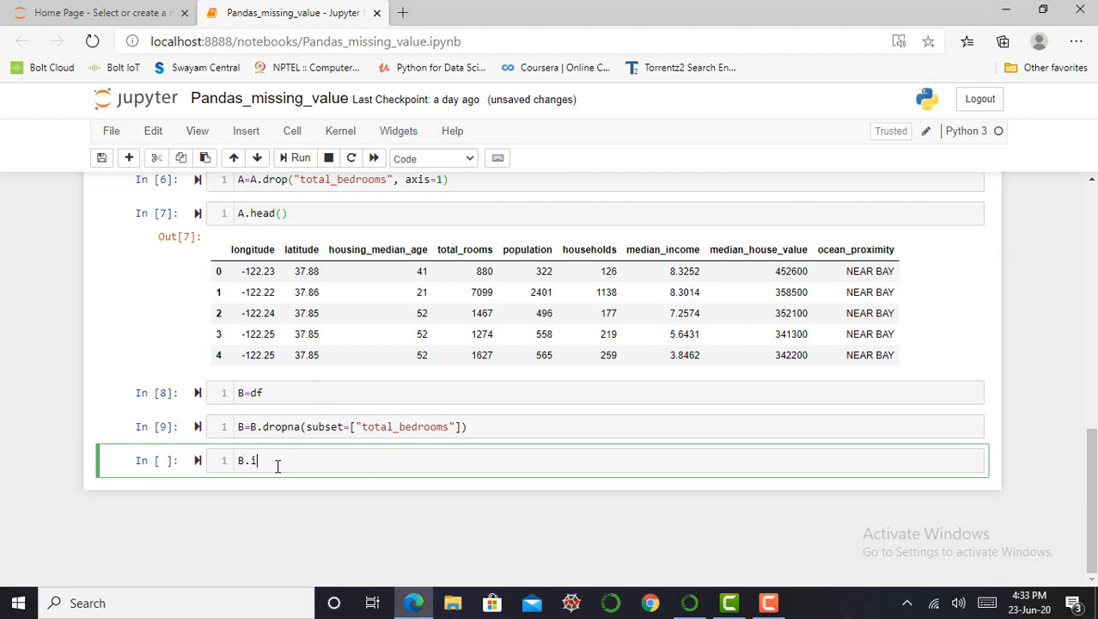
text(nfo())
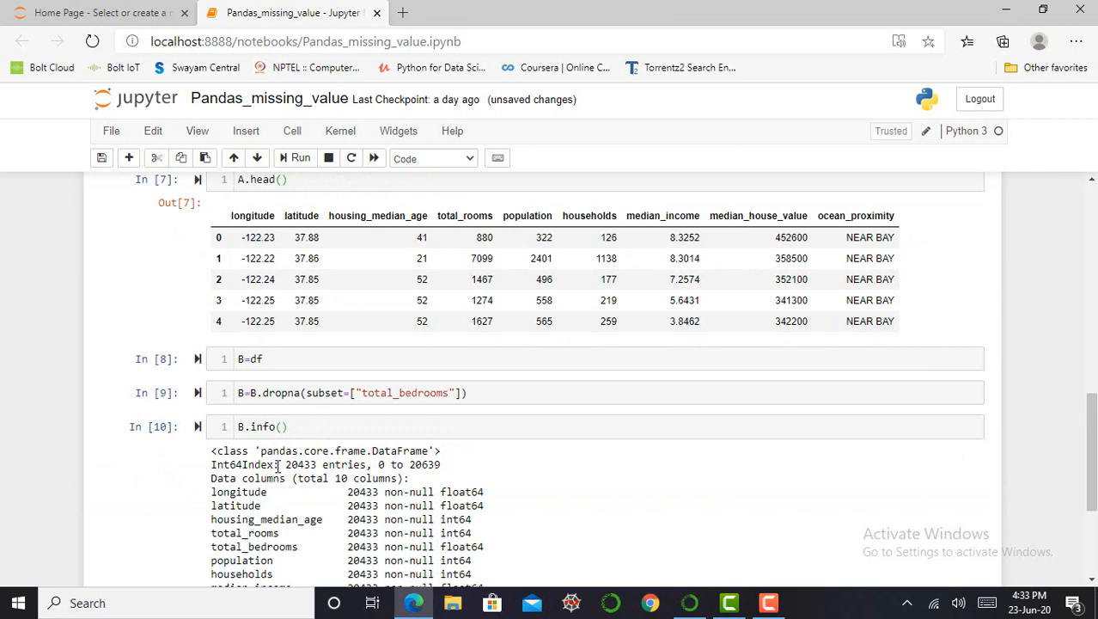
scroll(down, 3)
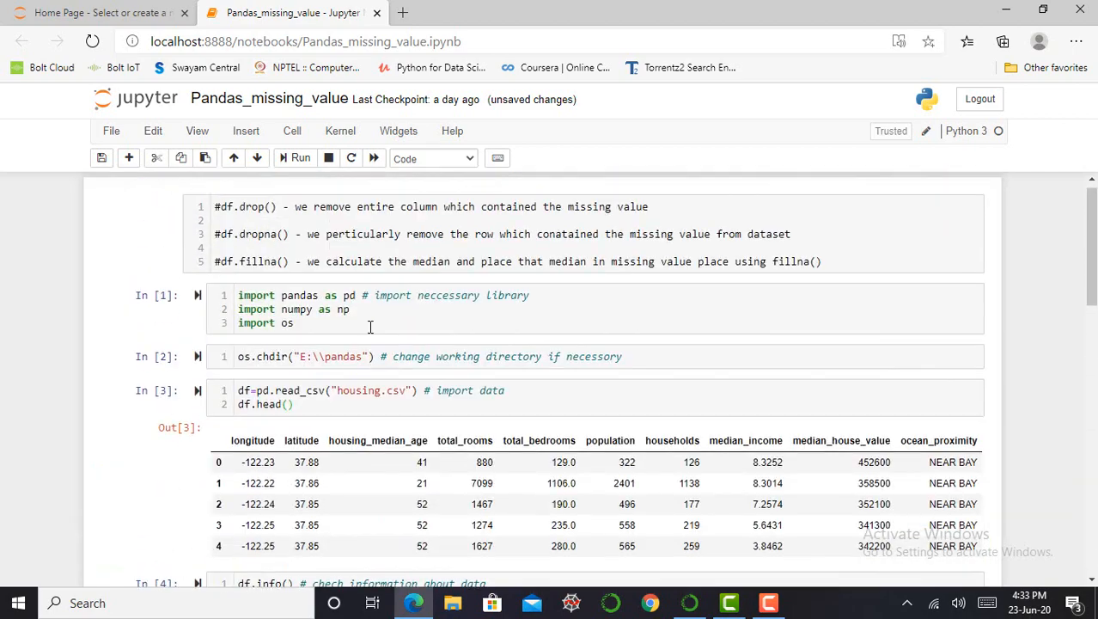
scroll(down, 3)
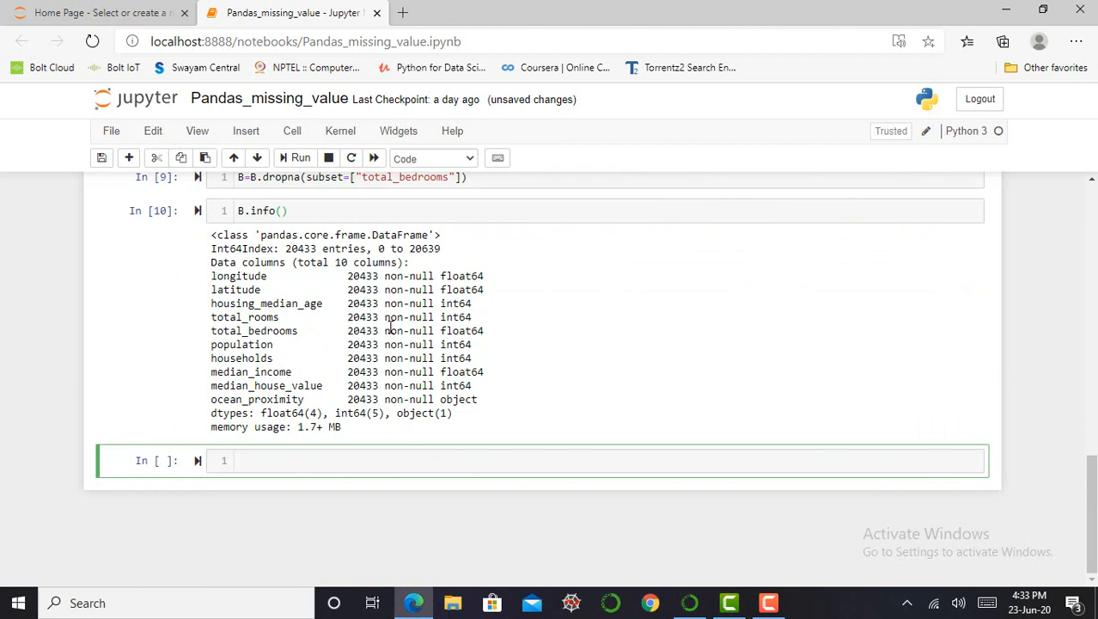
double_click(358, 276)
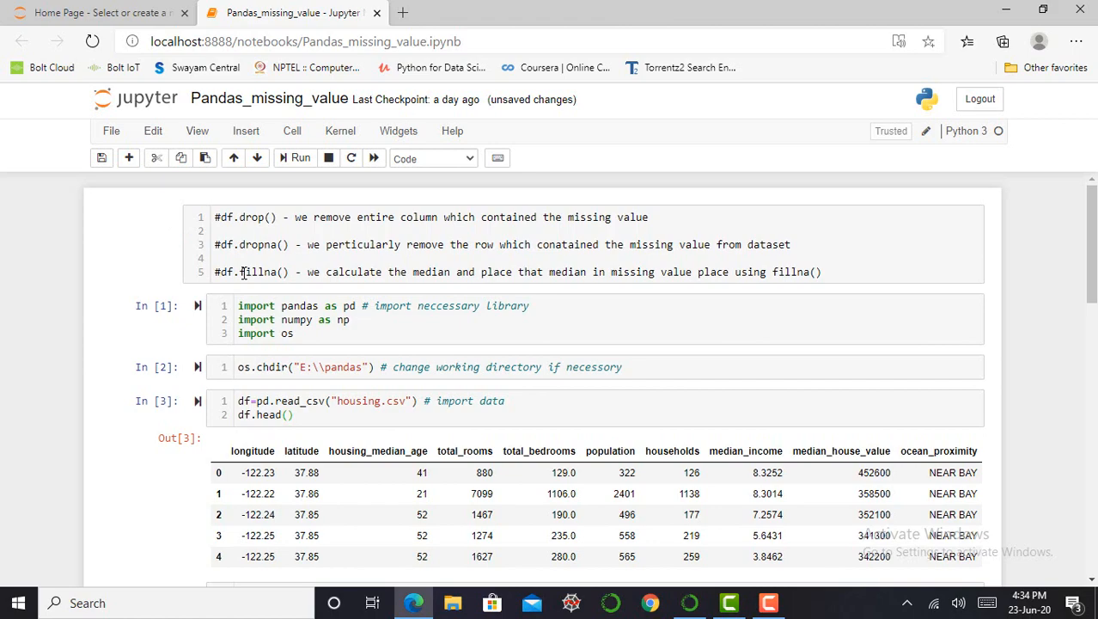
Start a new cell with C=df, discarding a half-written median line.
scroll(down, 3)
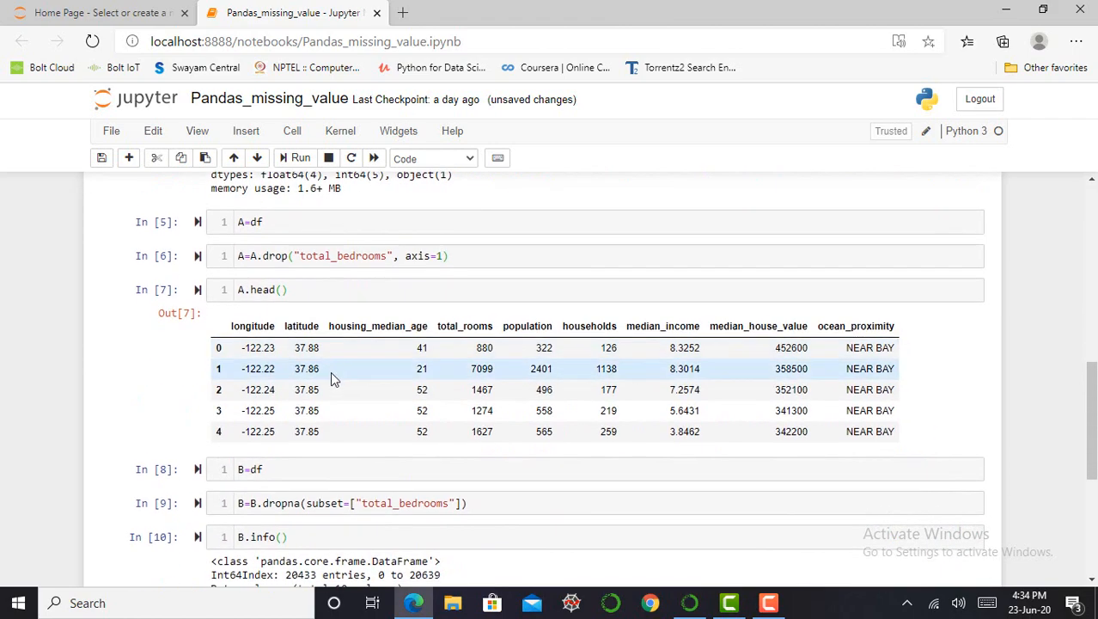
scroll(down, 3)
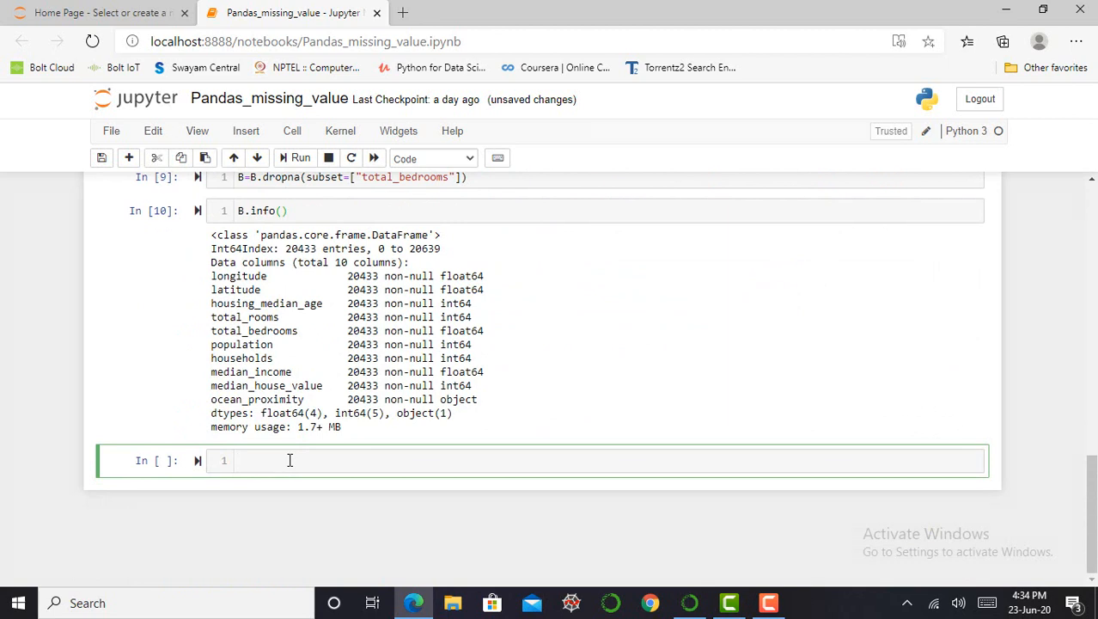
text(media)
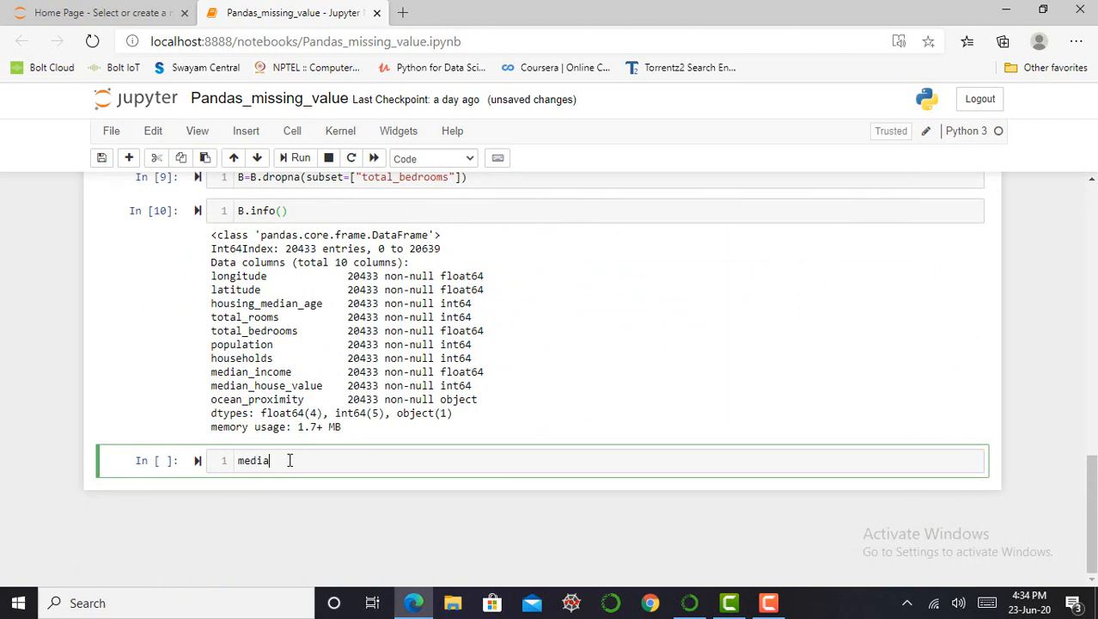
text(n=)
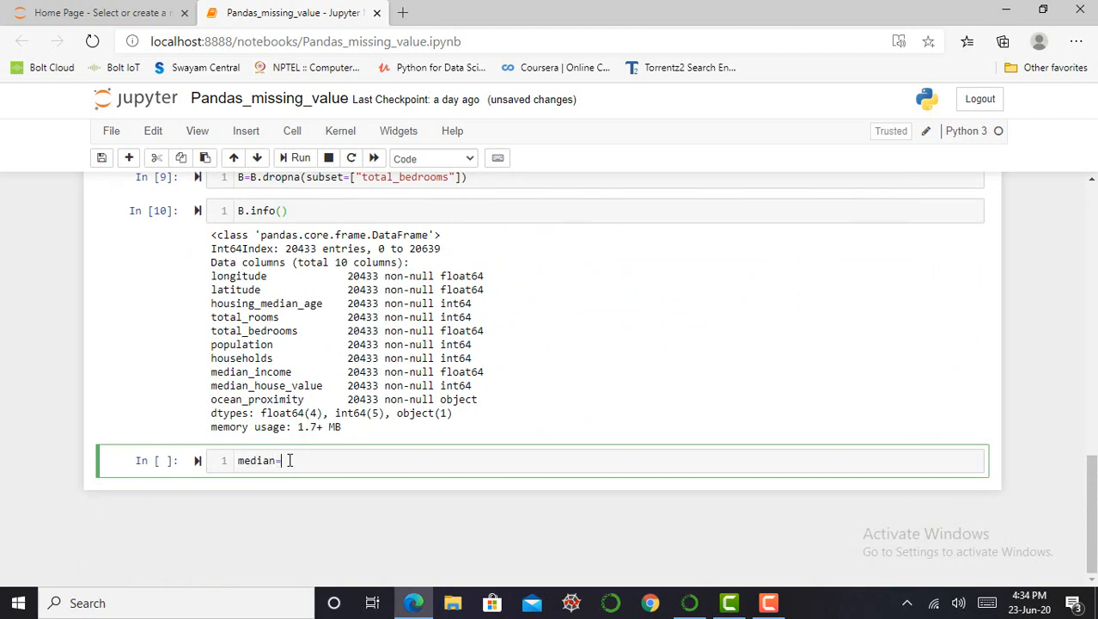
key(ctrl+a)
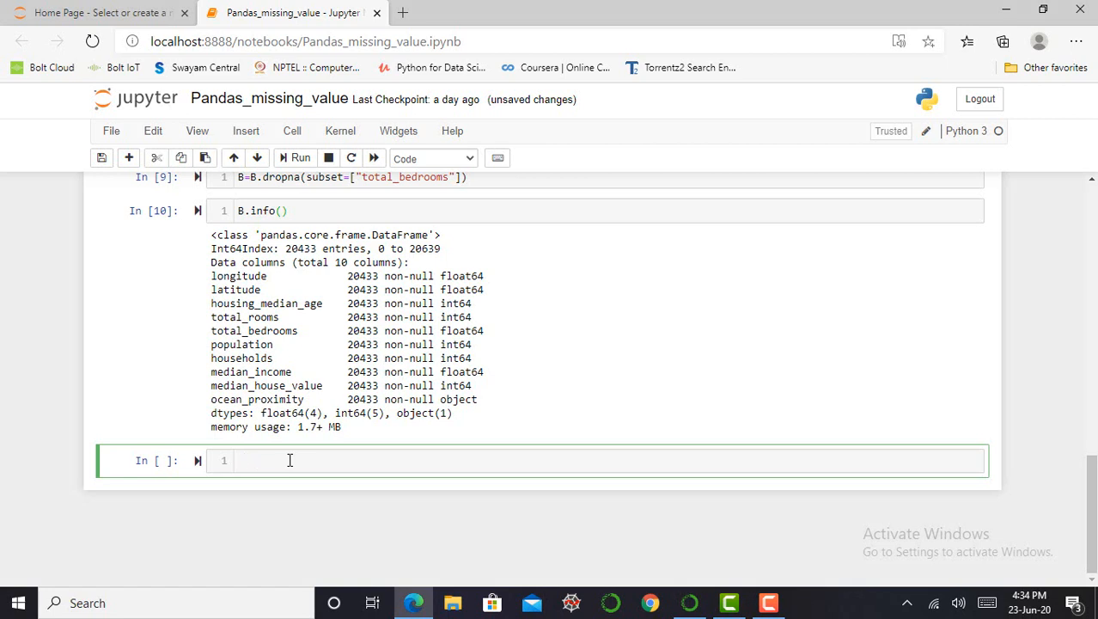
text(C)
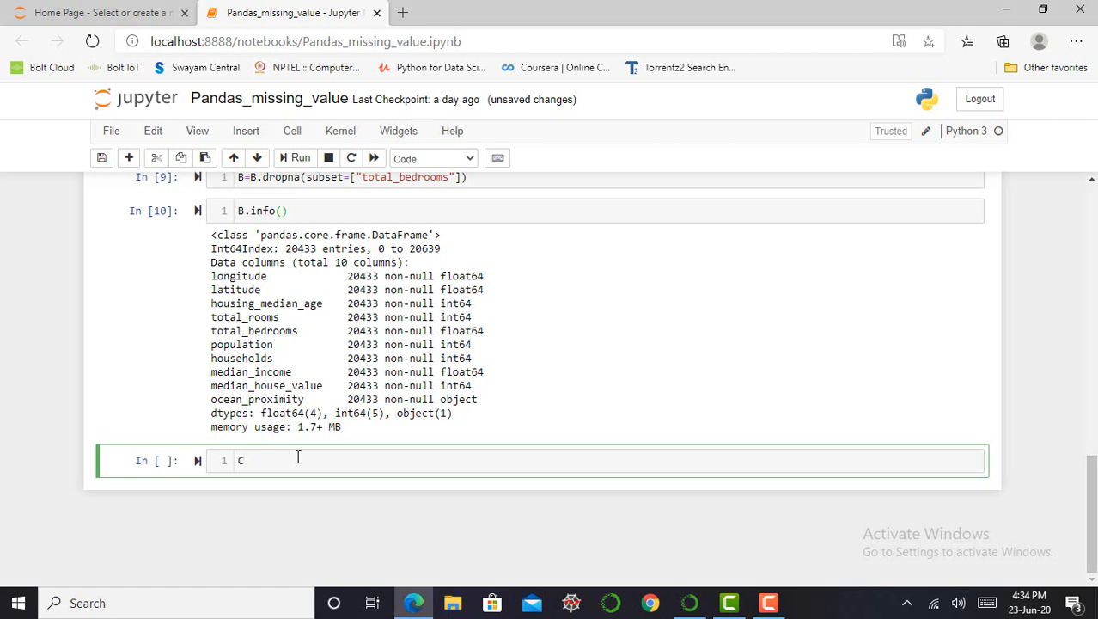
text(=df)
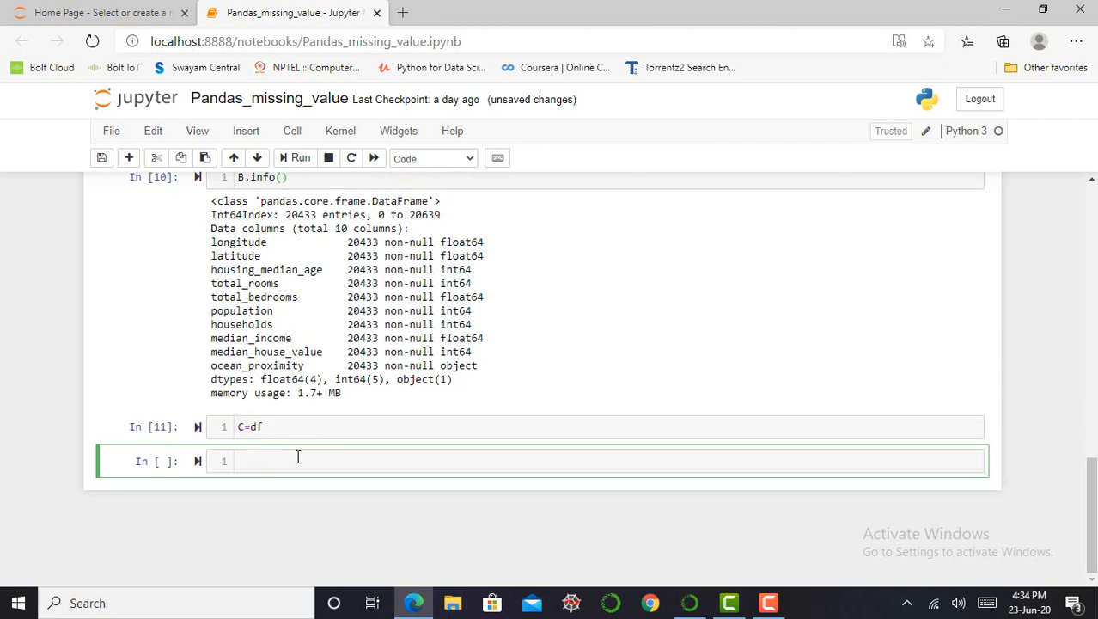
Compute median=C["total_bedrooms"].median().
text(median=)
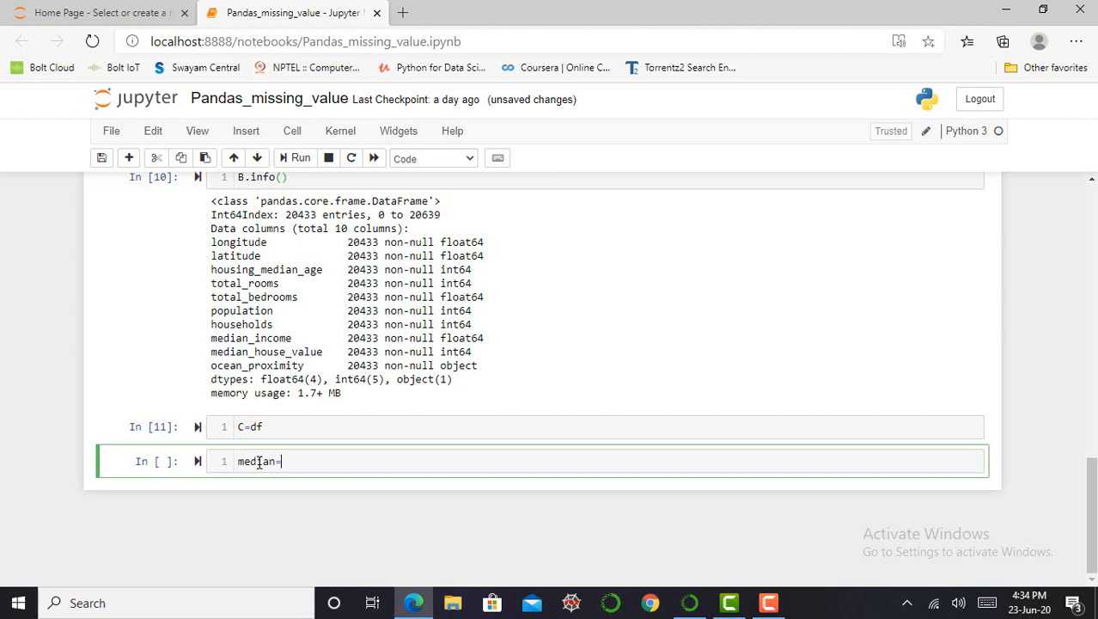
text(C)
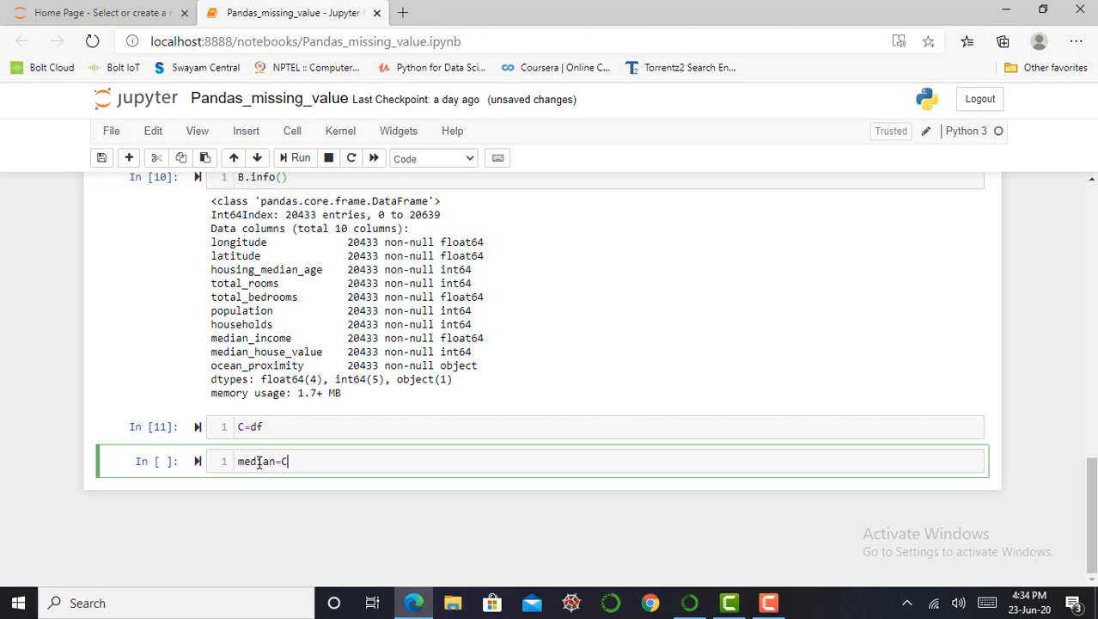
text(())
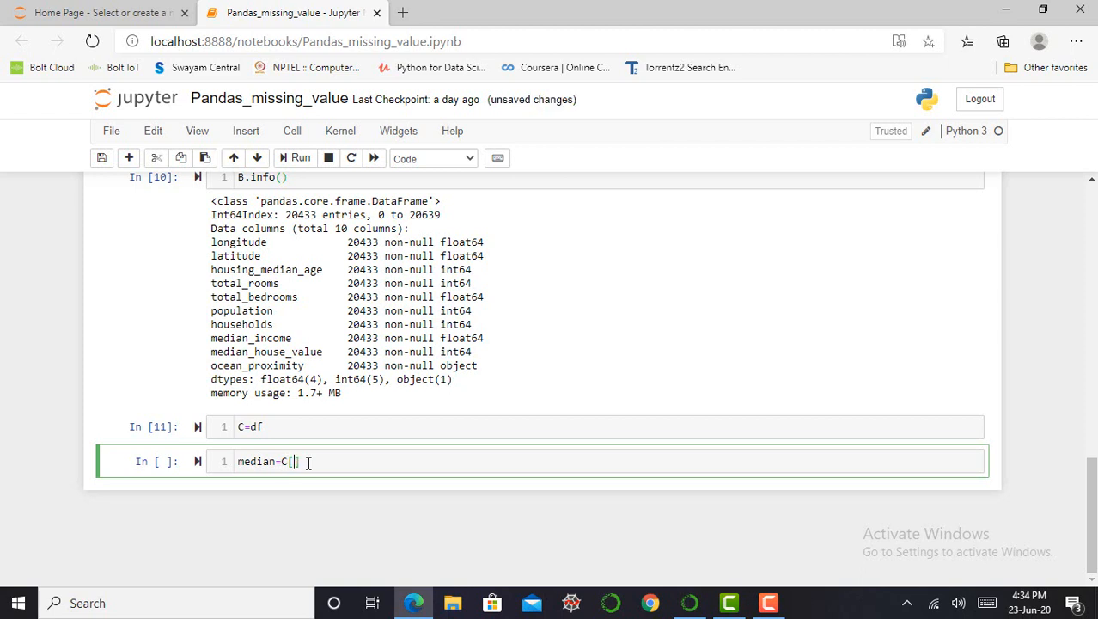
text("")
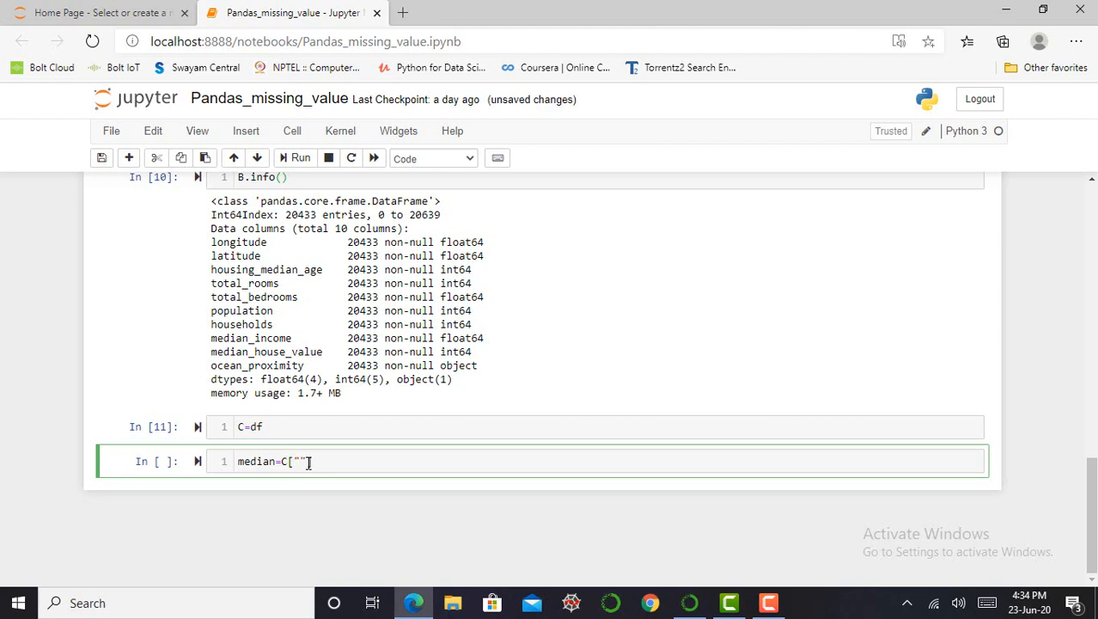
text(total)
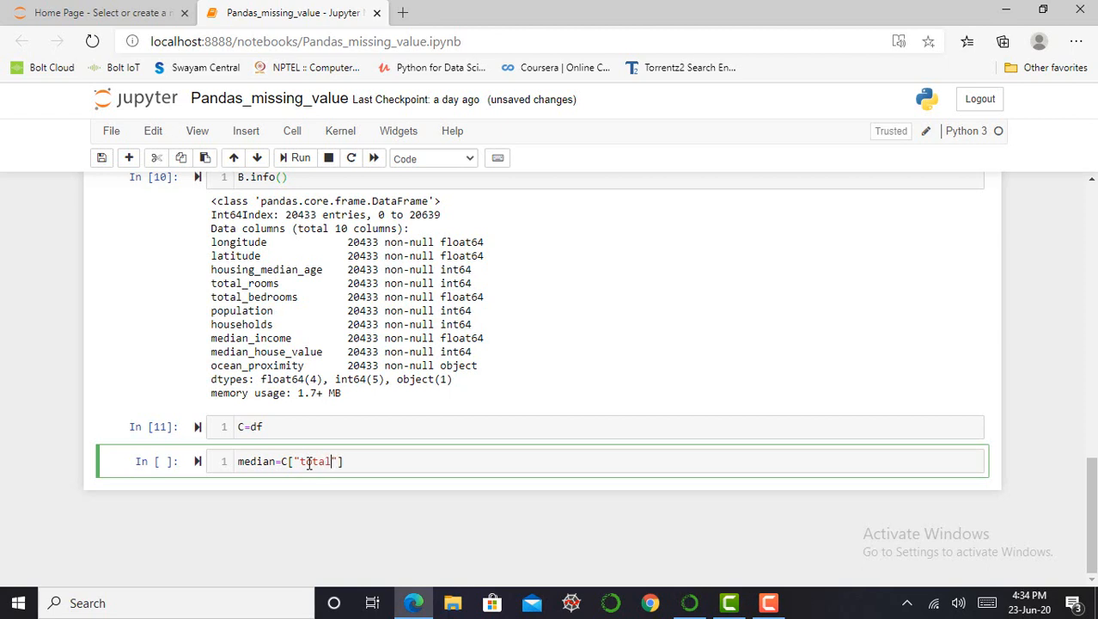
text(_bedr)
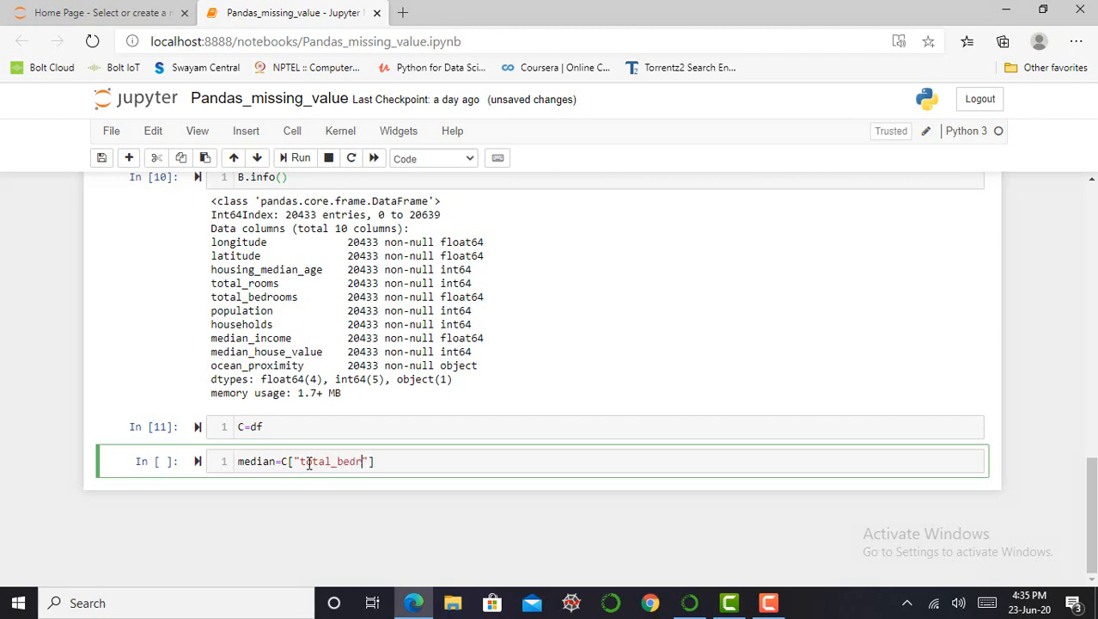
text(o)
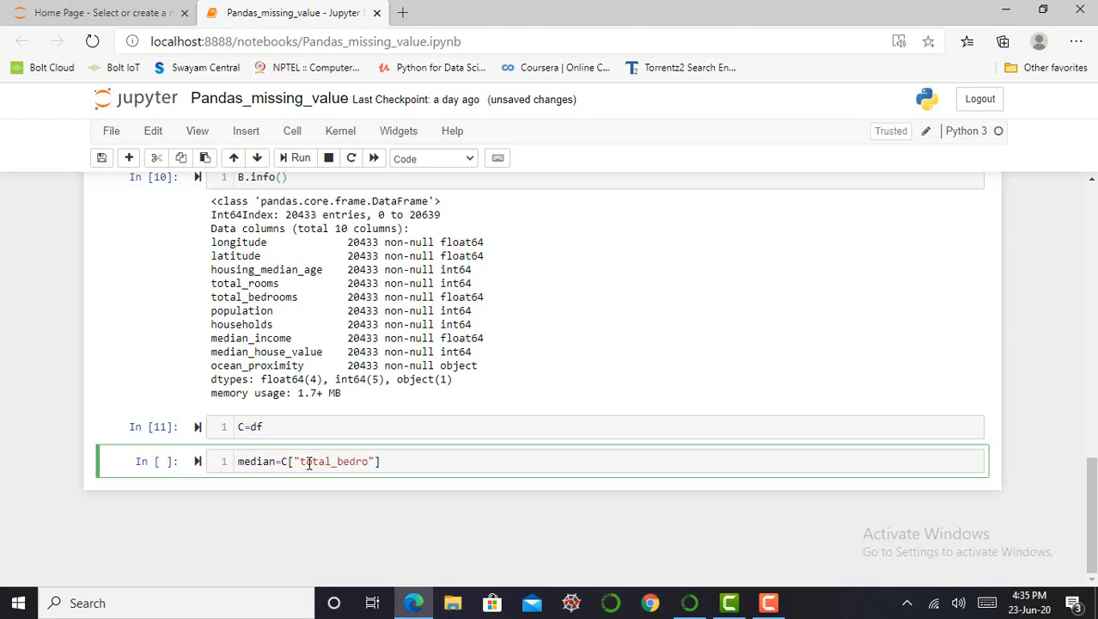
text(oms)
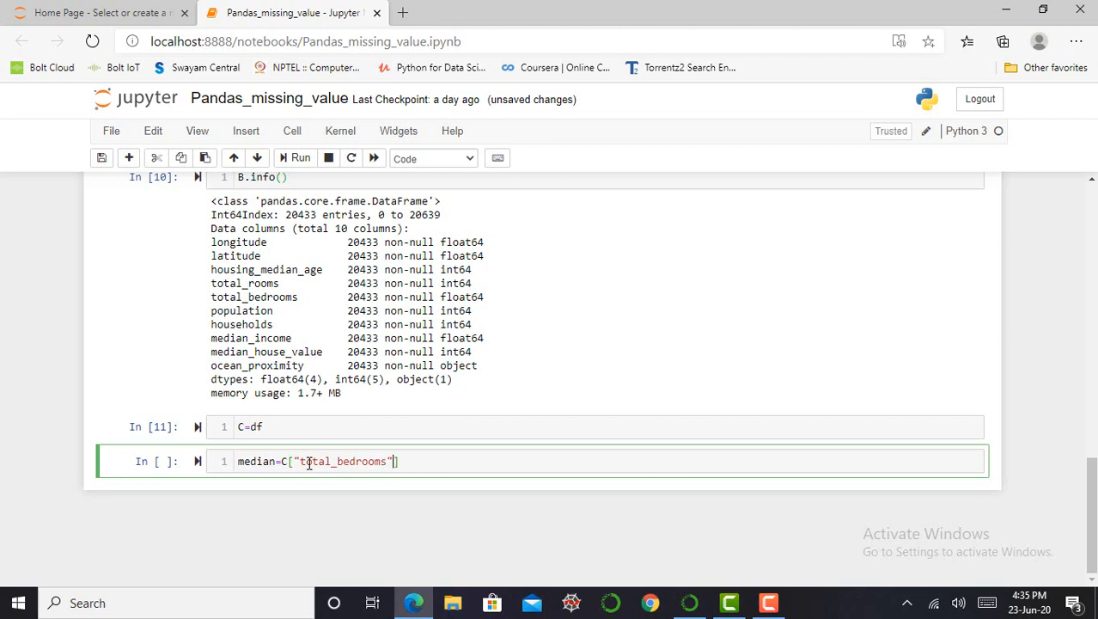
text(.me)
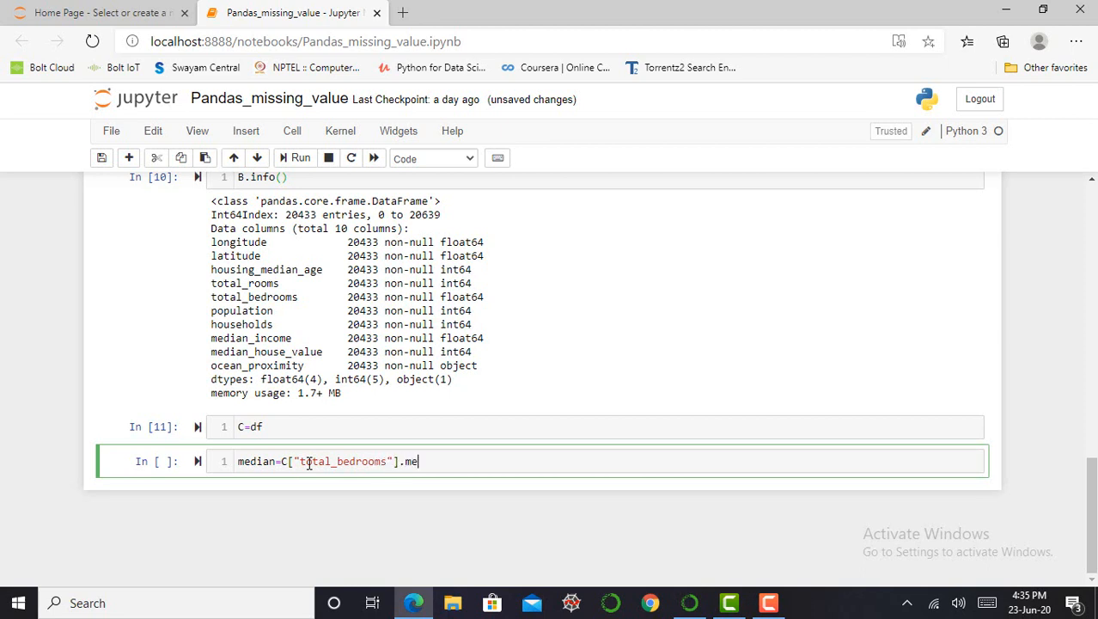
text(d)
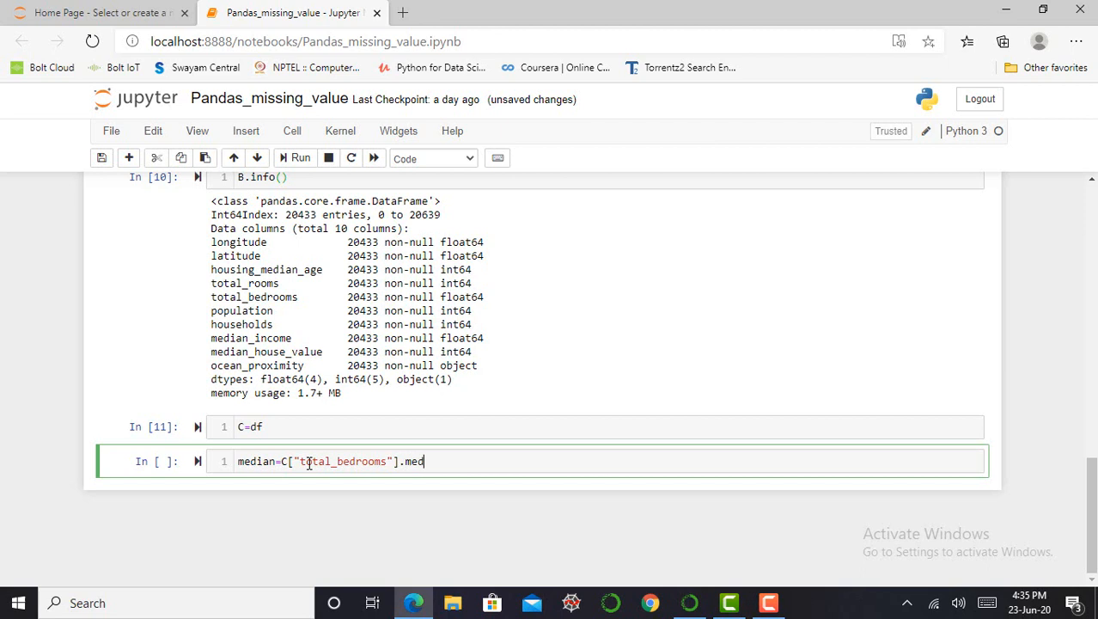
text(ian)
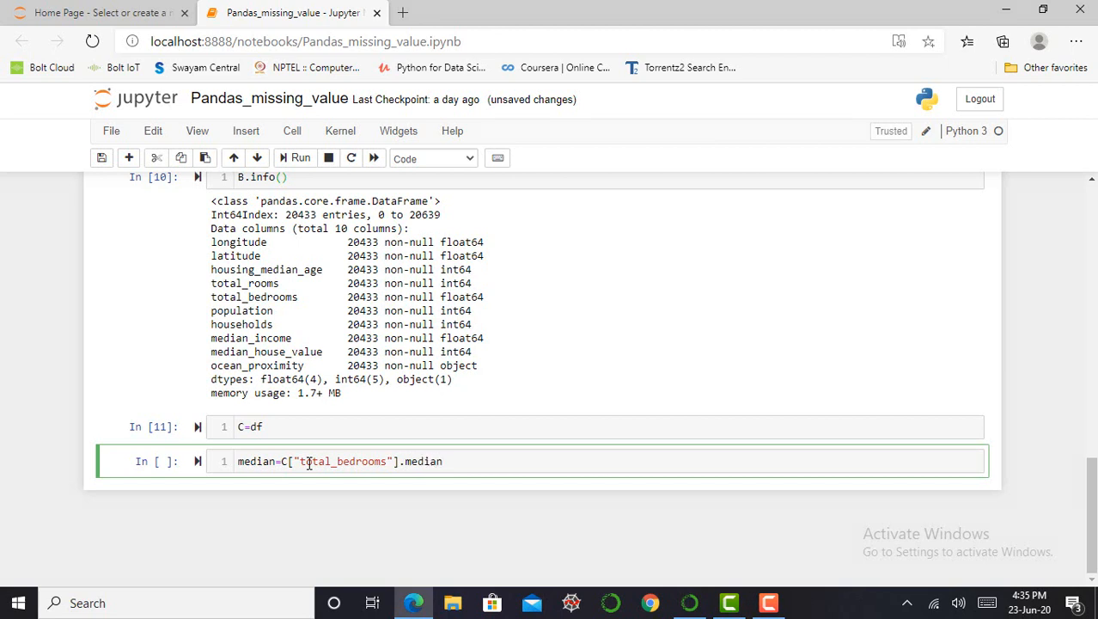
text(())
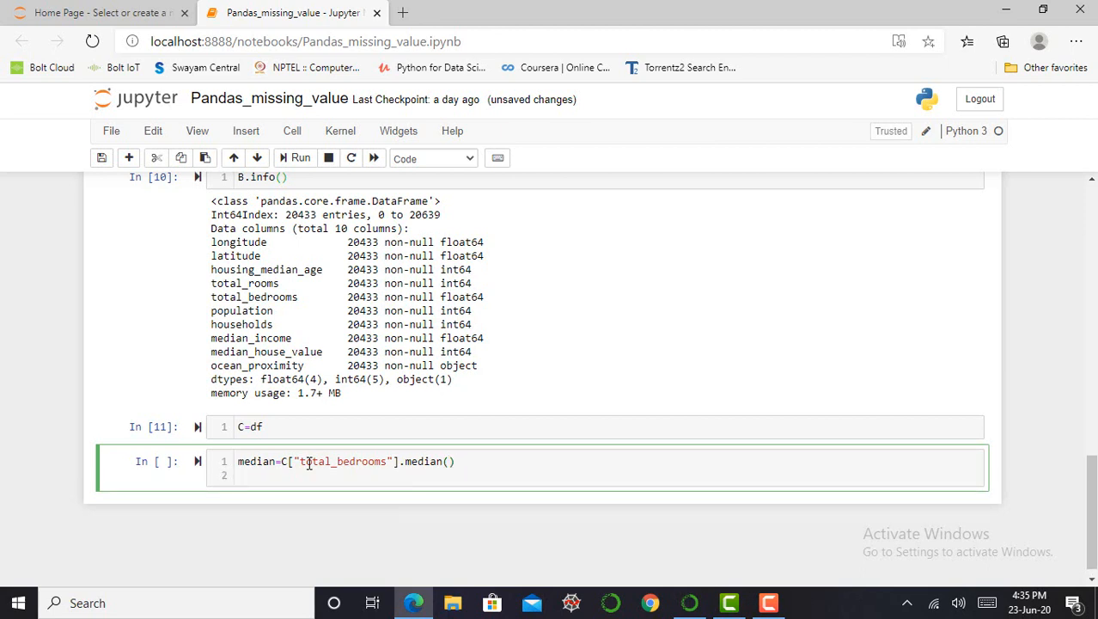
Fill C's missing values with the median using C=C.fillna(median).
text(C=)
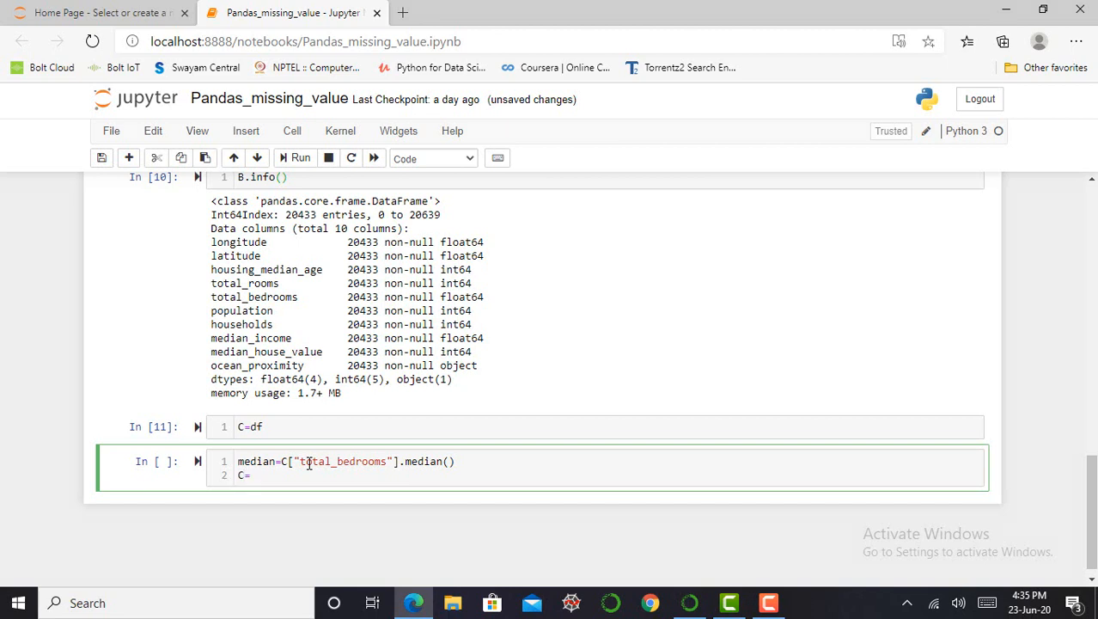
text(C)
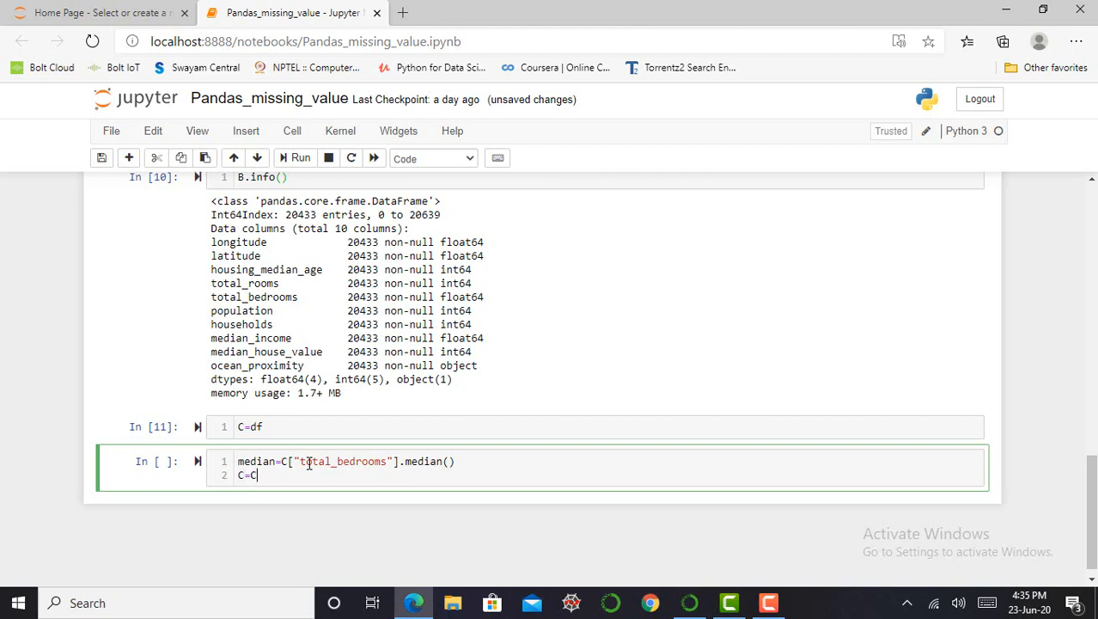
text(.filln)
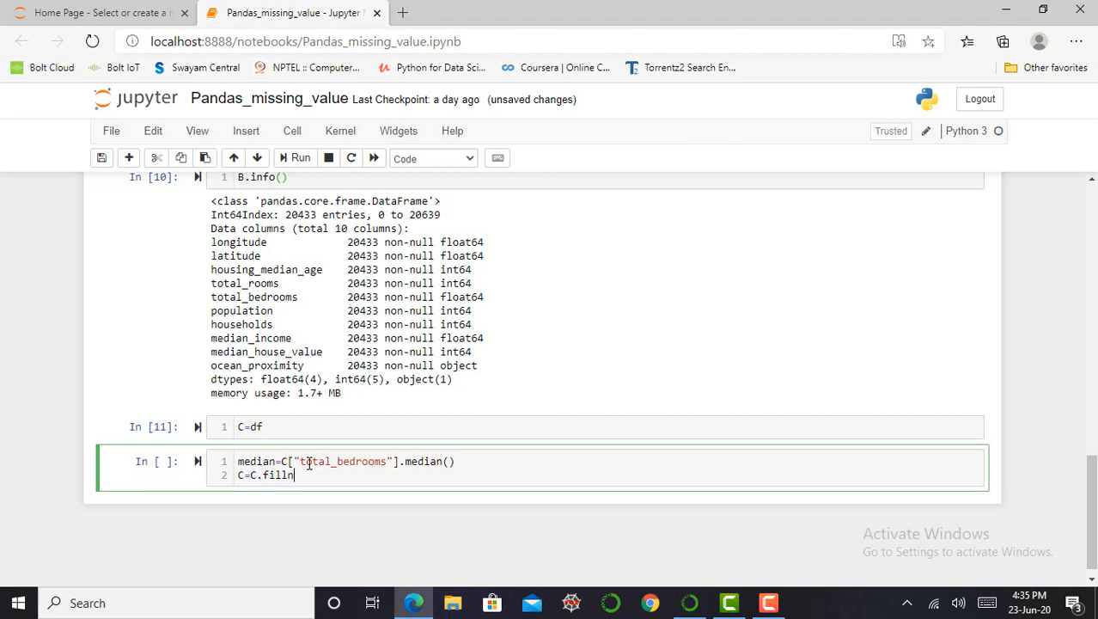
text(a)
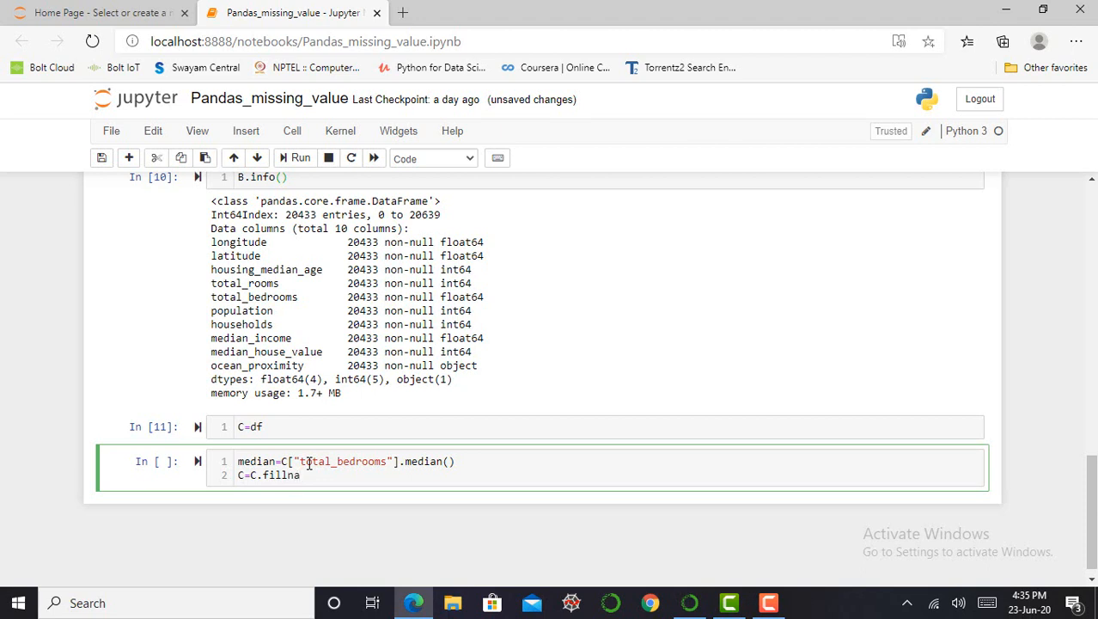
text(())
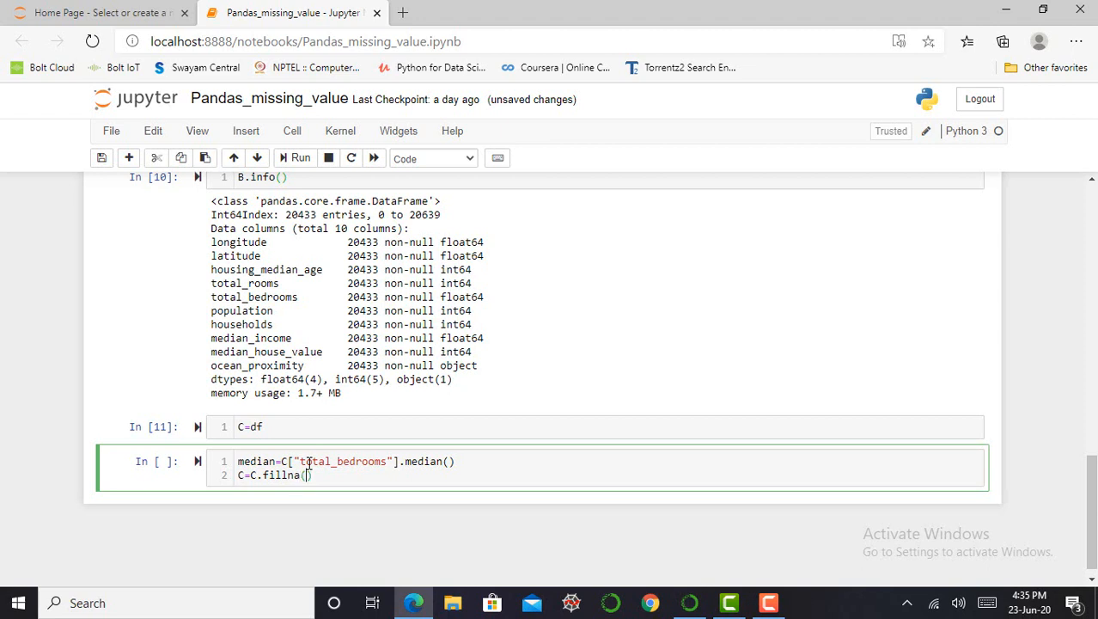
text(med)
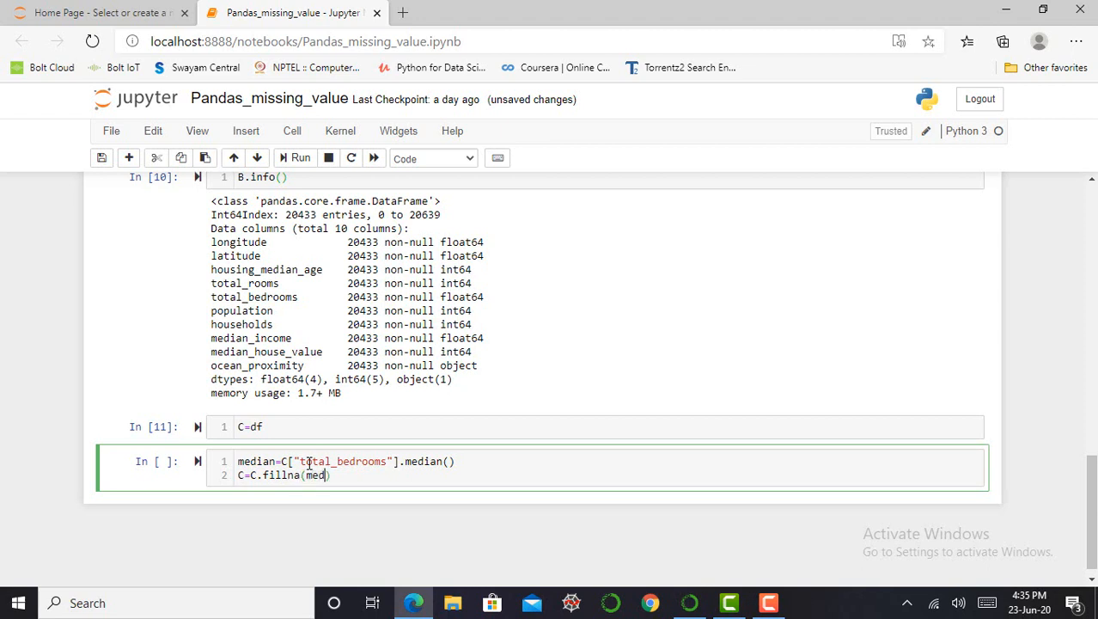
text(ian)
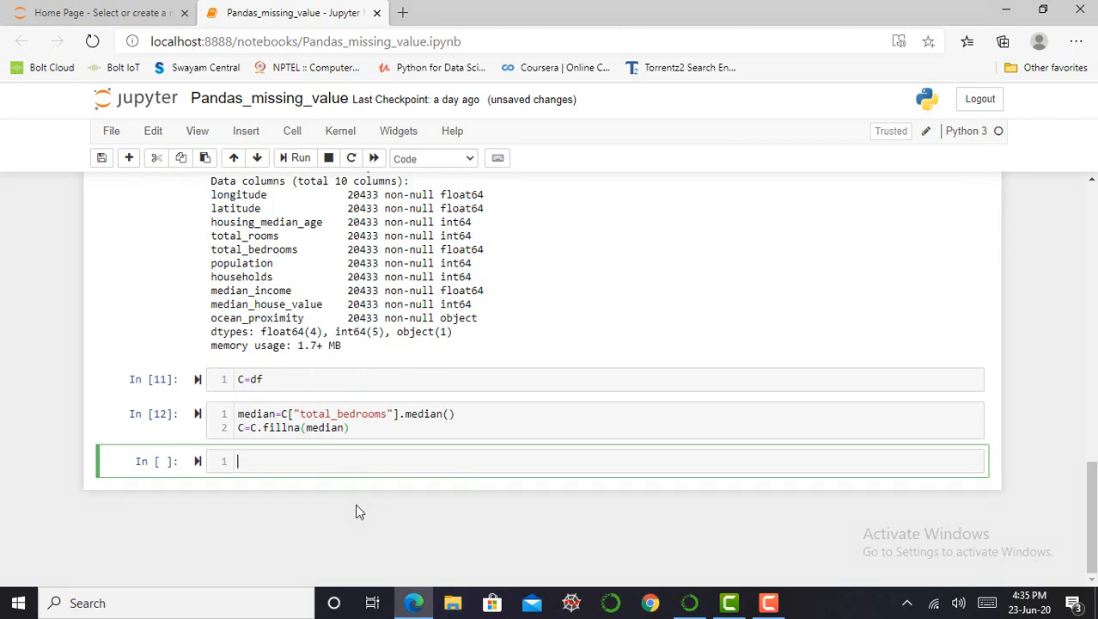
Write C("total_bedrooms").shape in the empty cell below the fillna cell.
click(432, 413)
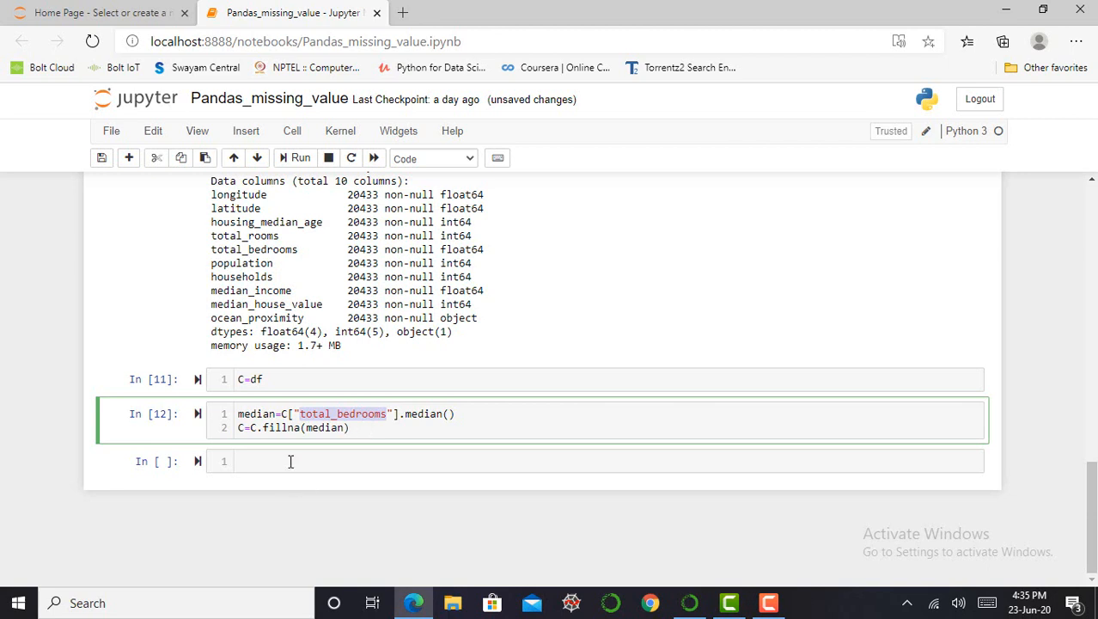
click(297, 461)
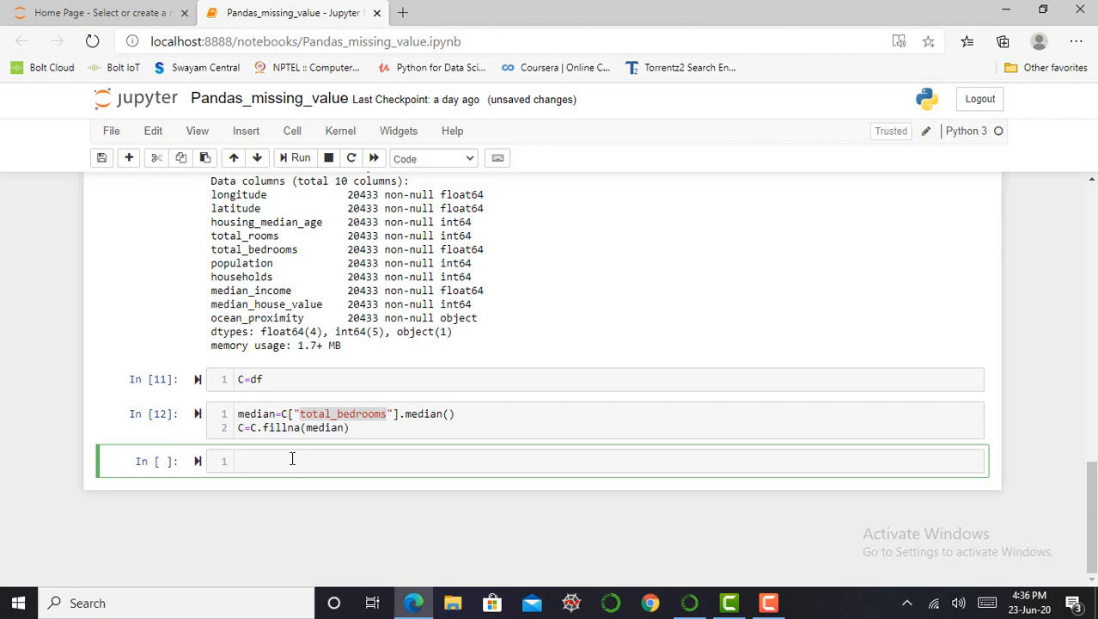
text(c)
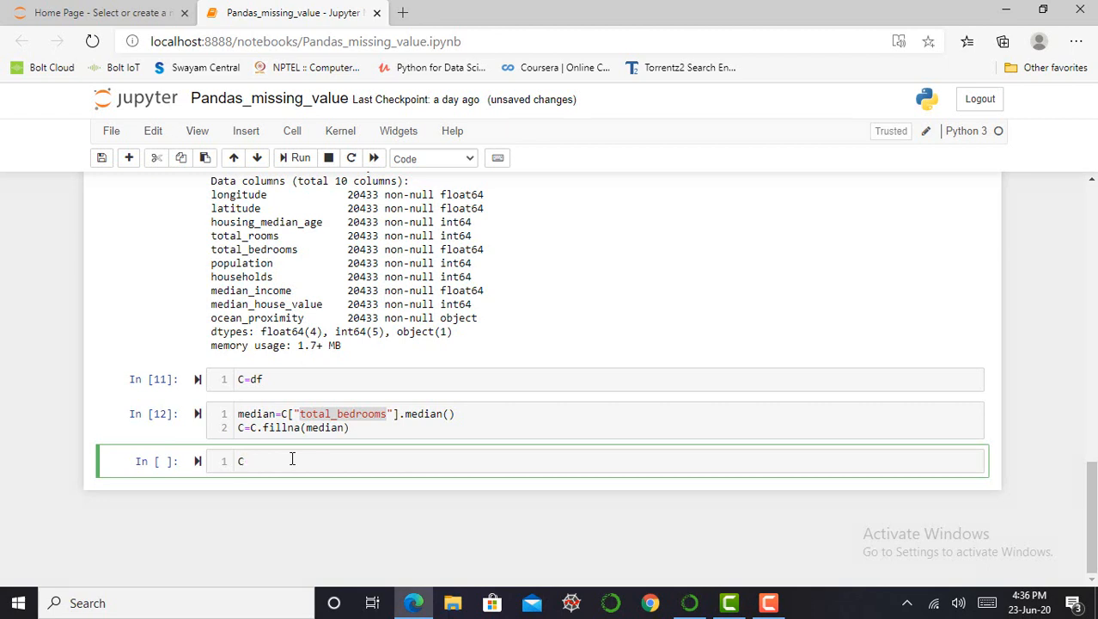
key(Backspace)
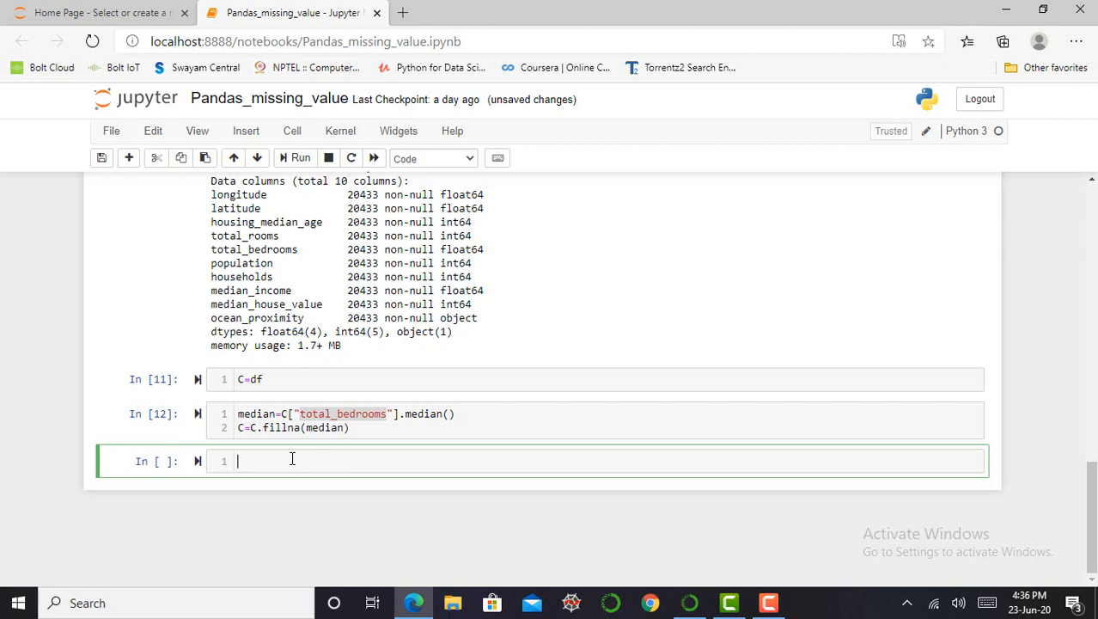
text(C)
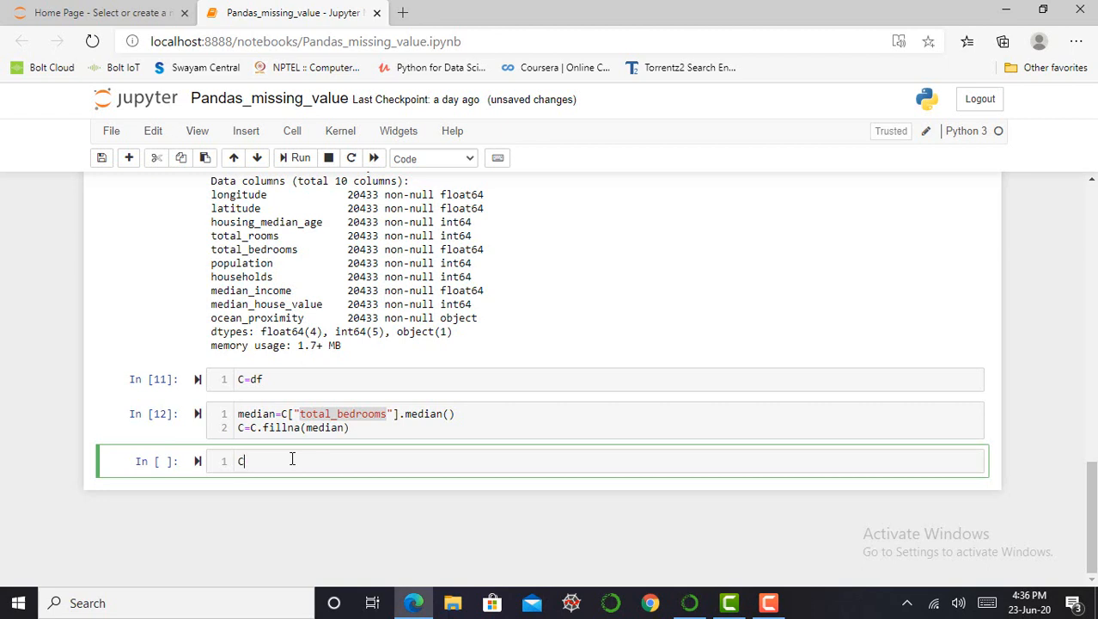
text(())
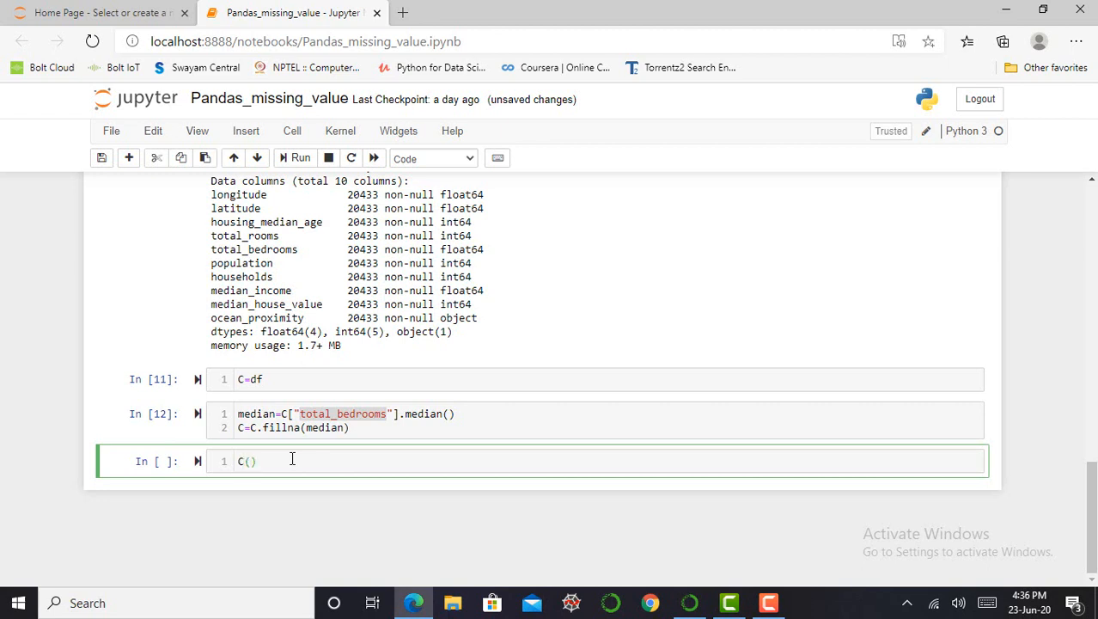
text("total_bed)
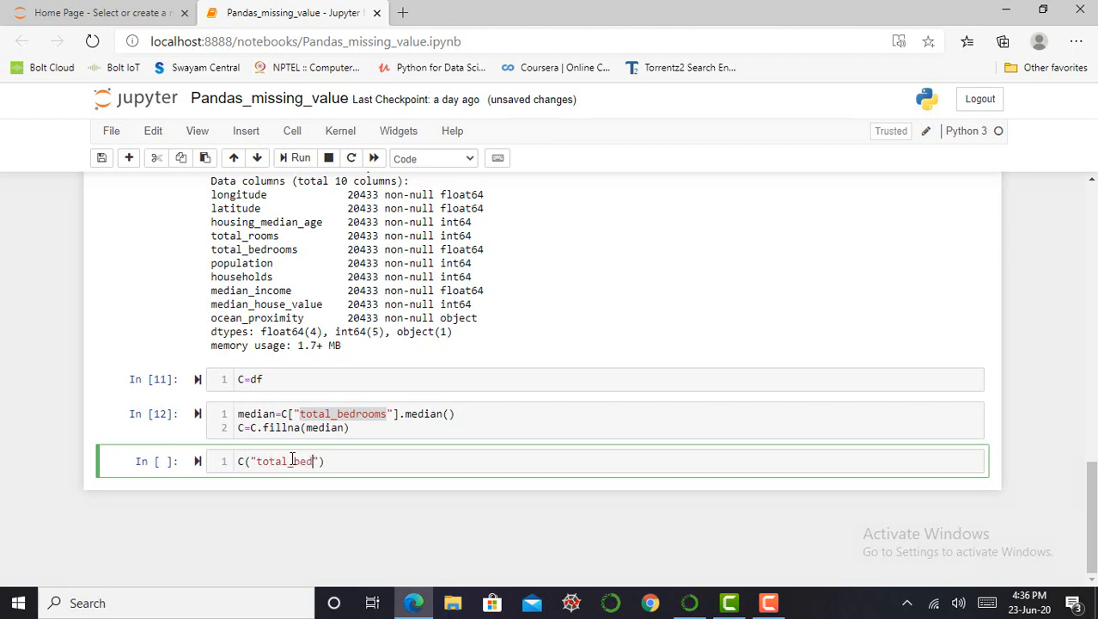
text(rooms)
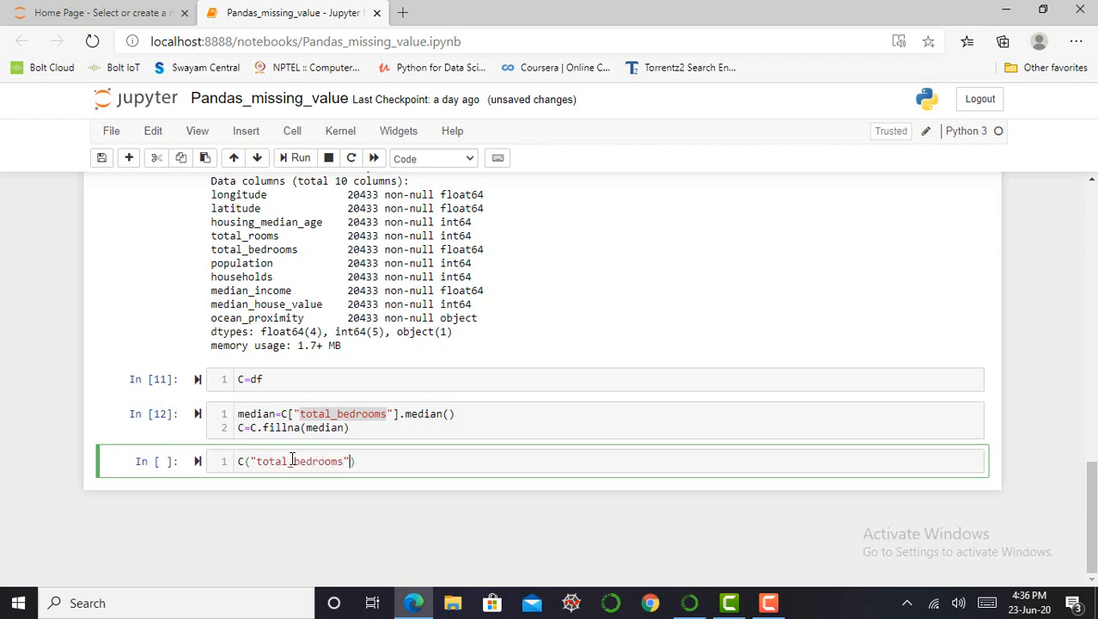
text(.shape)
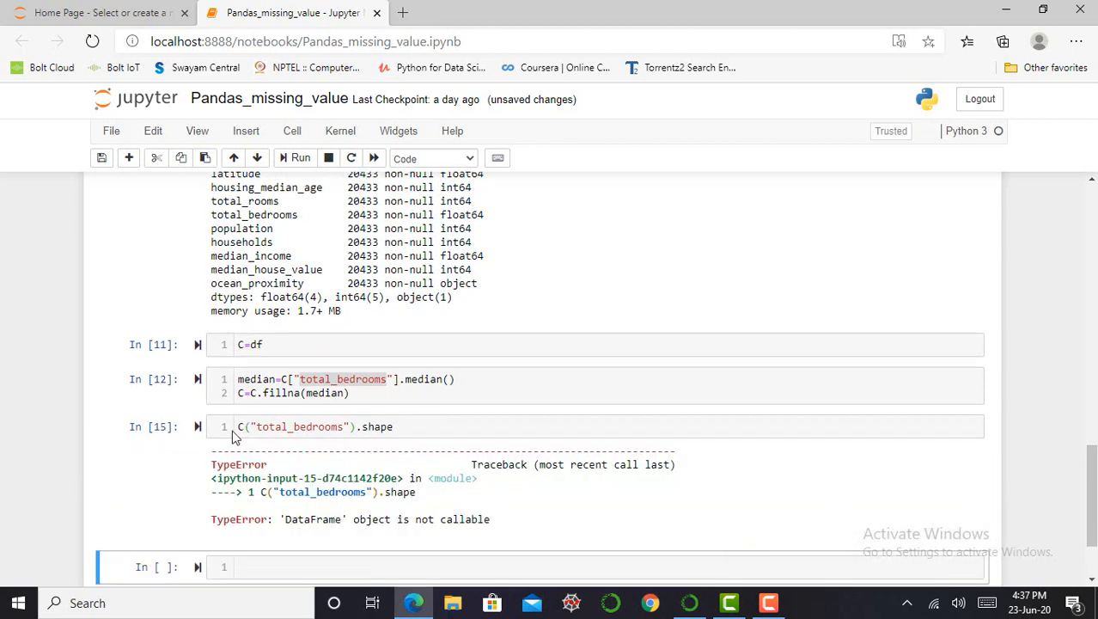
Correct the lookup to C["total_bedrooms"].shape and rerun it, returning (20640,).
click(254, 427)
text(C[)
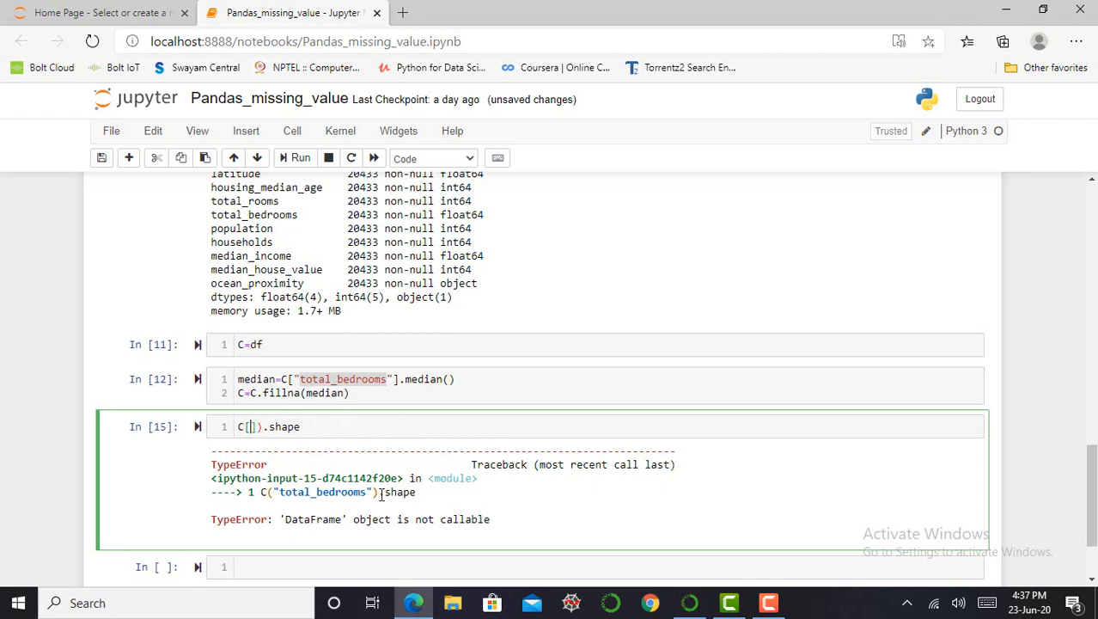
text("total_bedrooms")
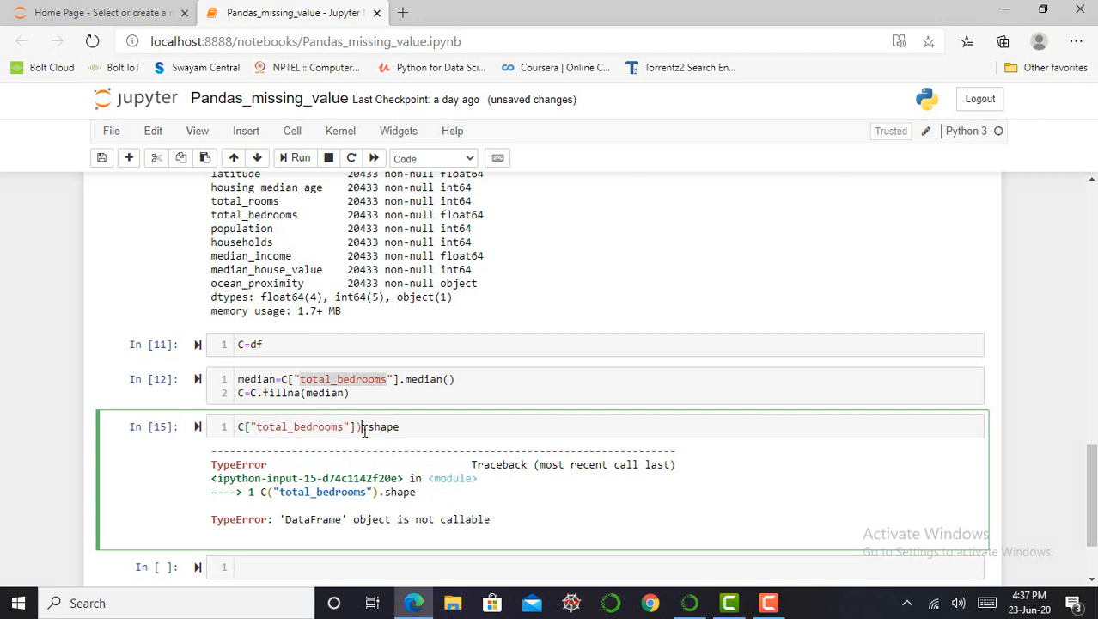
click(294, 157)
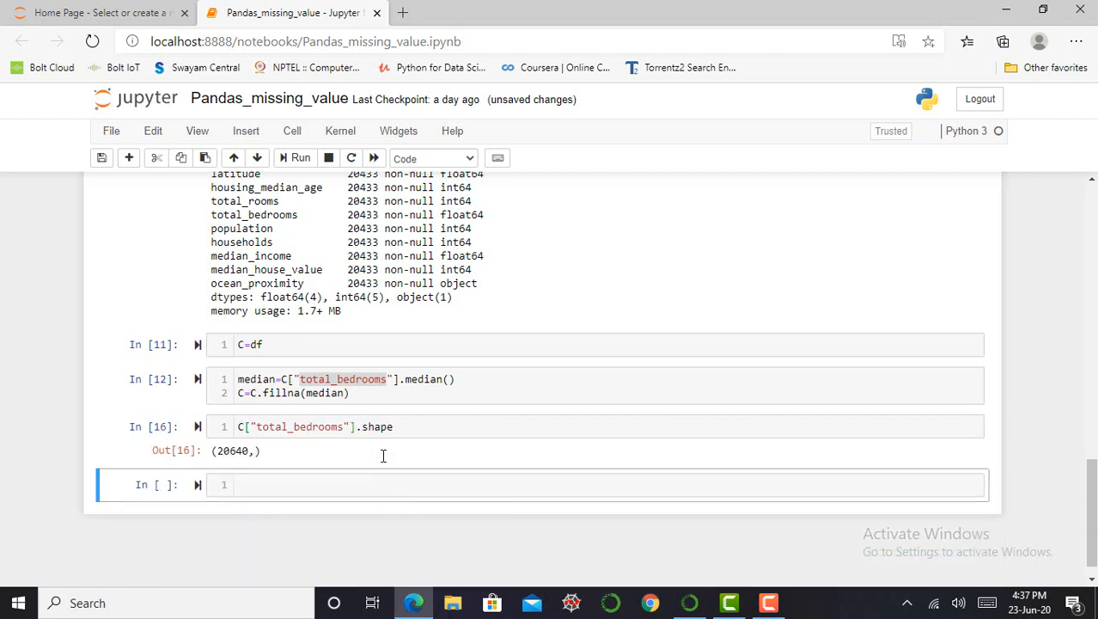
mouse_move(319, 435)
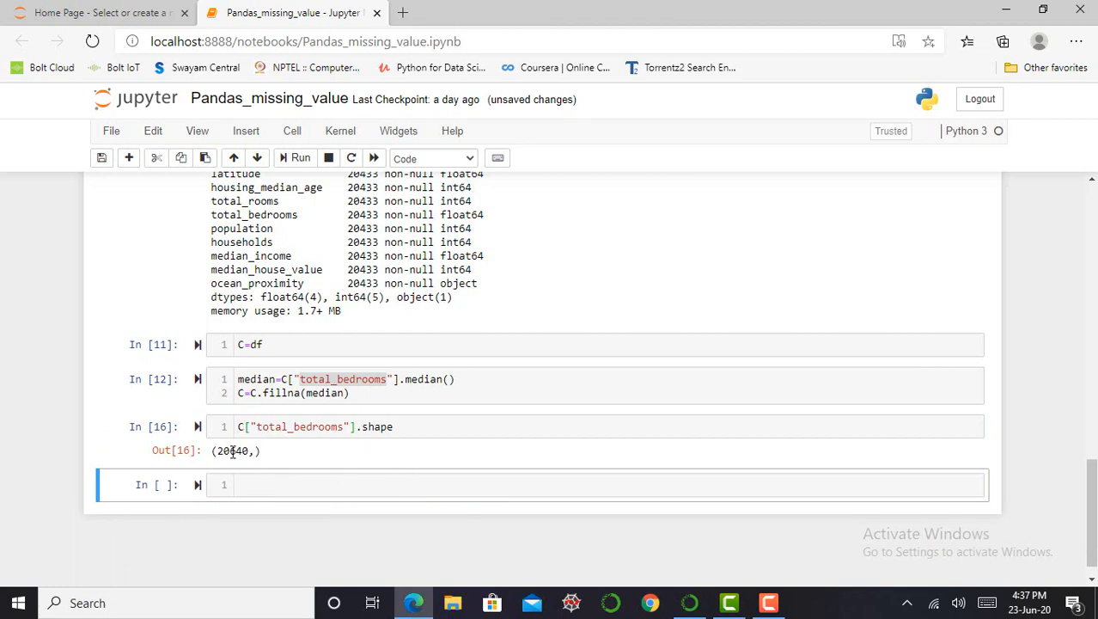
mouse_move(343, 461)
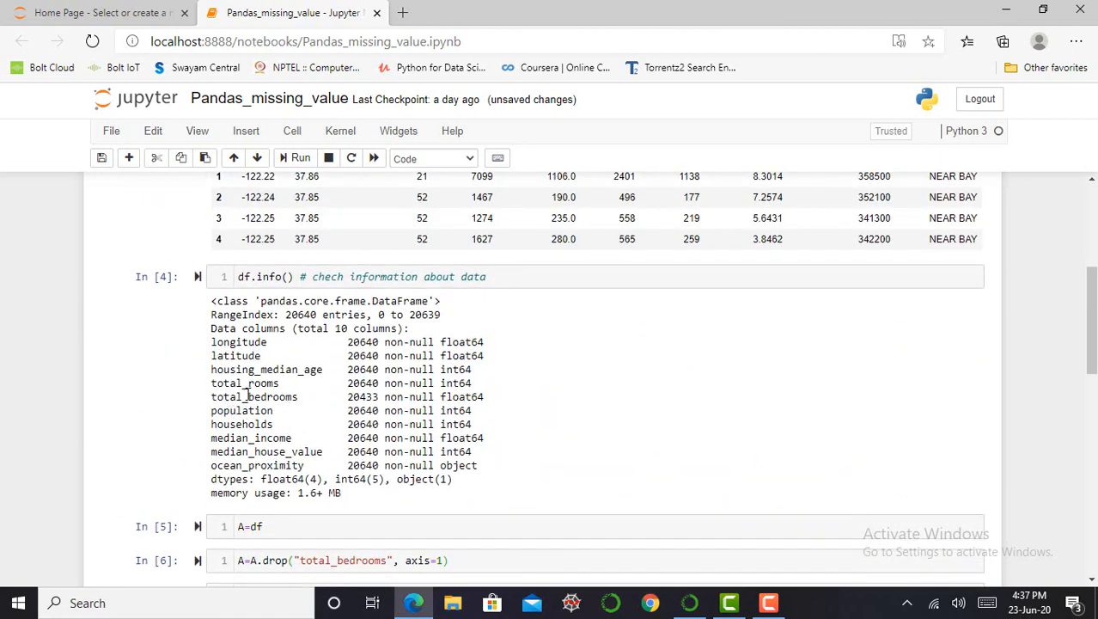
mouse_move(361, 396)
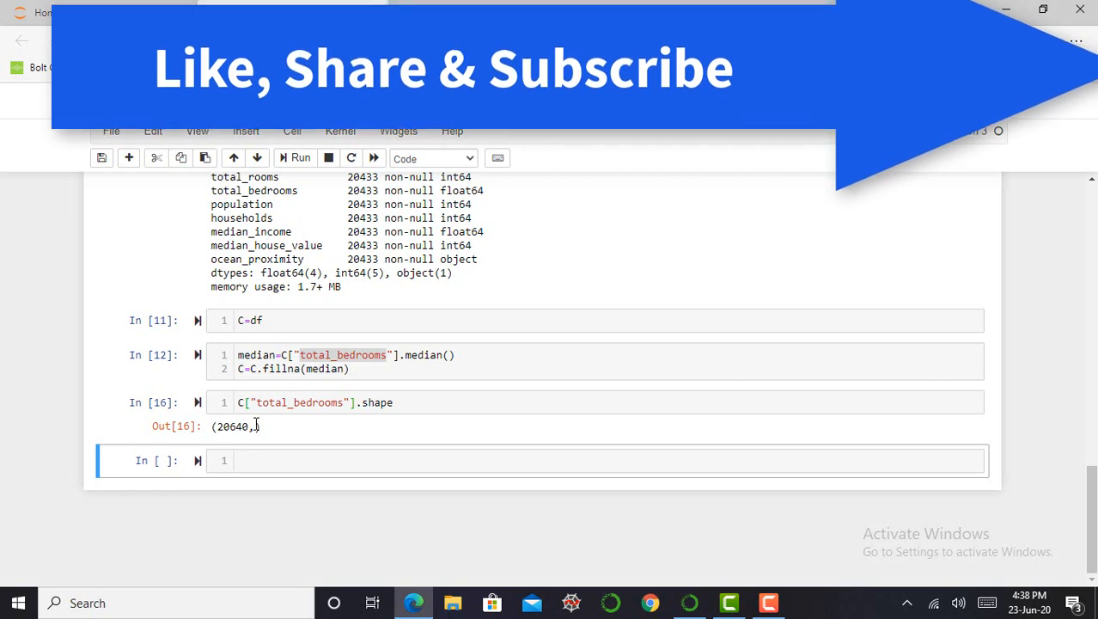
mouse_move(274, 441)
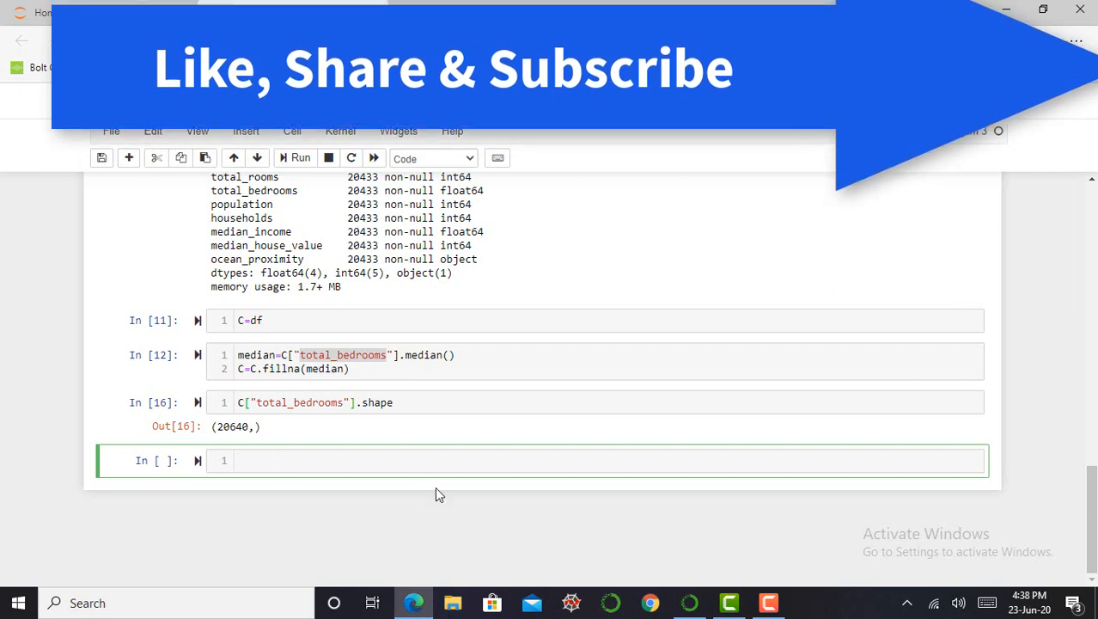
click(314, 460)
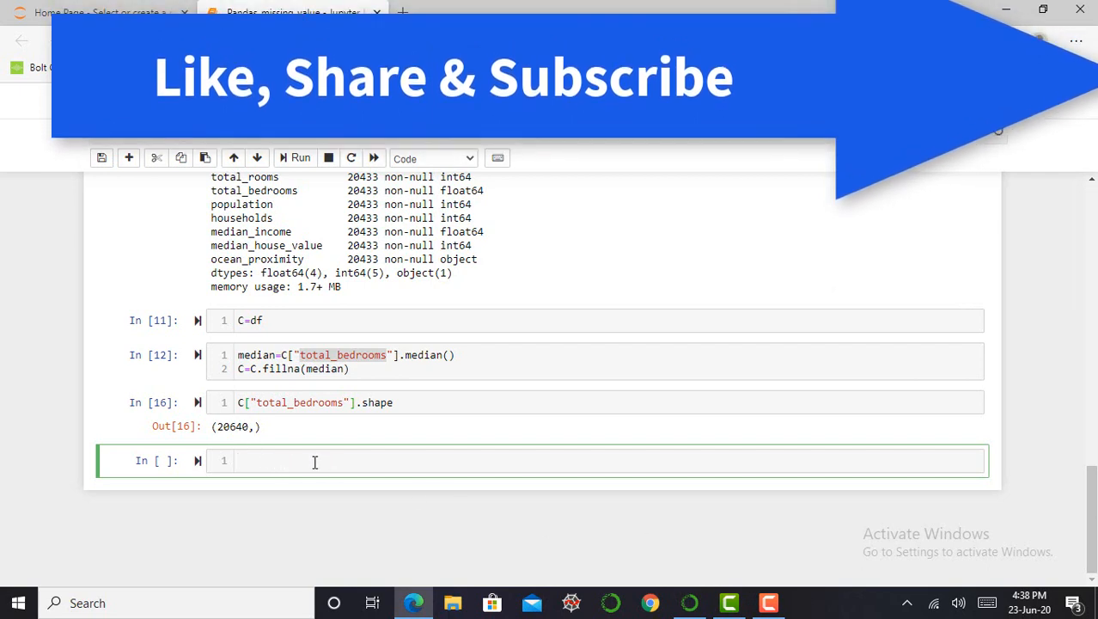